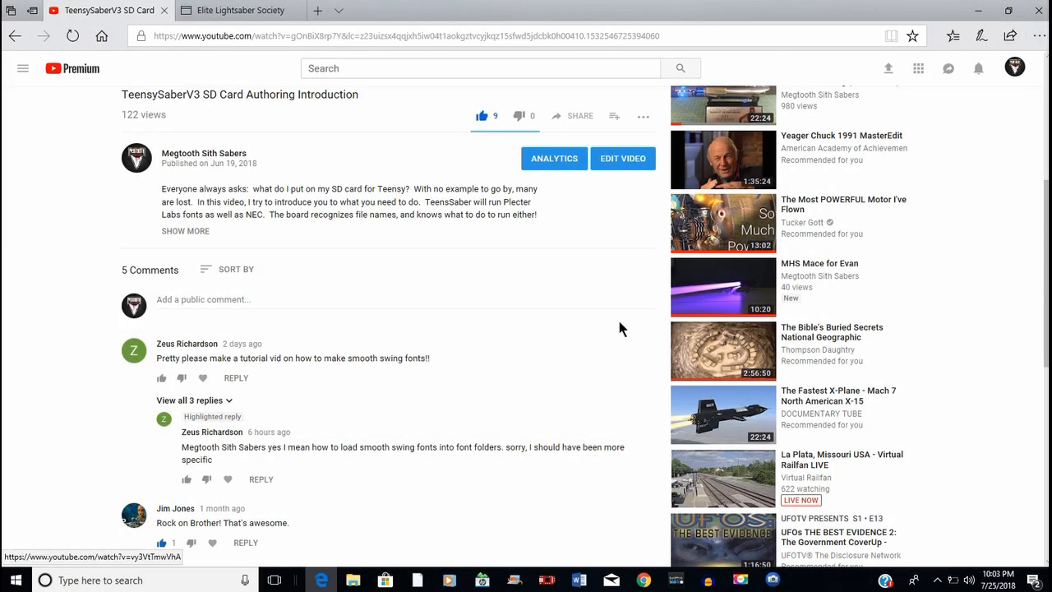
mouse_move(539, 395)
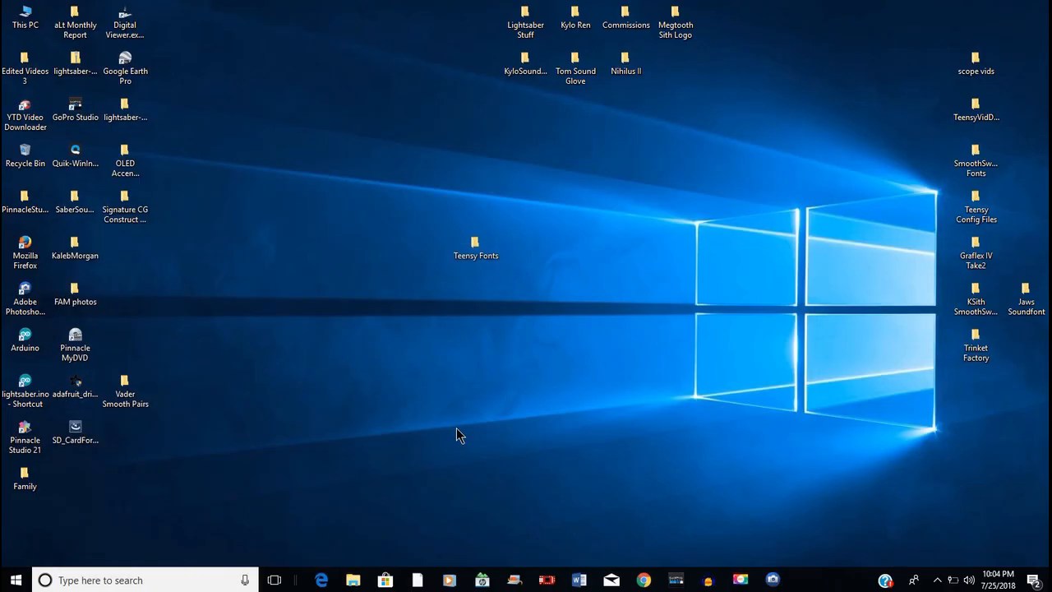
Open the empty Teensy Fonts folder from the desktop
click(475, 247)
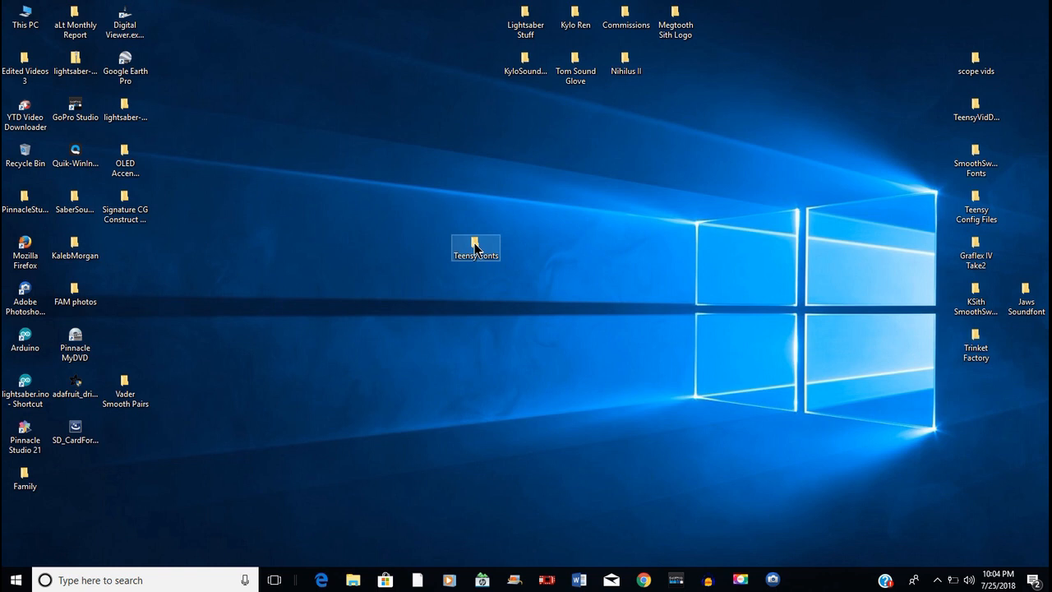
double_click(476, 248)
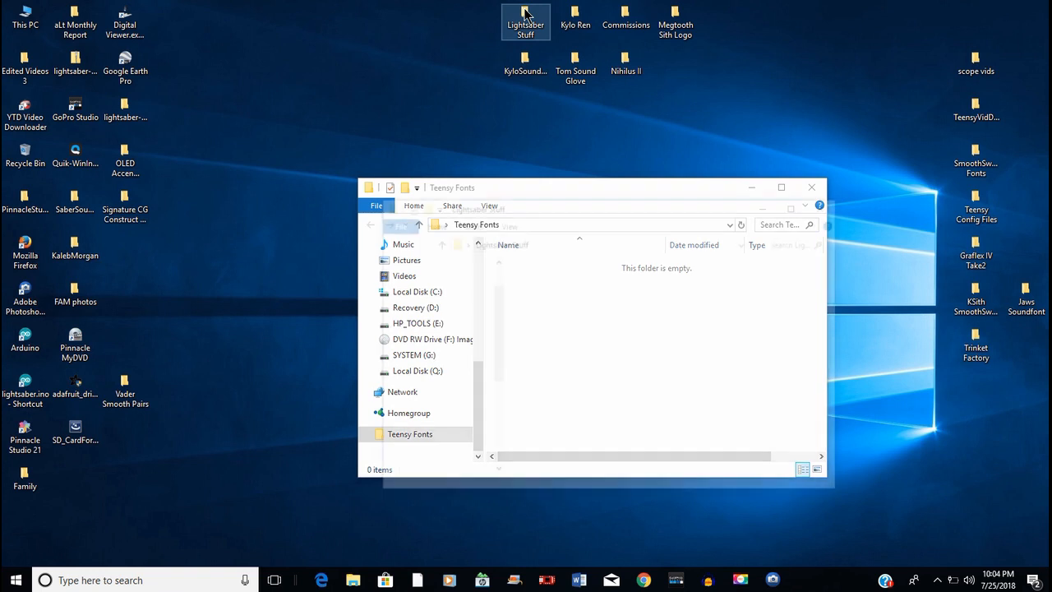
Navigate Lightsaber Stuff > Plecter Fonts into the inner Vader font folder with its sounds
double_click(526, 18)
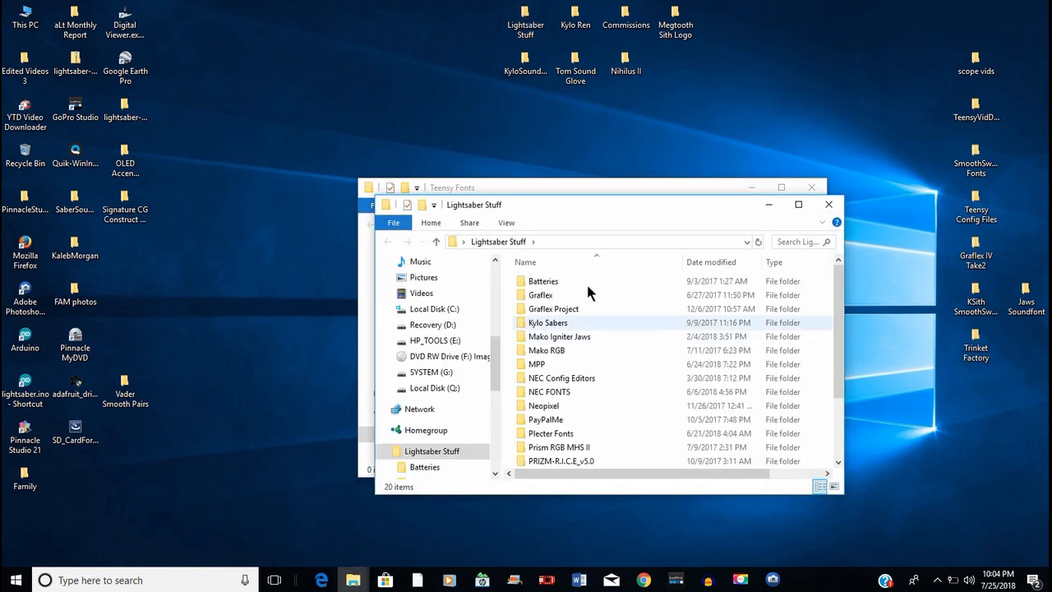
click(567, 434)
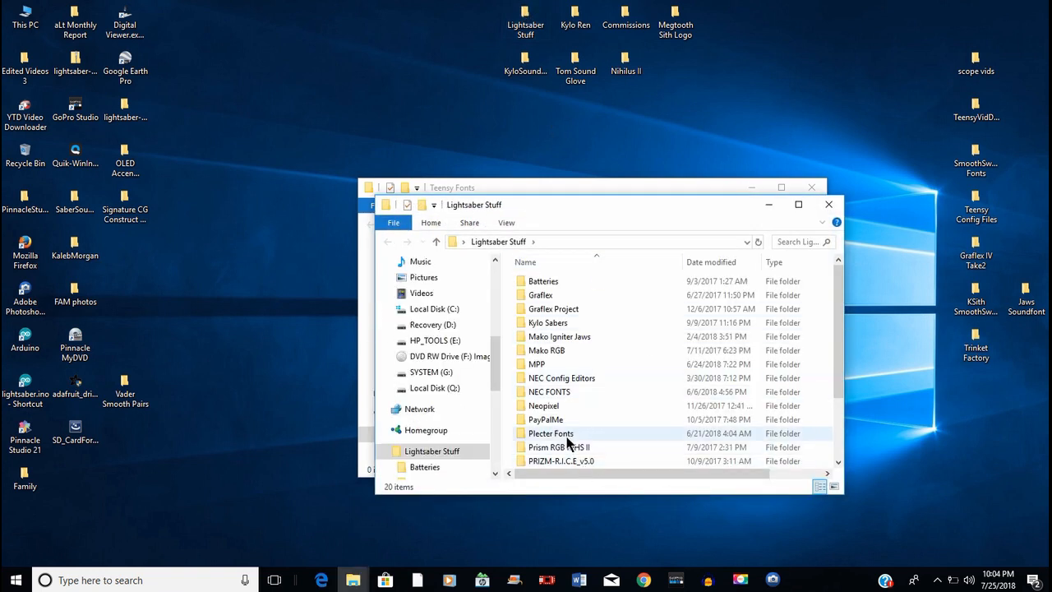
double_click(551, 434)
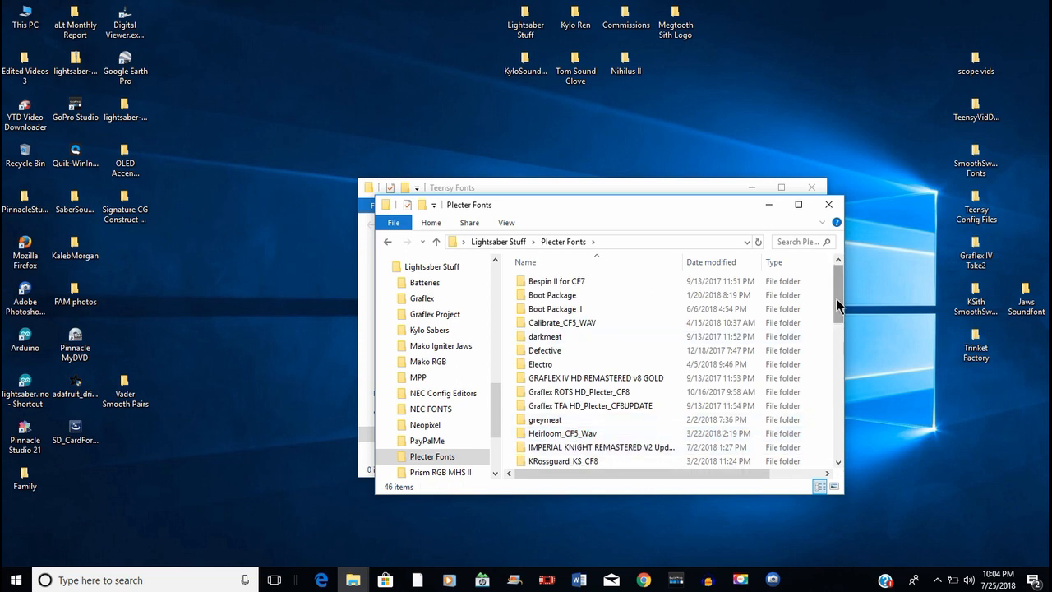
scroll(down, 3)
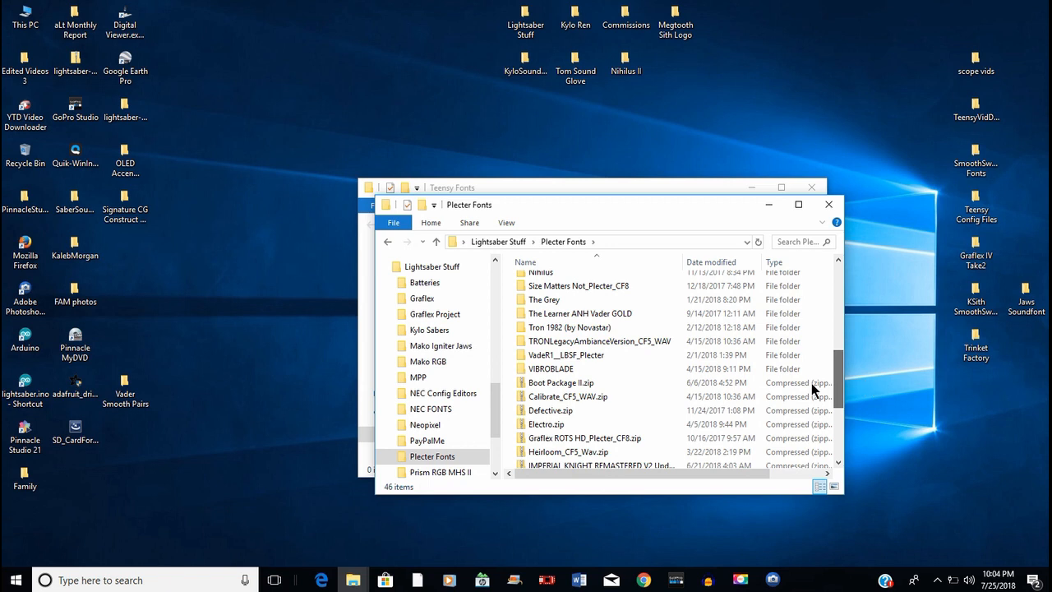
double_click(566, 356)
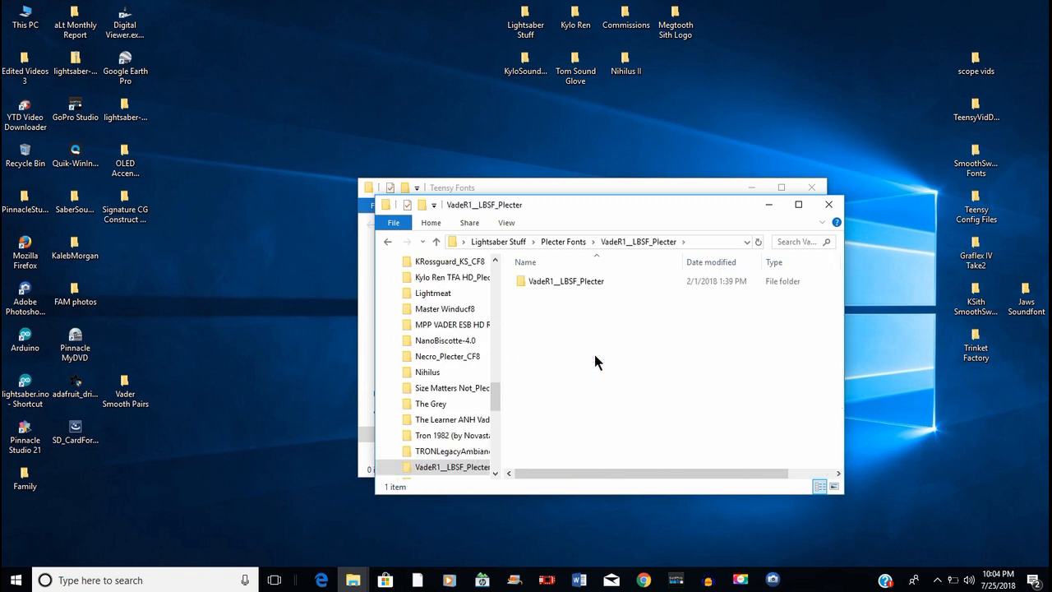
double_click(566, 281)
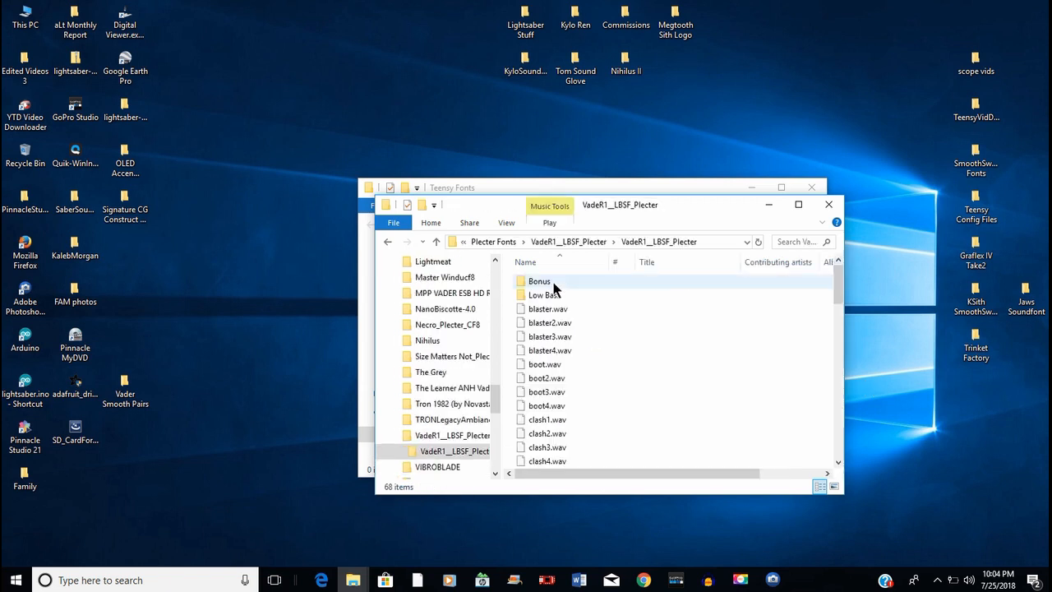
mouse_move(388, 241)
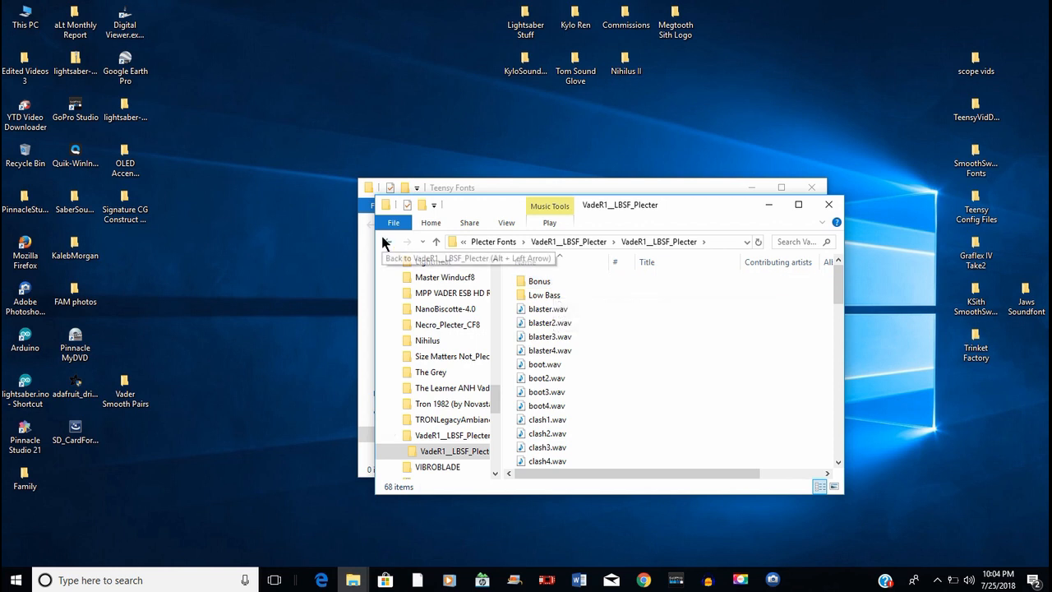
mouse_move(510, 309)
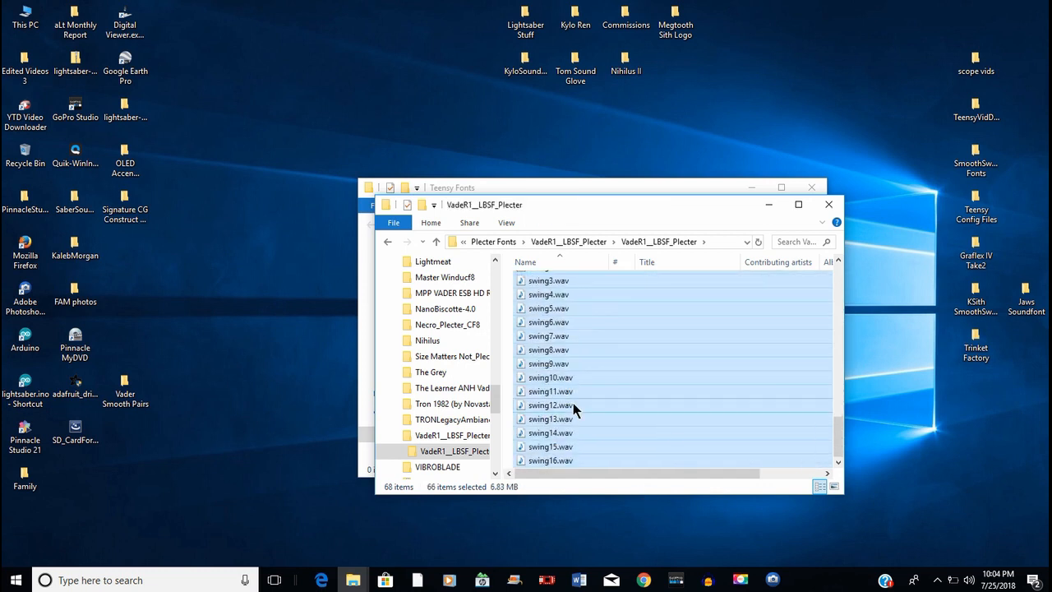
Copy all 66 selected Vader sound files and close the font folder window
right_click(575, 410)
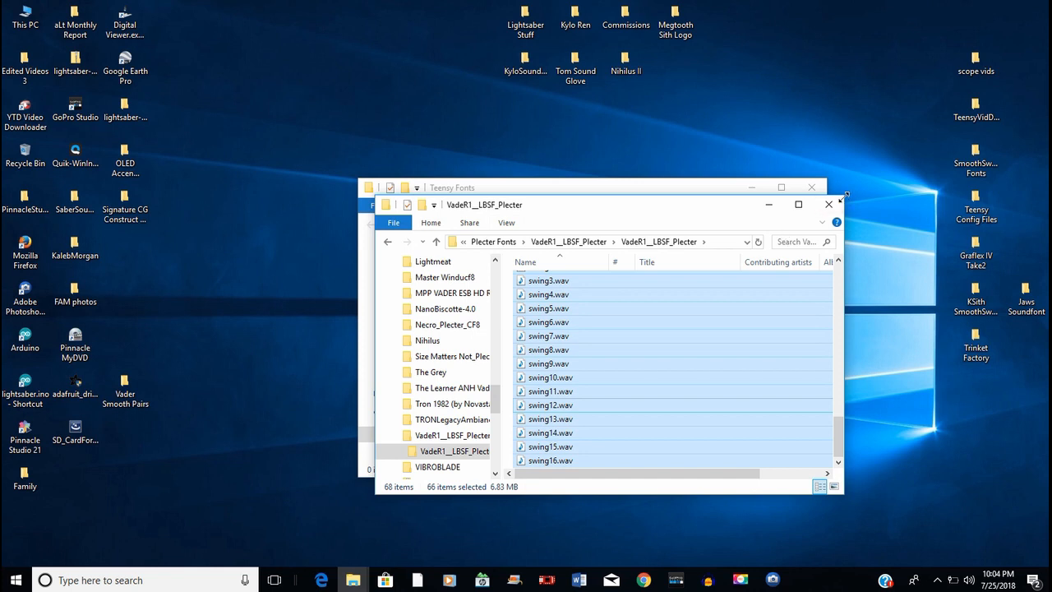
click(829, 204)
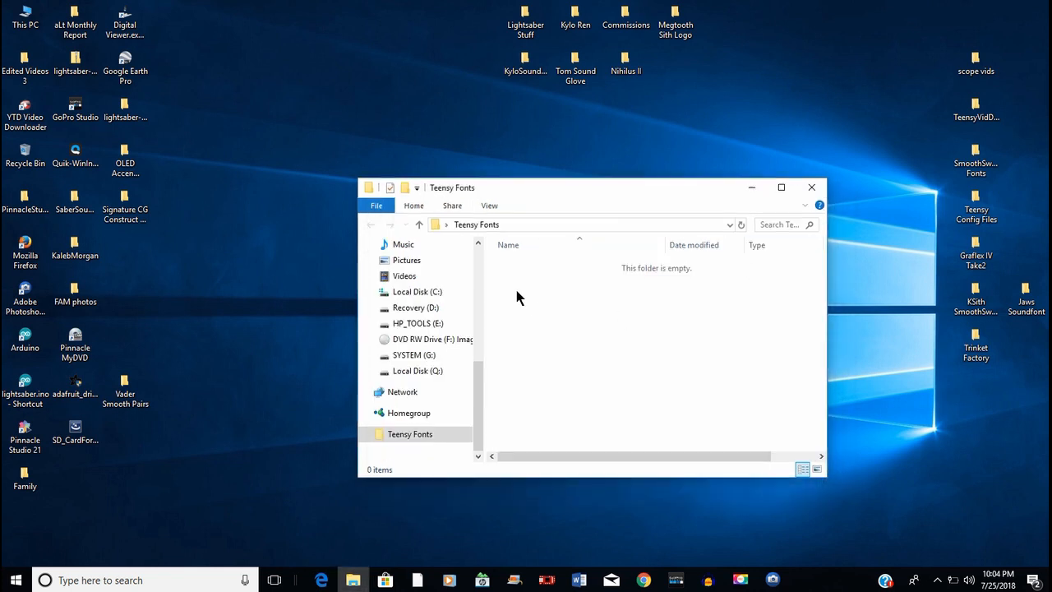
Create a new folder named 'vader' inside Teensy Fonts
right_click(518, 298)
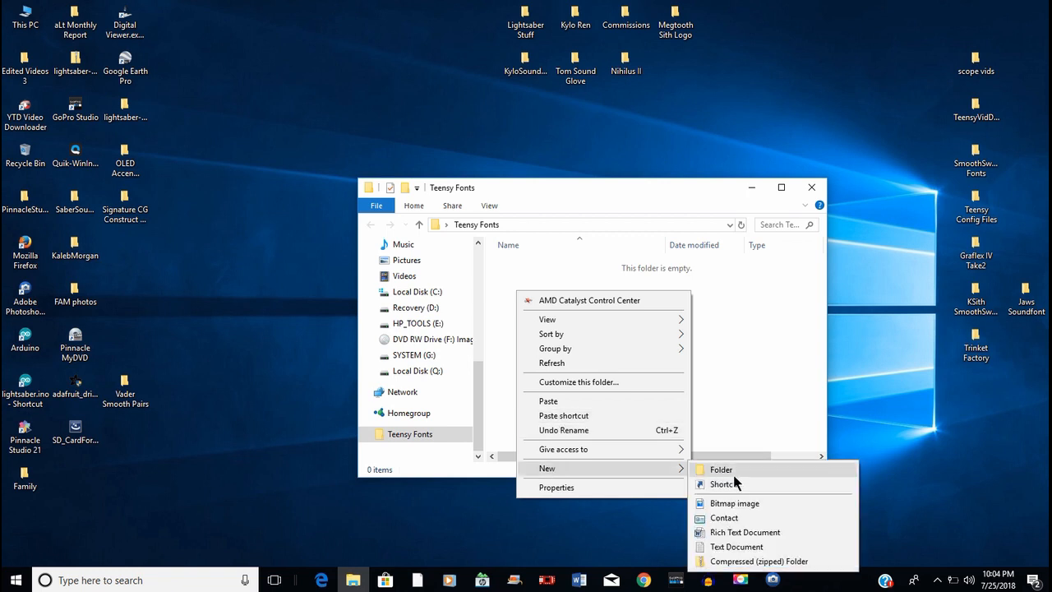
click(720, 471)
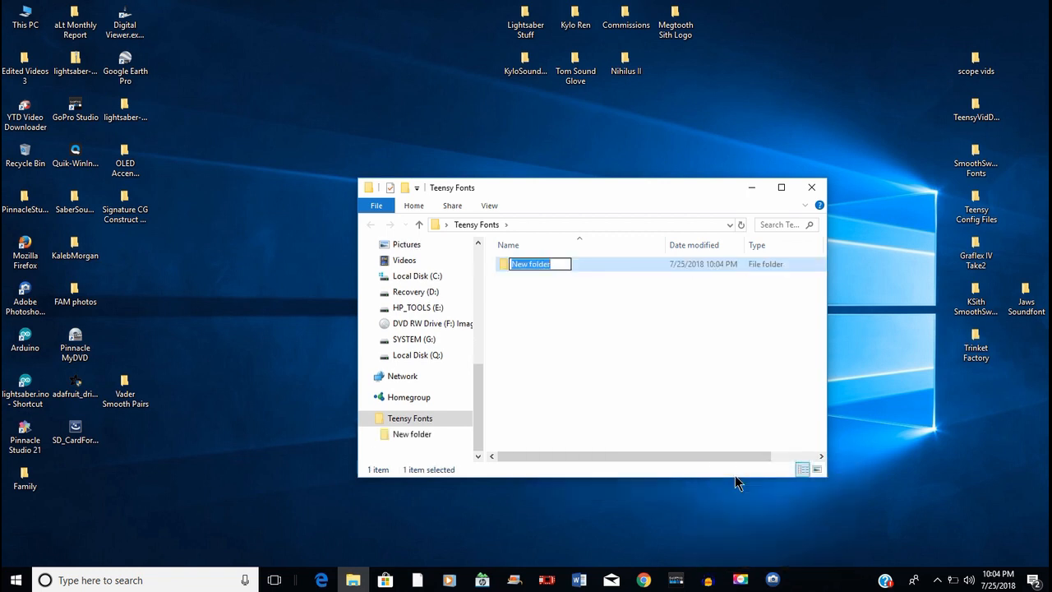
text(vader)
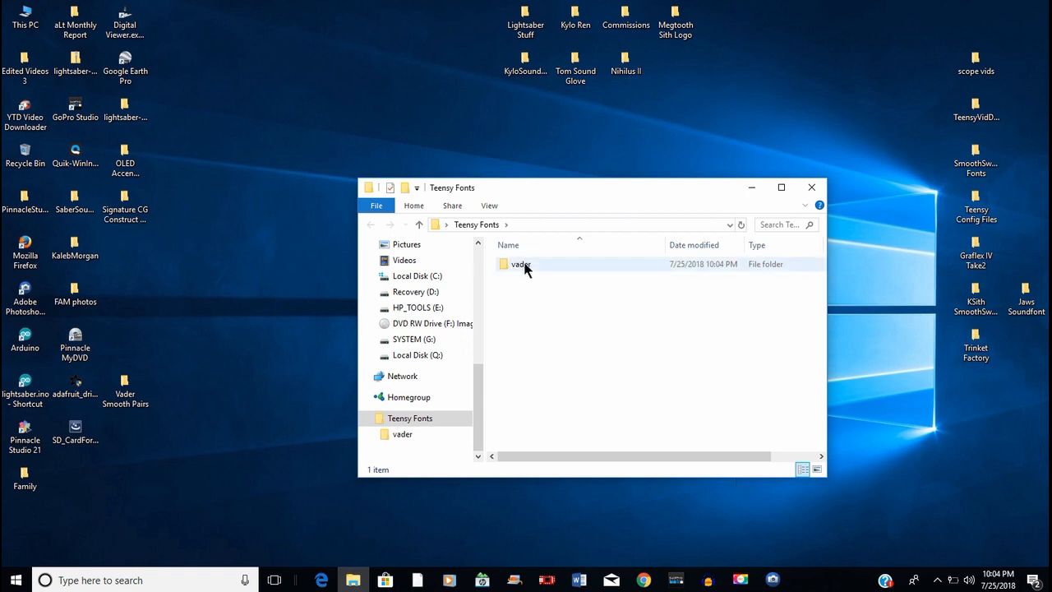
Paste the 66 sounds into vader and delete the 25 swing files, leaving 41 items
double_click(520, 263)
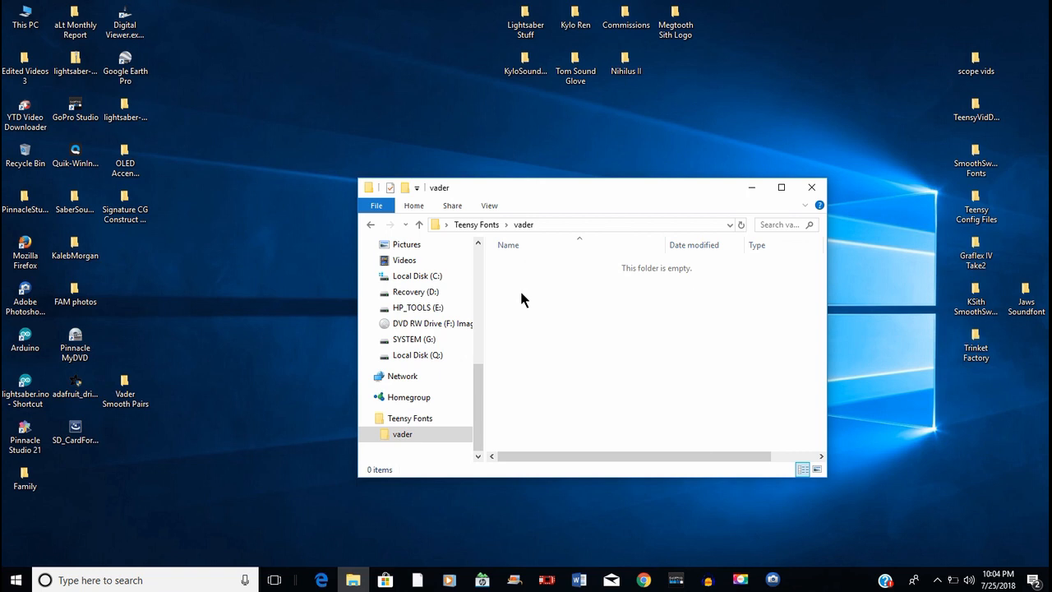
mouse_move(553, 405)
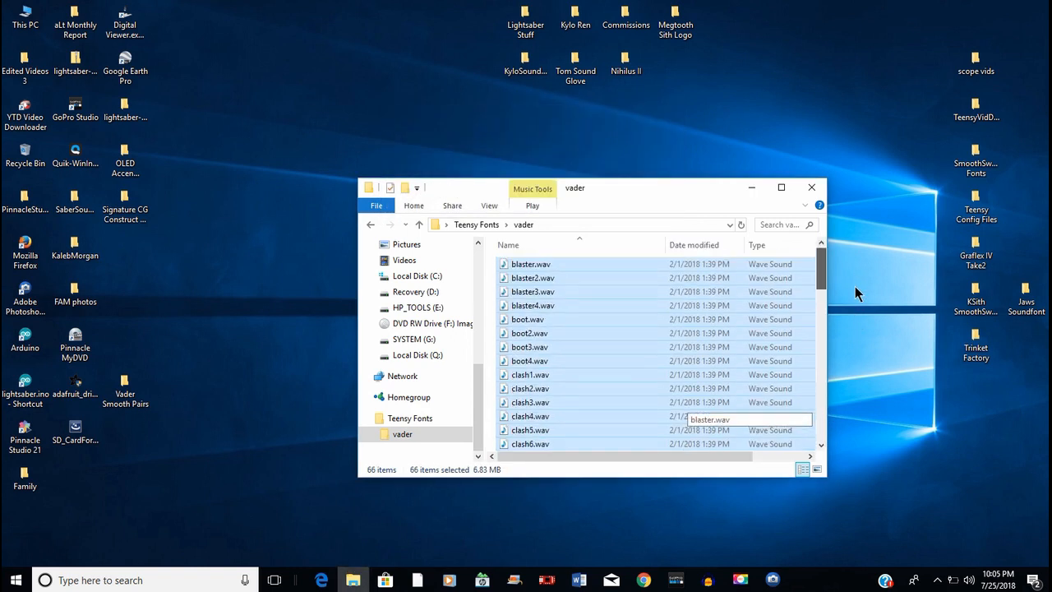
scroll(down, 3)
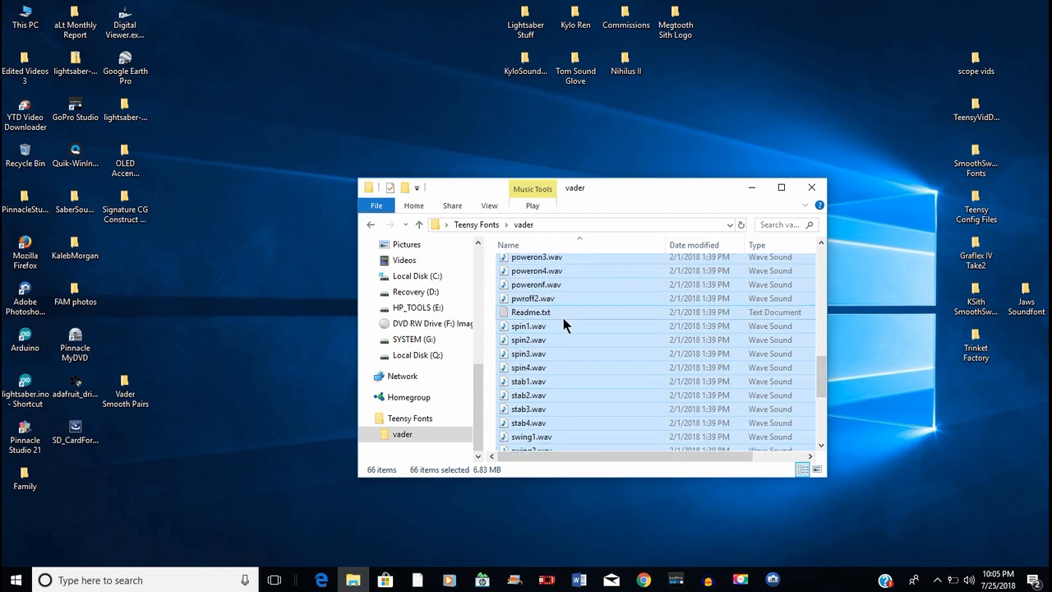
mouse_move(490, 326)
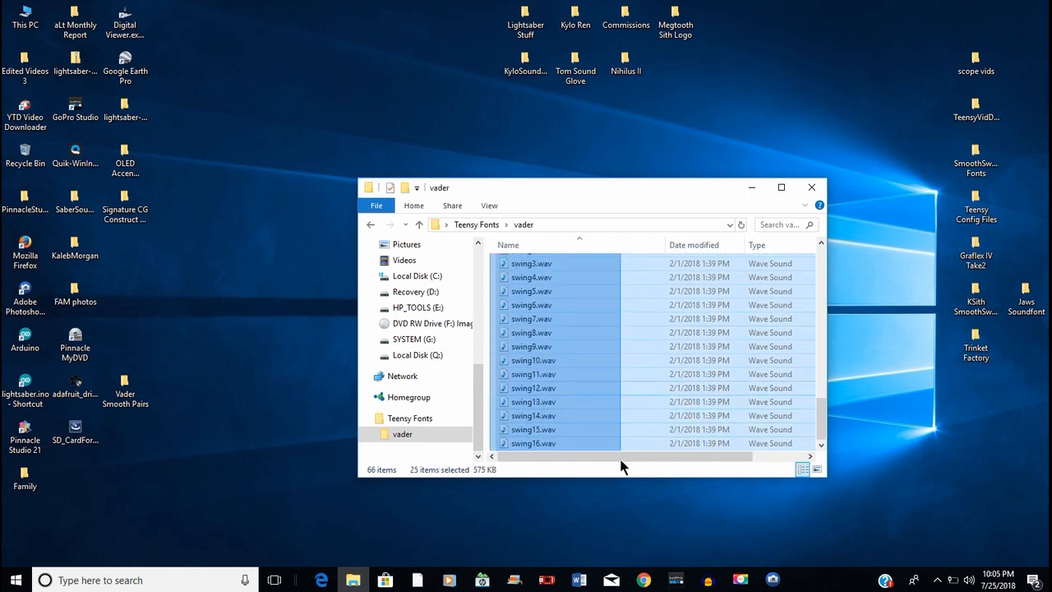
mouse_move(587, 415)
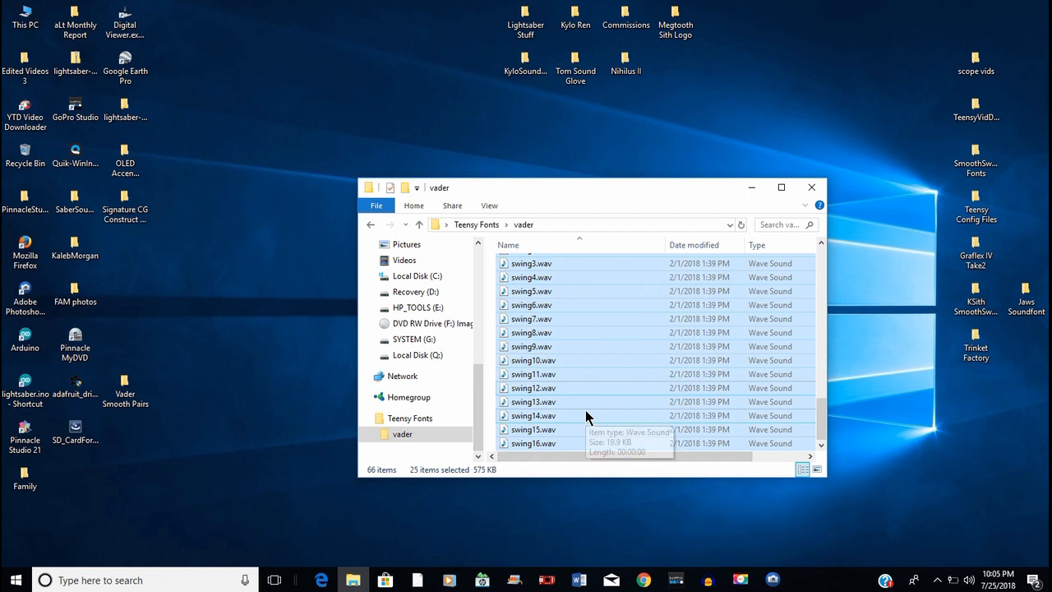
key(Delete)
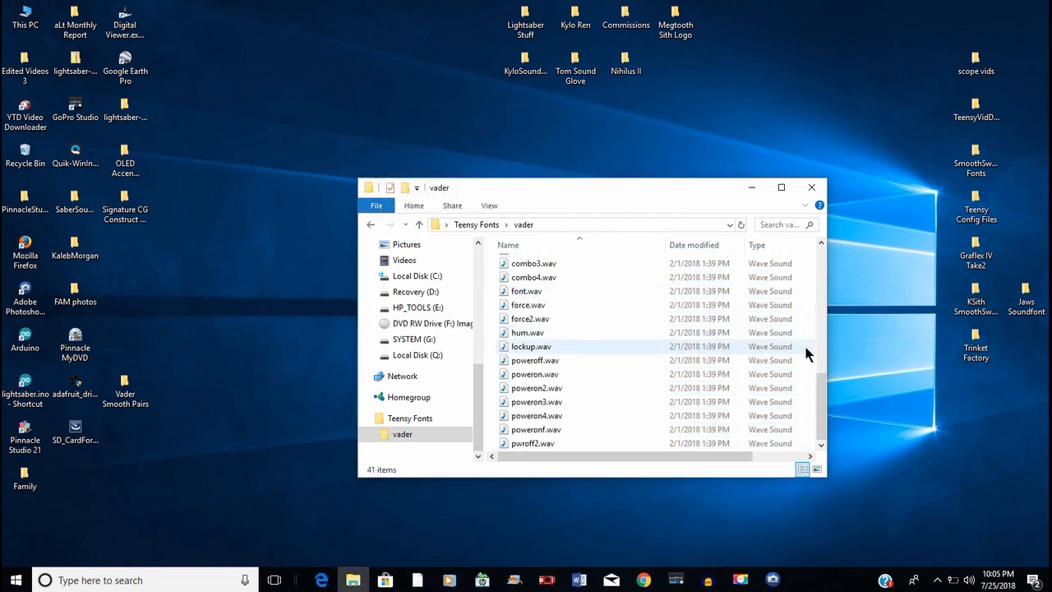
scroll(up, 3)
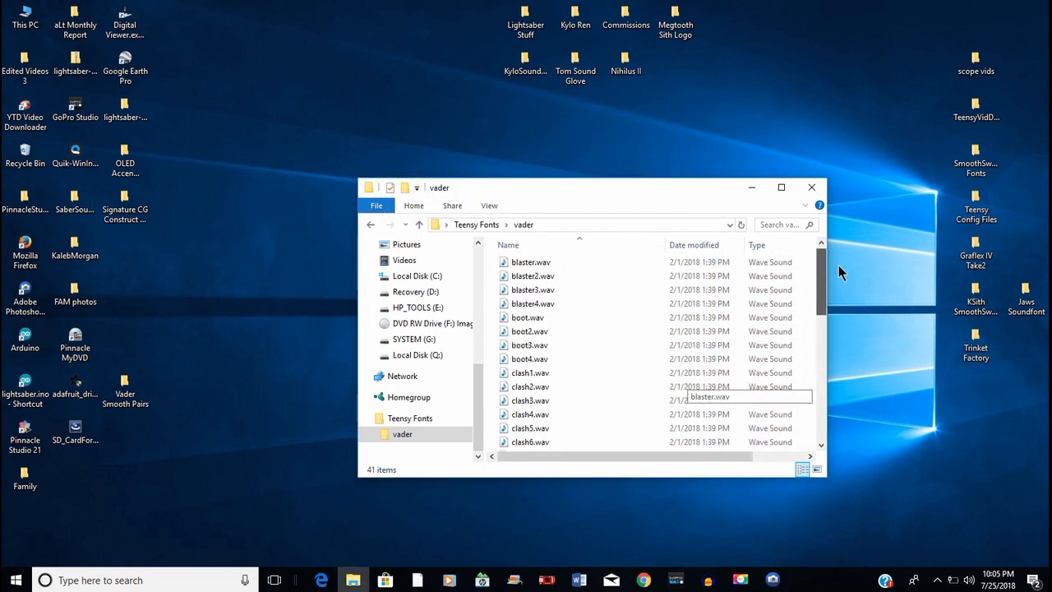
scroll(down, 3)
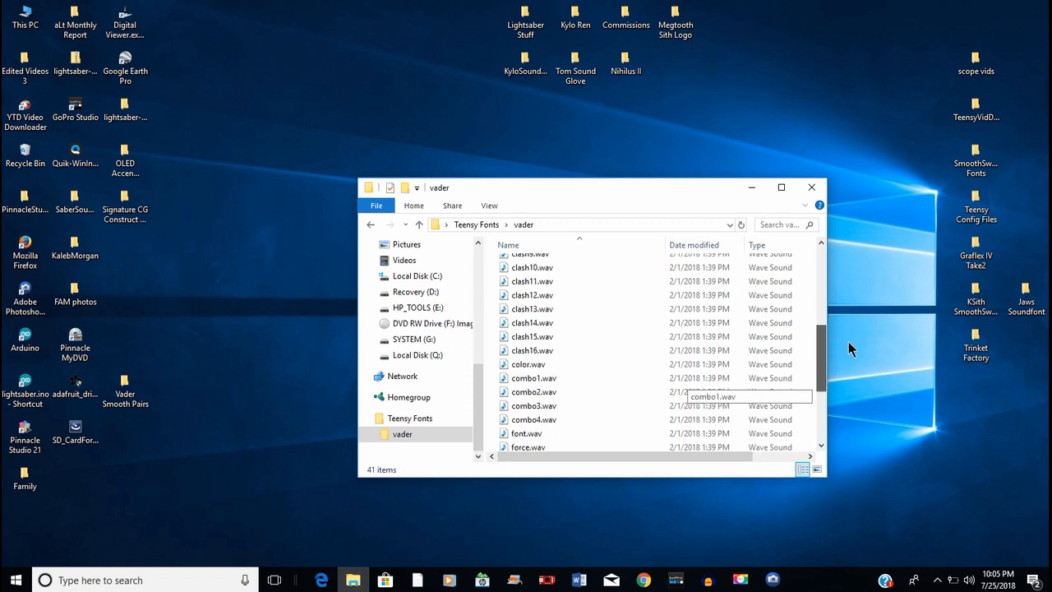
scroll(down, 3)
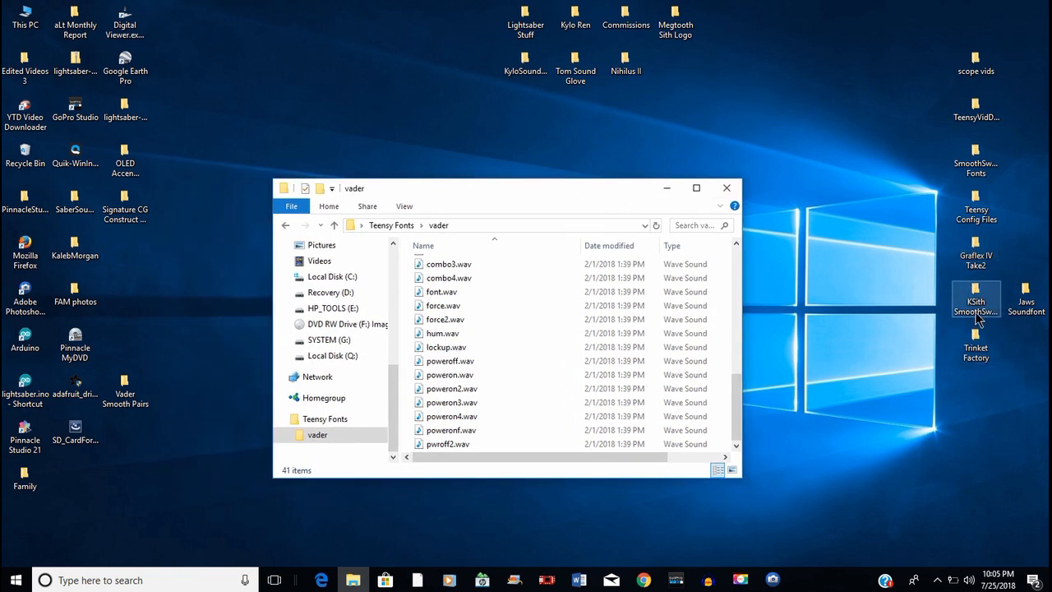
mouse_move(954, 198)
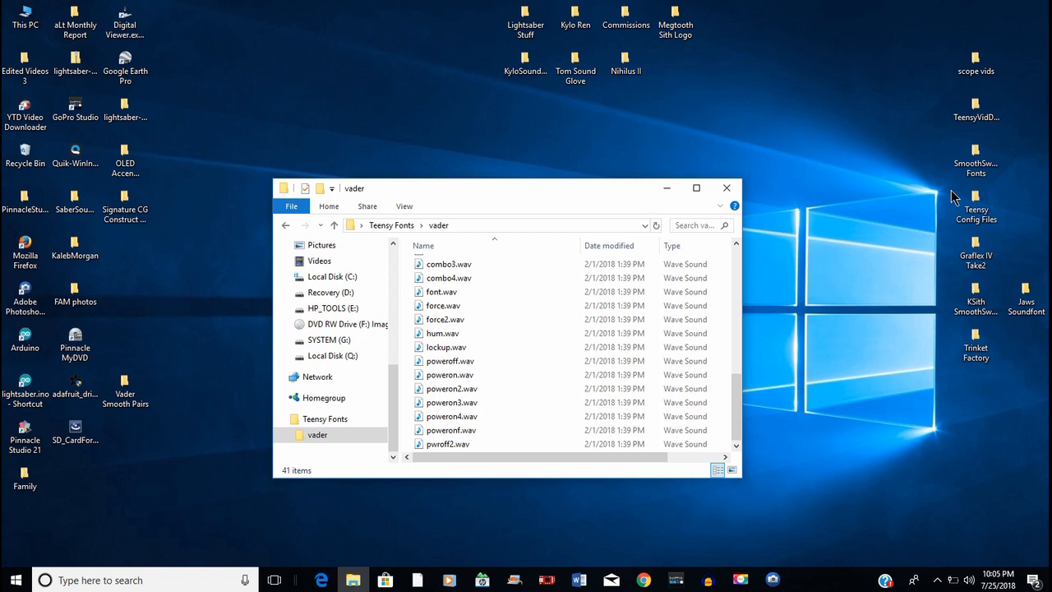
Open Vader Smooth Pairs beside the vader folder and select smoothsw.ini
double_click(125, 391)
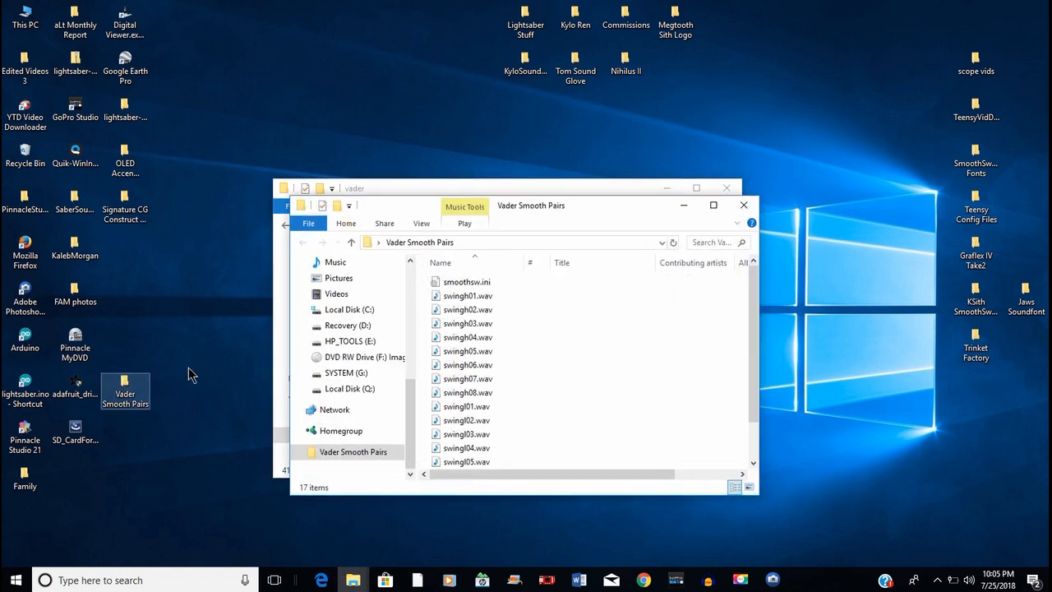
click(467, 365)
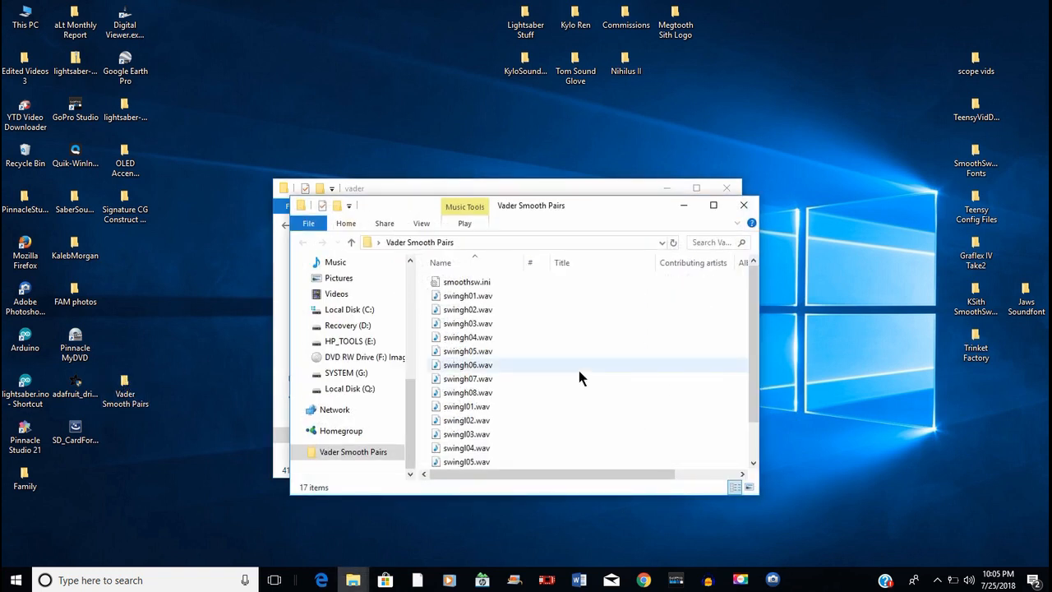
mouse_move(503, 303)
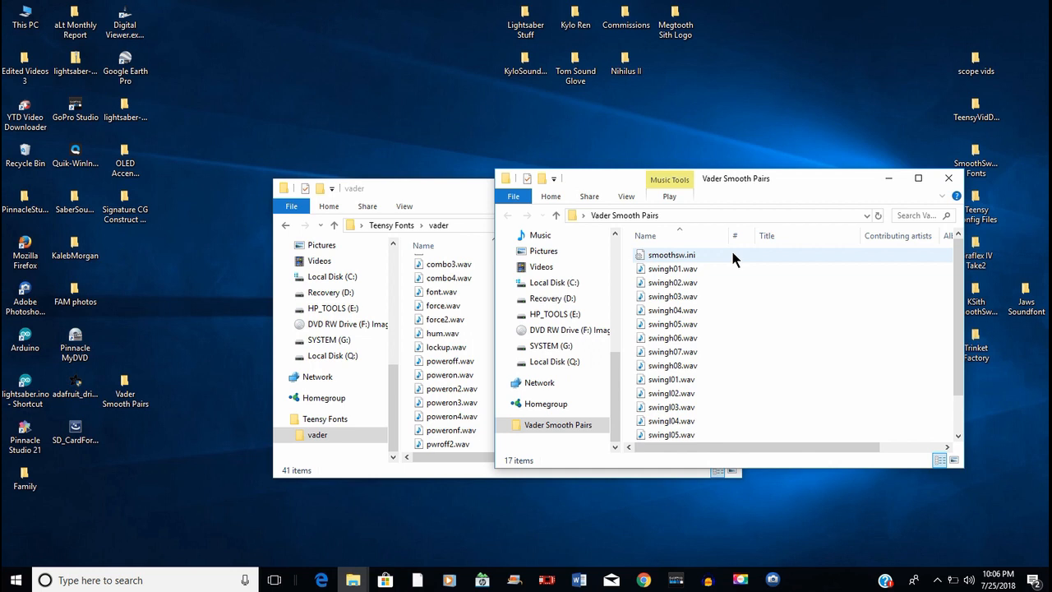
click(671, 255)
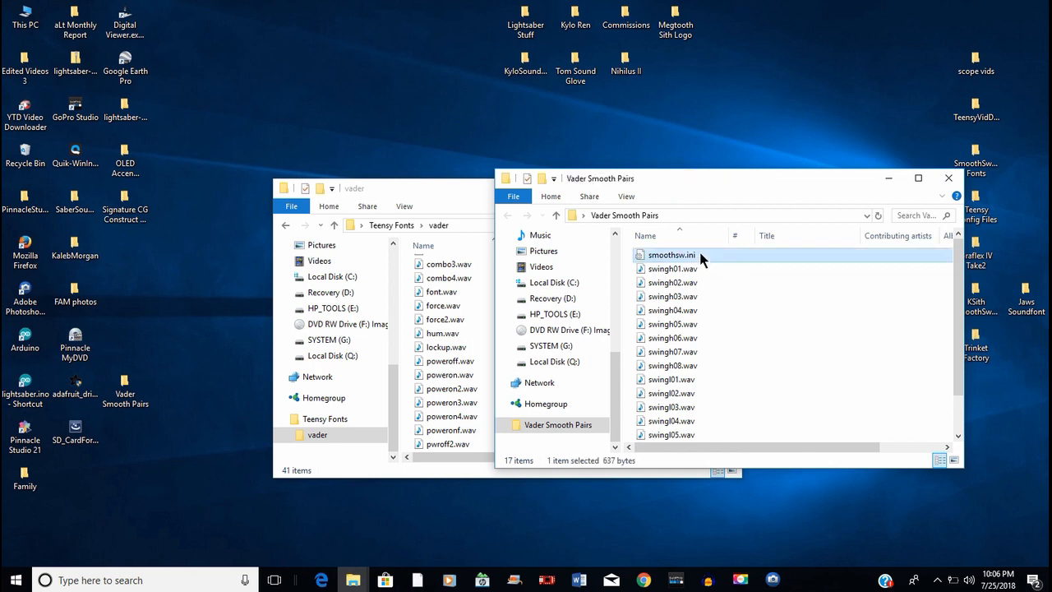
double_click(671, 255)
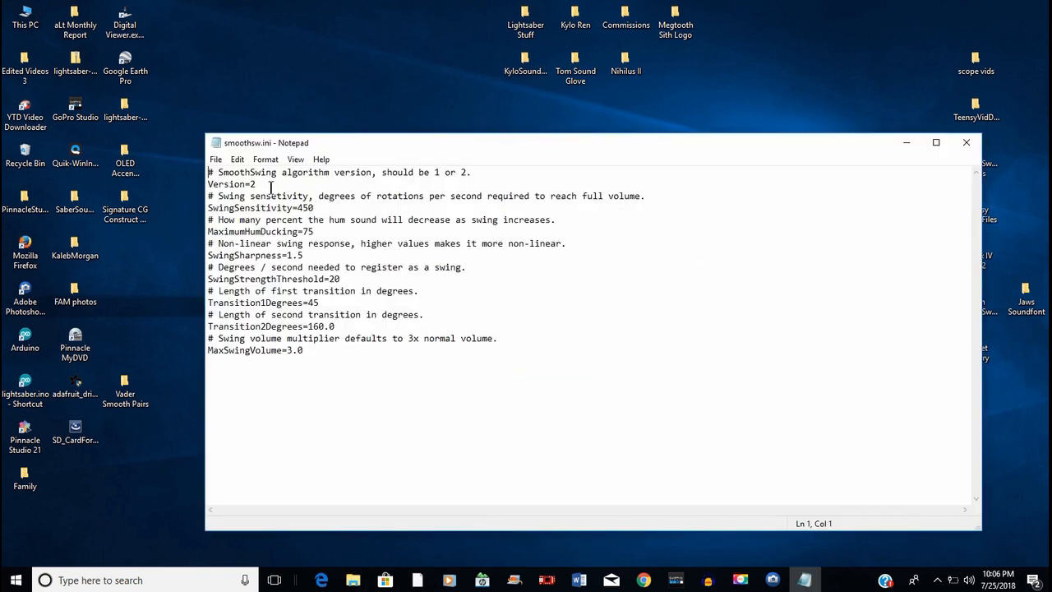
mouse_move(263, 191)
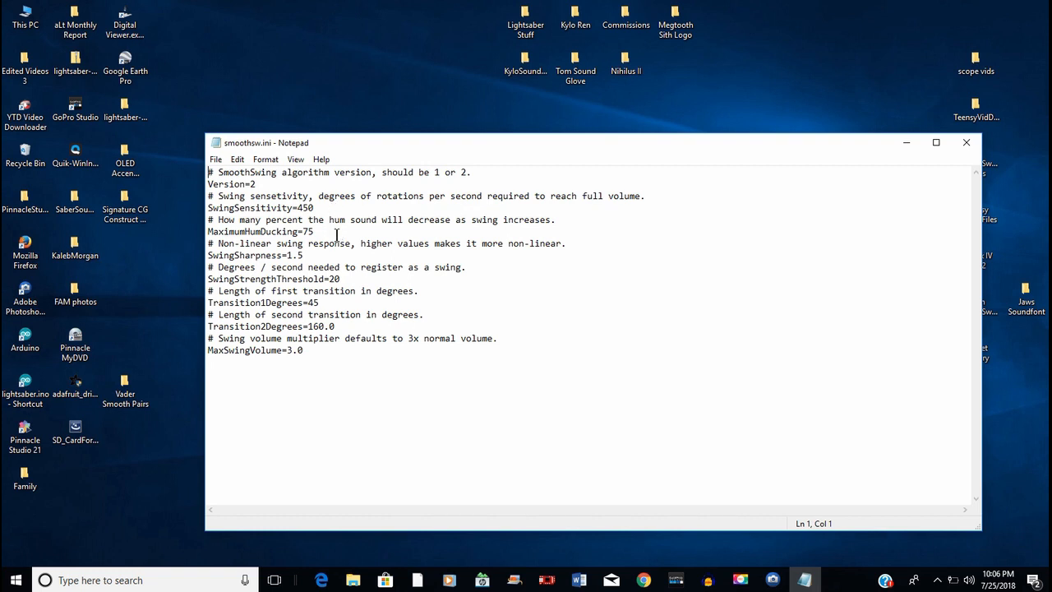
mouse_move(349, 286)
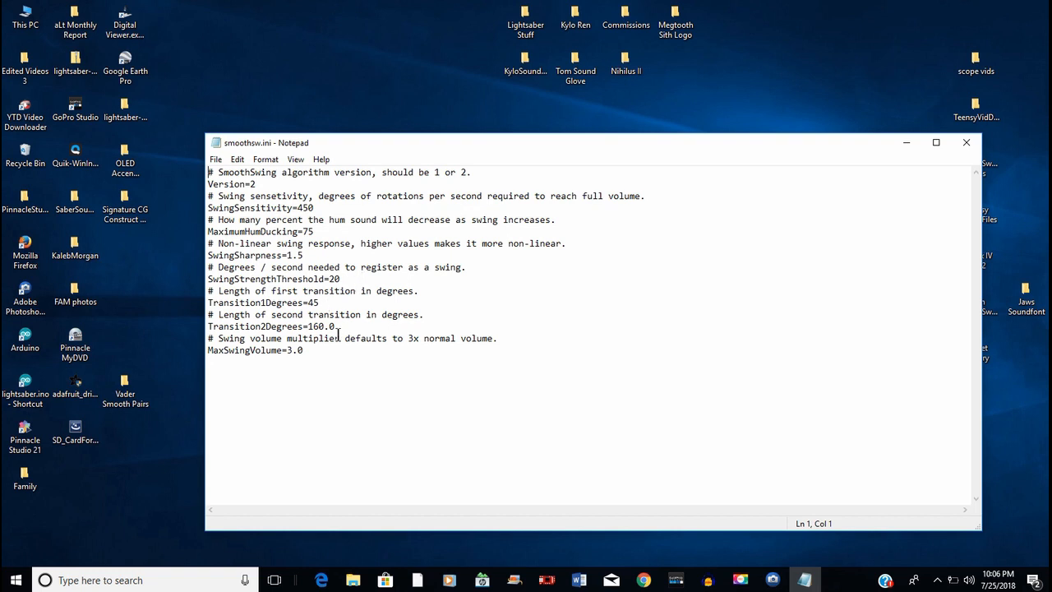
mouse_move(375, 368)
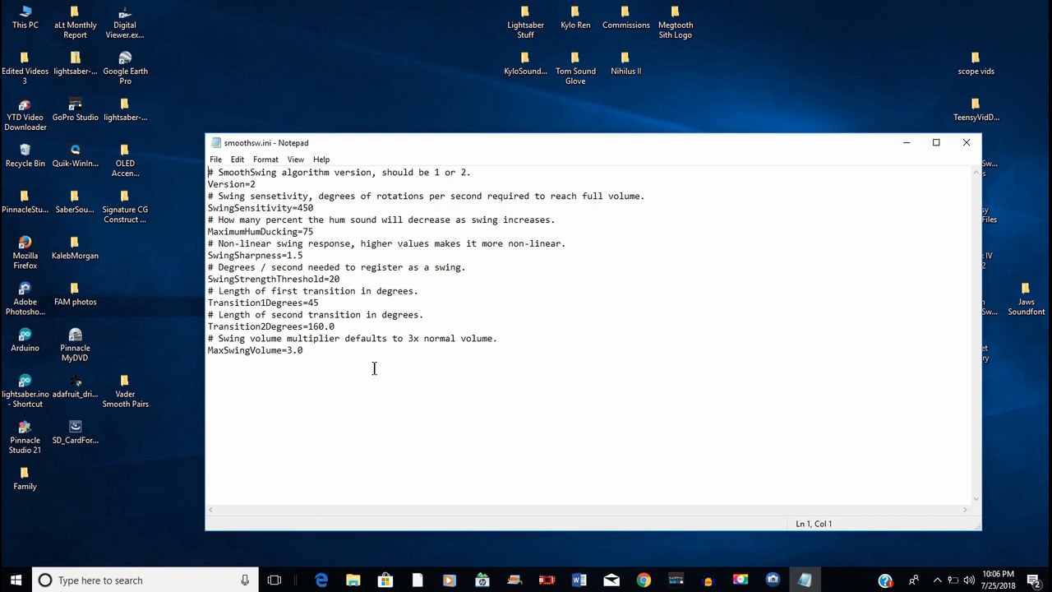
mouse_move(480, 329)
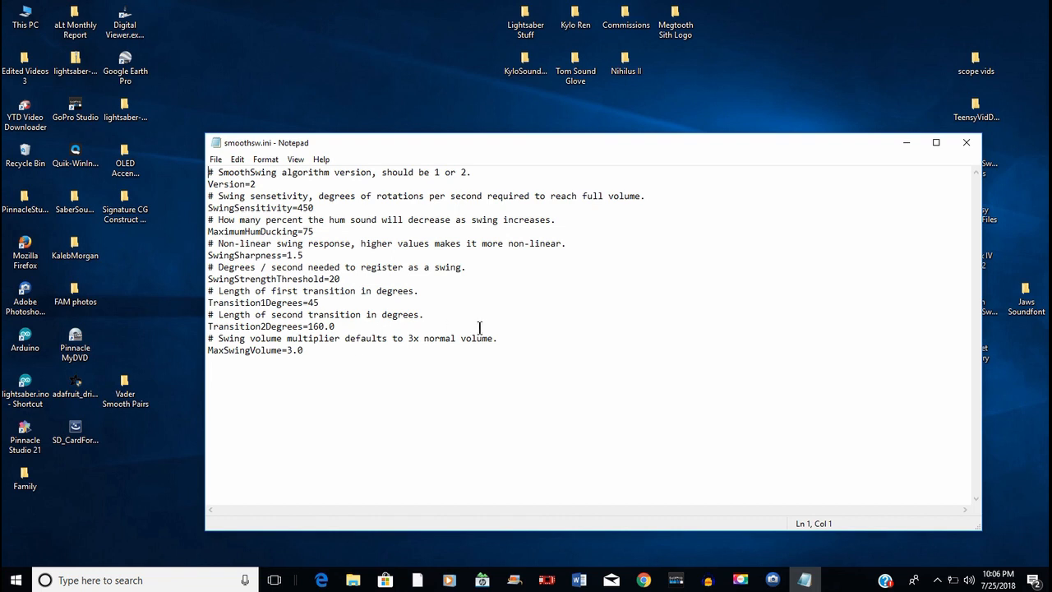
mouse_move(533, 236)
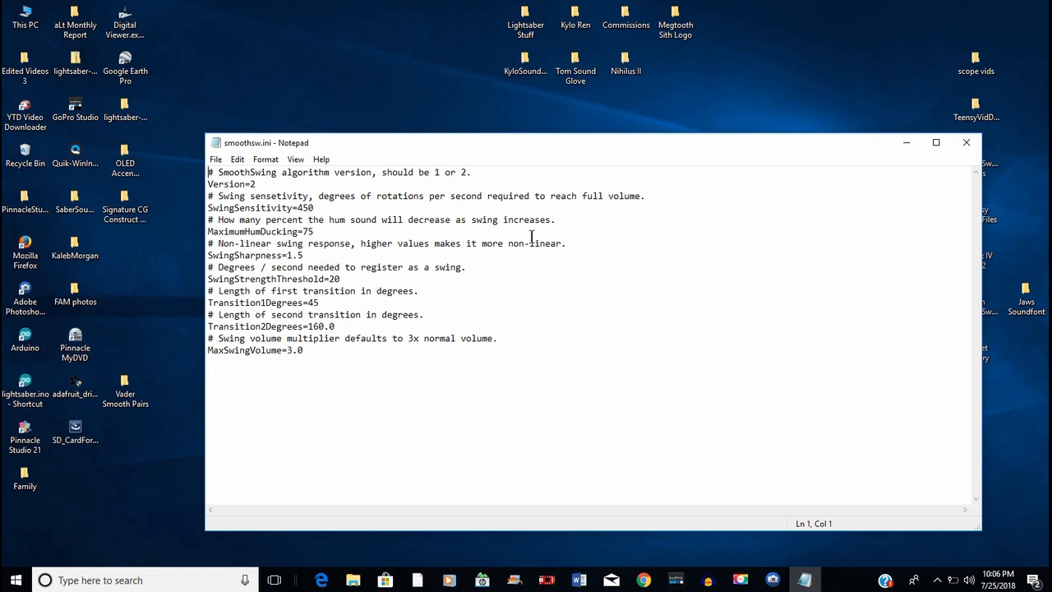
mouse_move(985, 164)
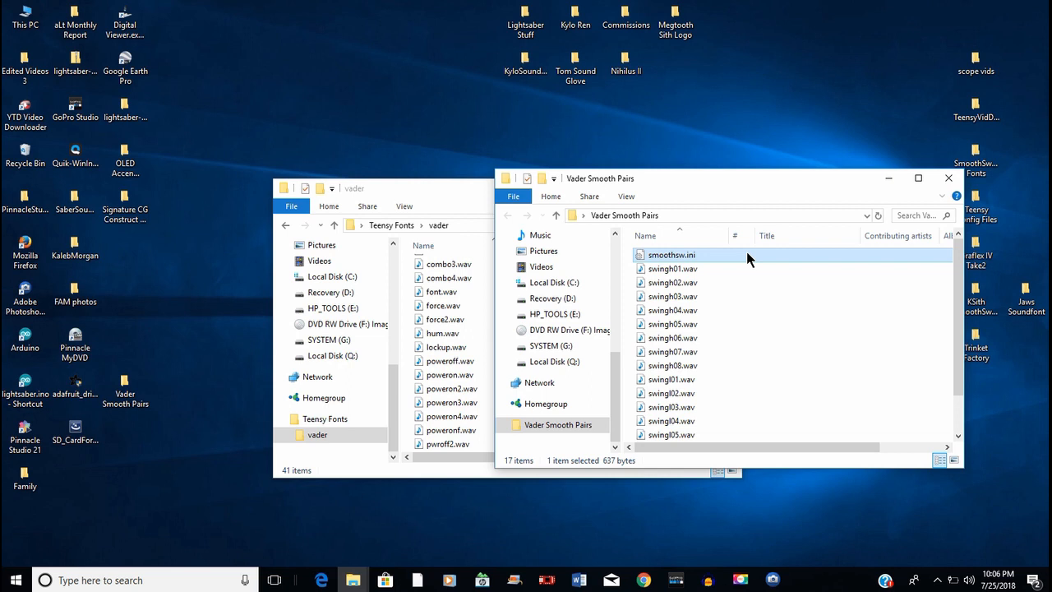
mouse_move(628, 256)
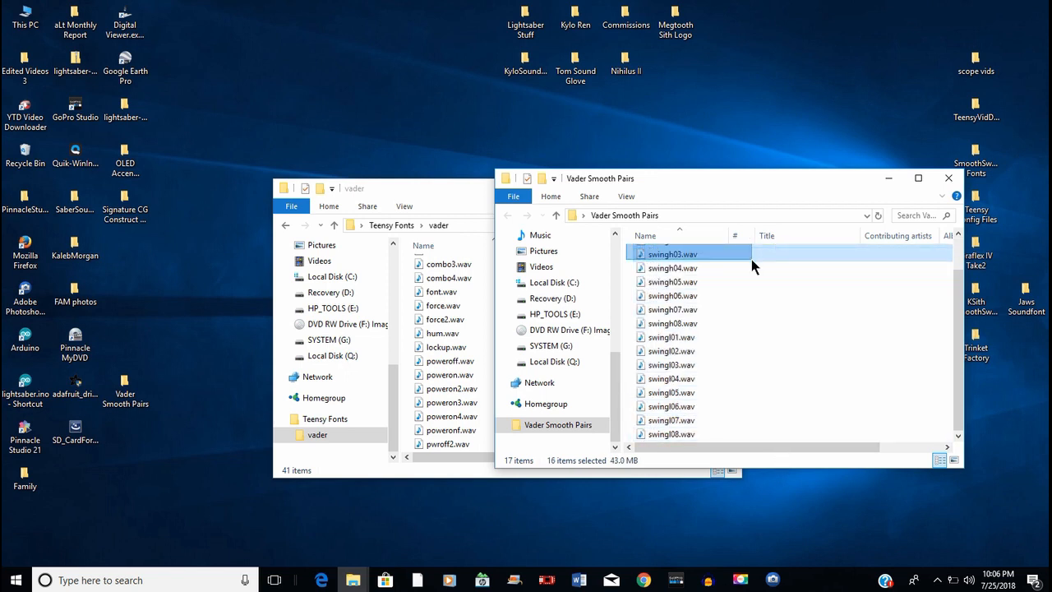
click(671, 352)
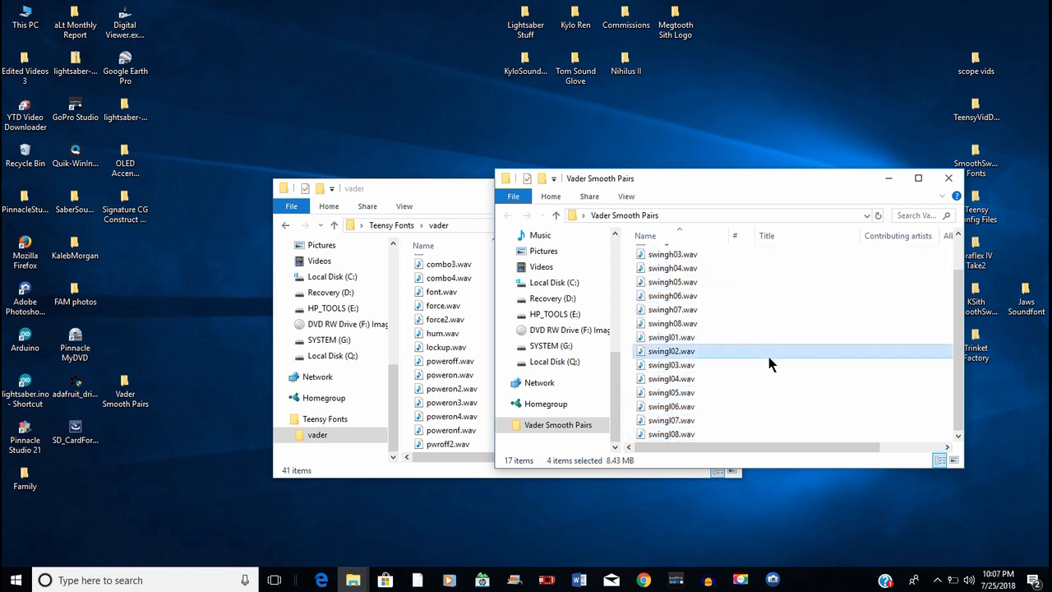
click(671, 393)
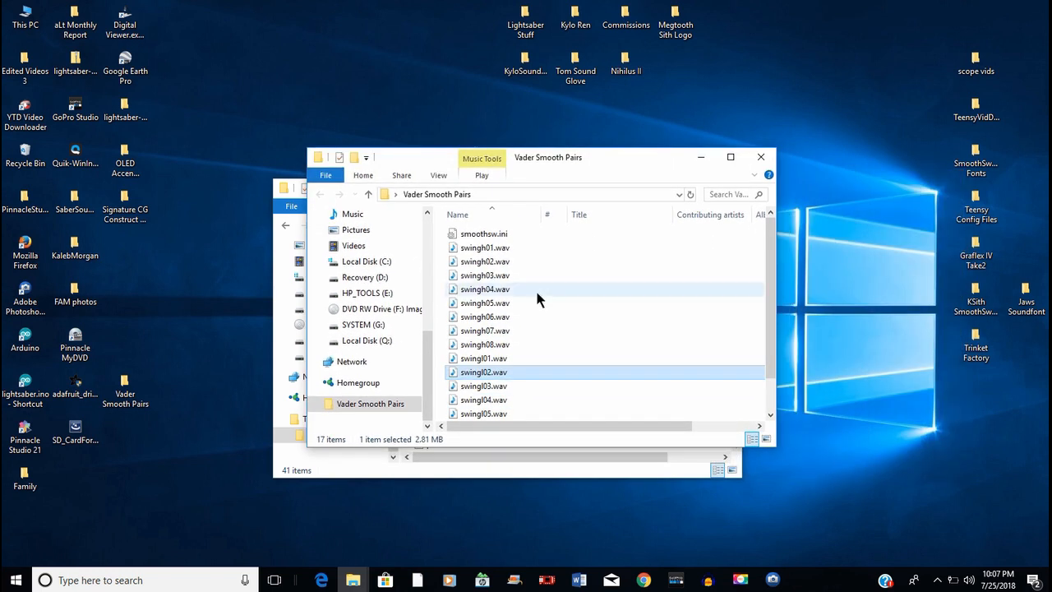
mouse_move(475, 253)
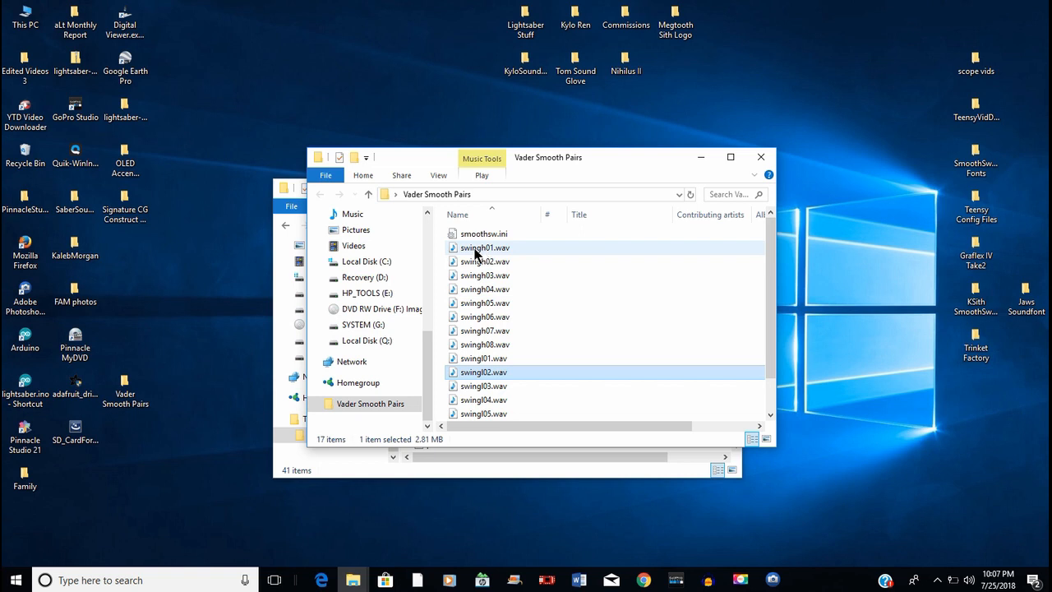
mouse_move(483, 247)
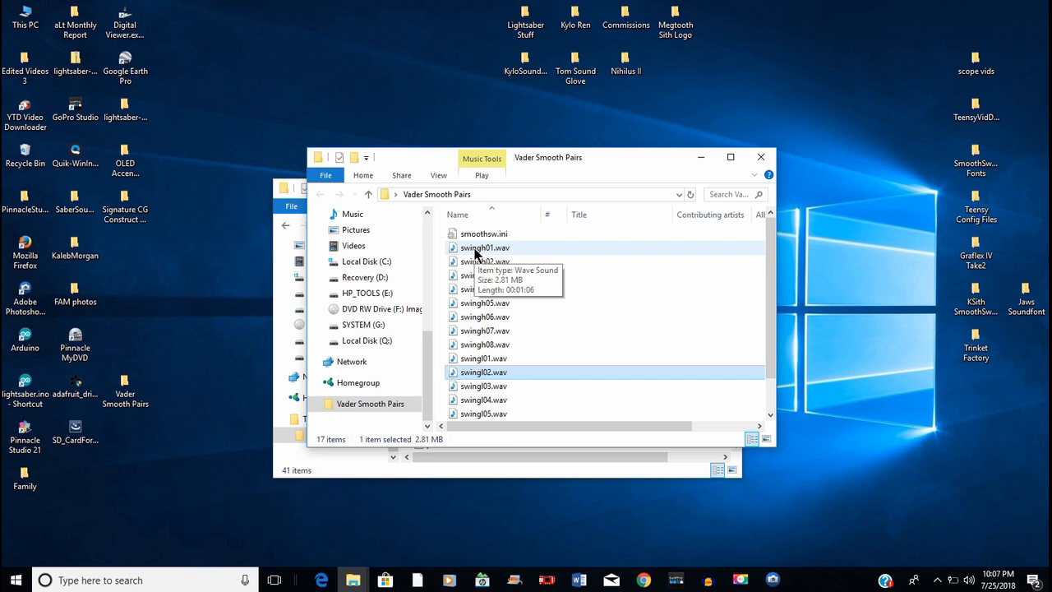
mouse_move(501, 261)
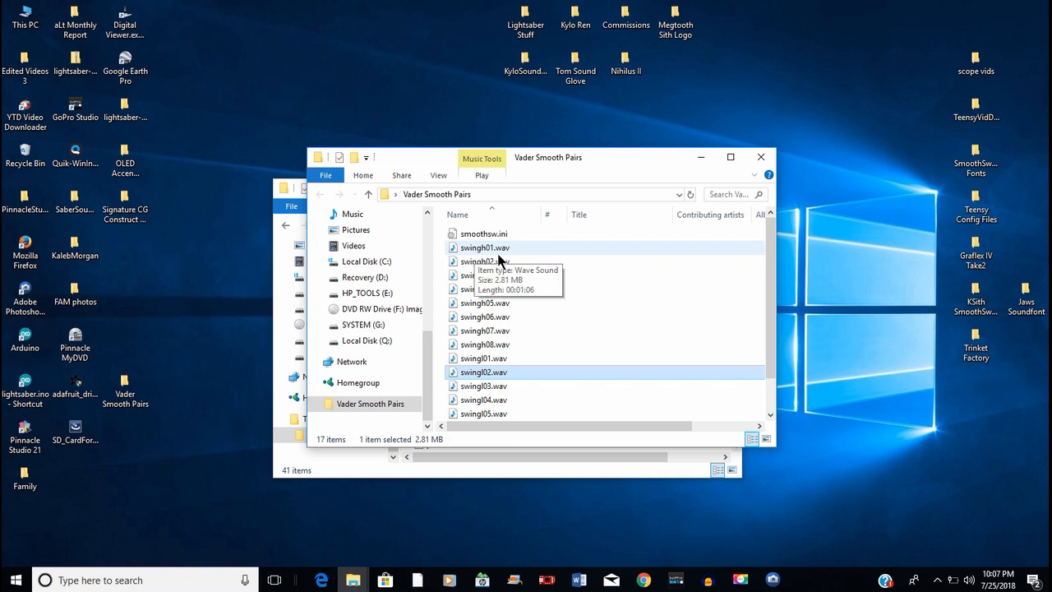
mouse_move(507, 345)
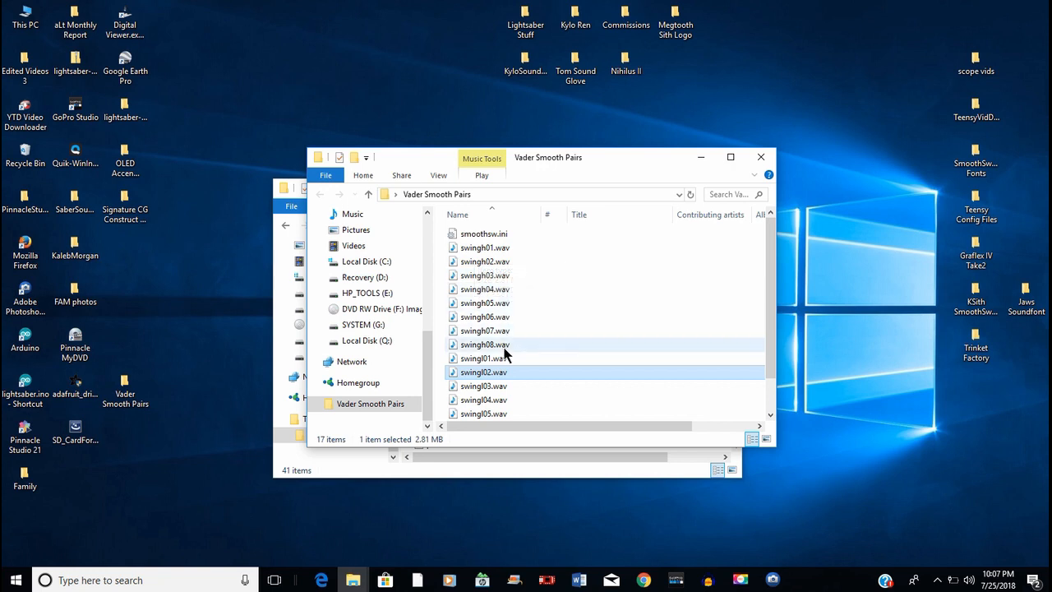
mouse_move(530, 342)
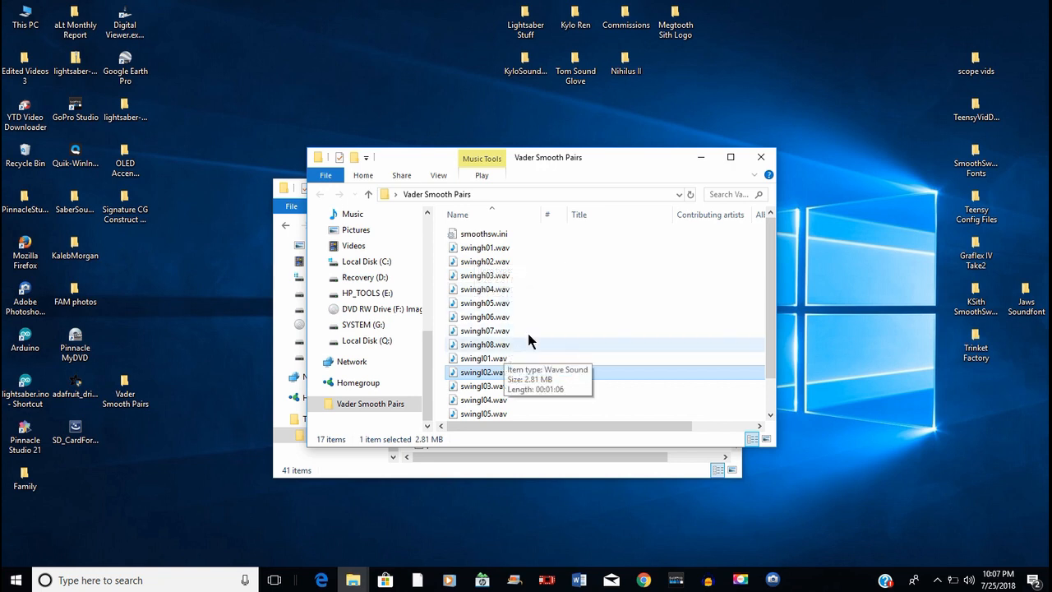
scroll(down, 3)
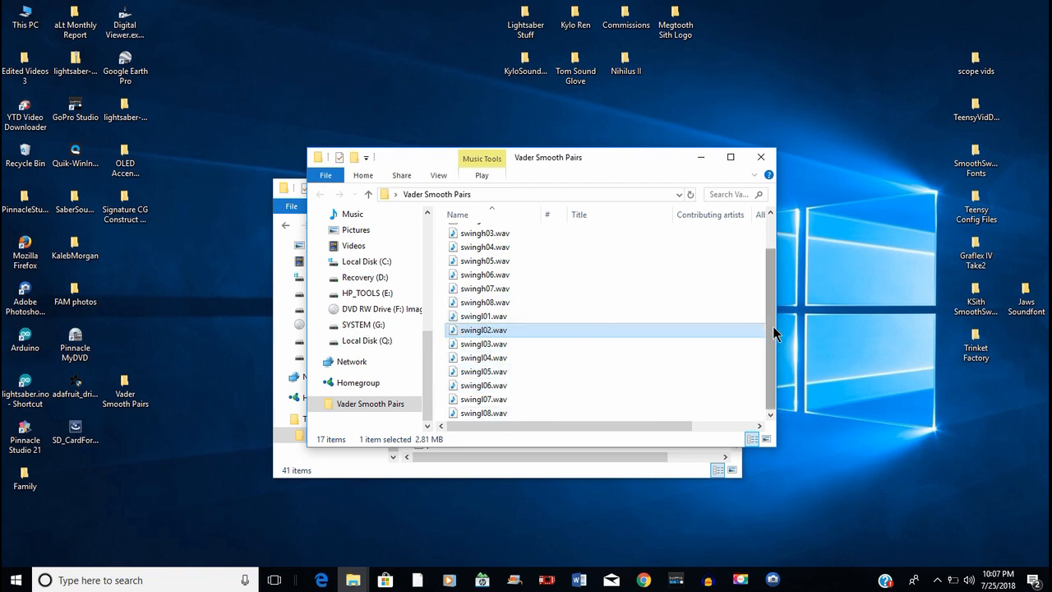
scroll(up, 3)
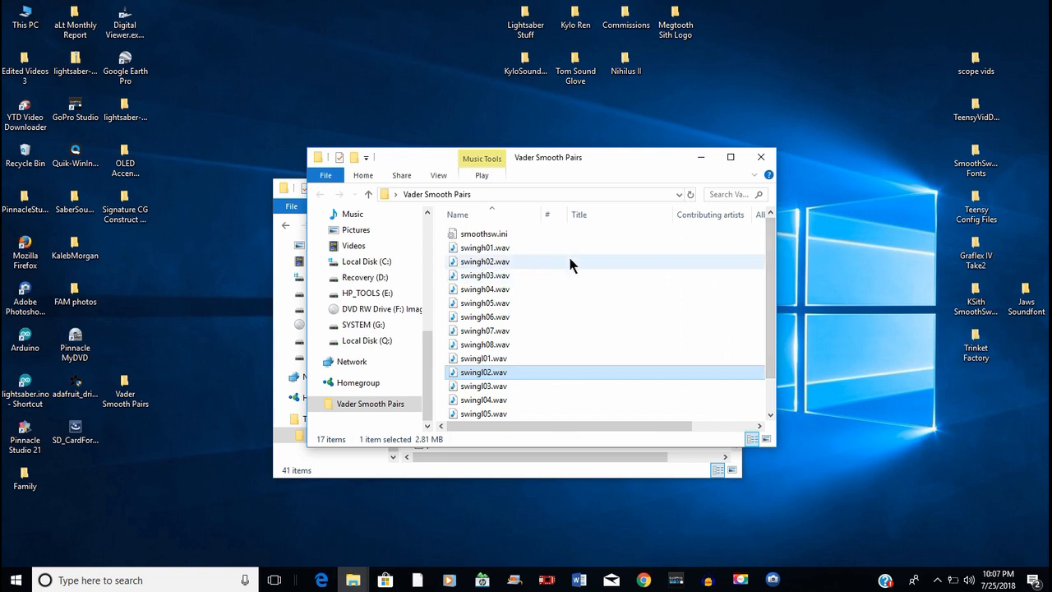
mouse_move(483, 236)
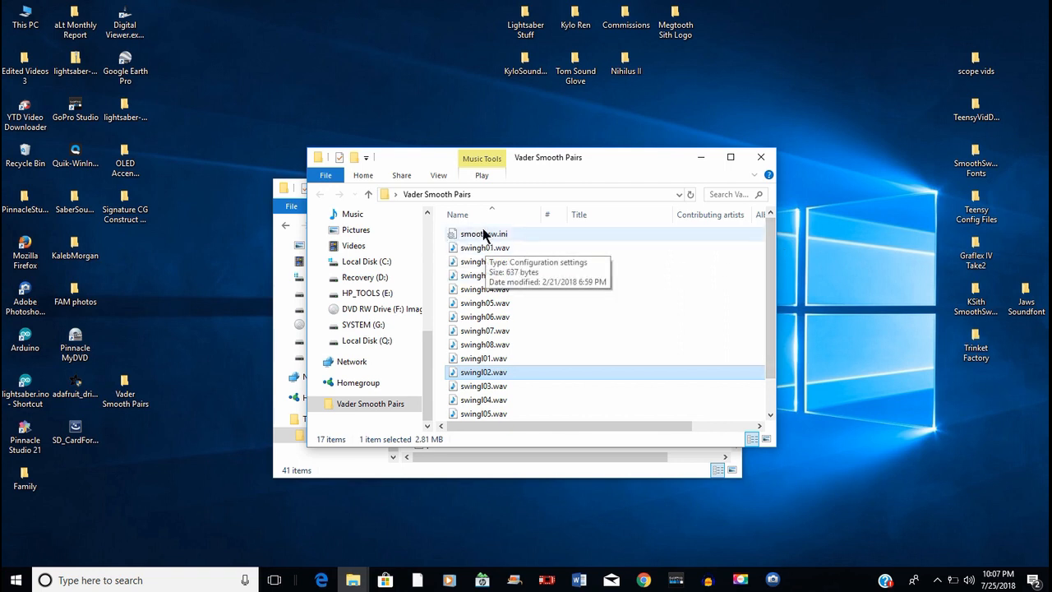
mouse_move(437, 233)
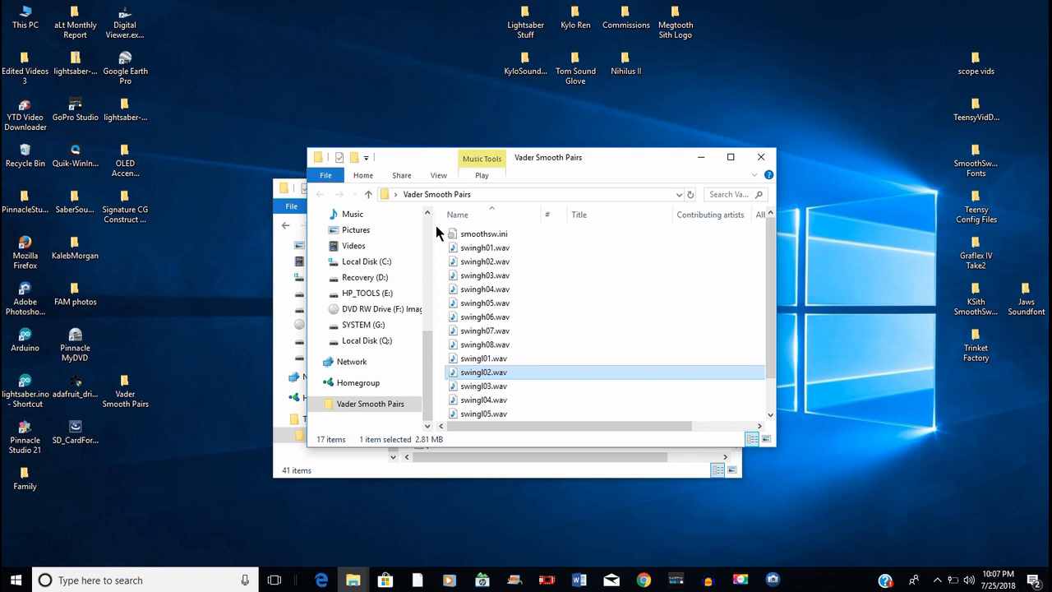
Select all 17 Vader Smooth Pairs files and cut them for moving
key(ctrl+a)
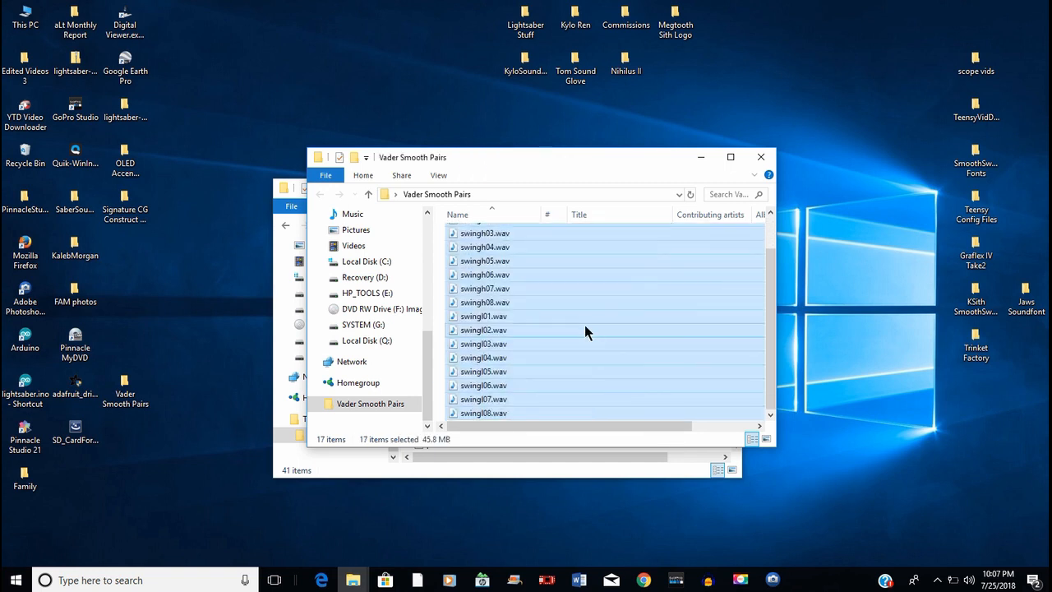
right_click(589, 332)
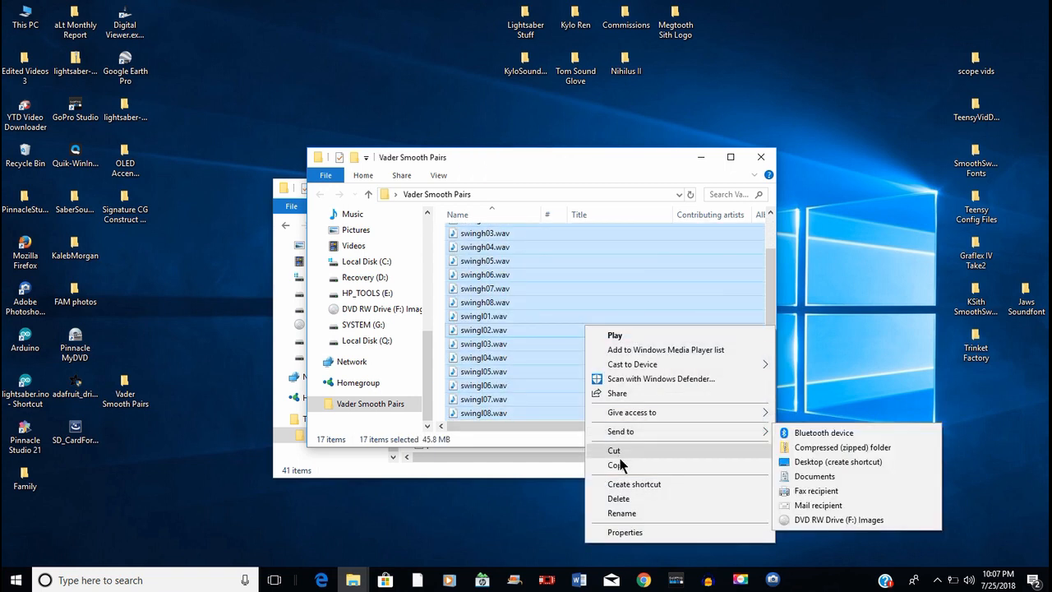
click(616, 464)
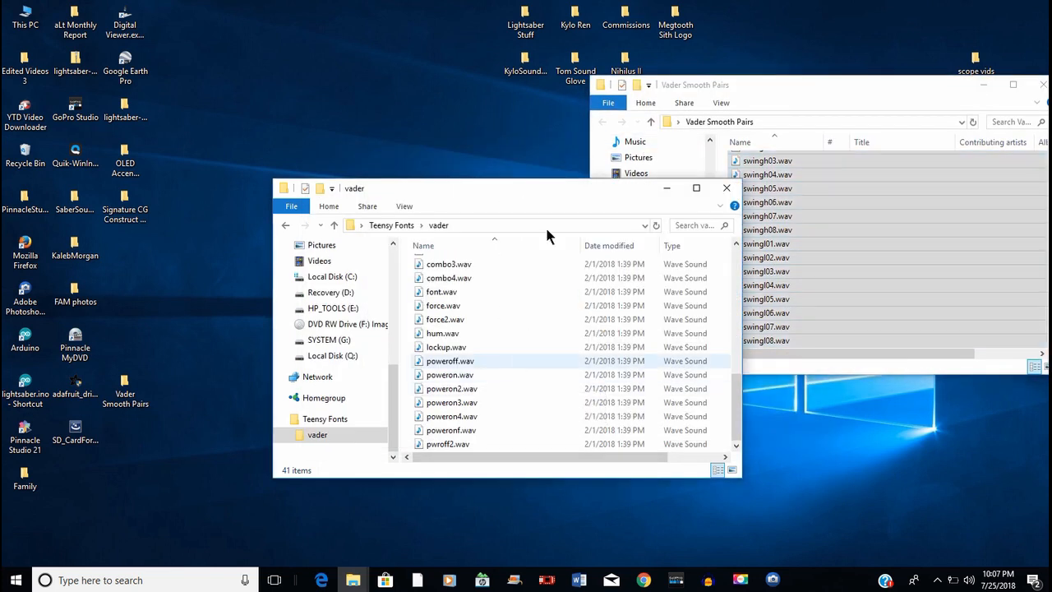
Paste the cut files into the vader folder, bringing it to 58 items
right_click(461, 224)
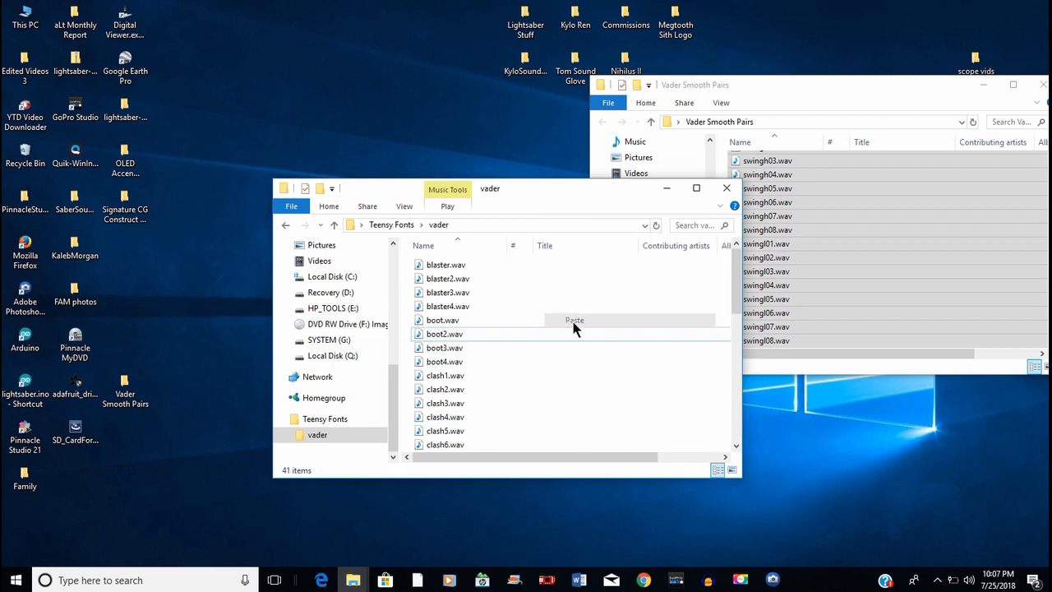
click(573, 319)
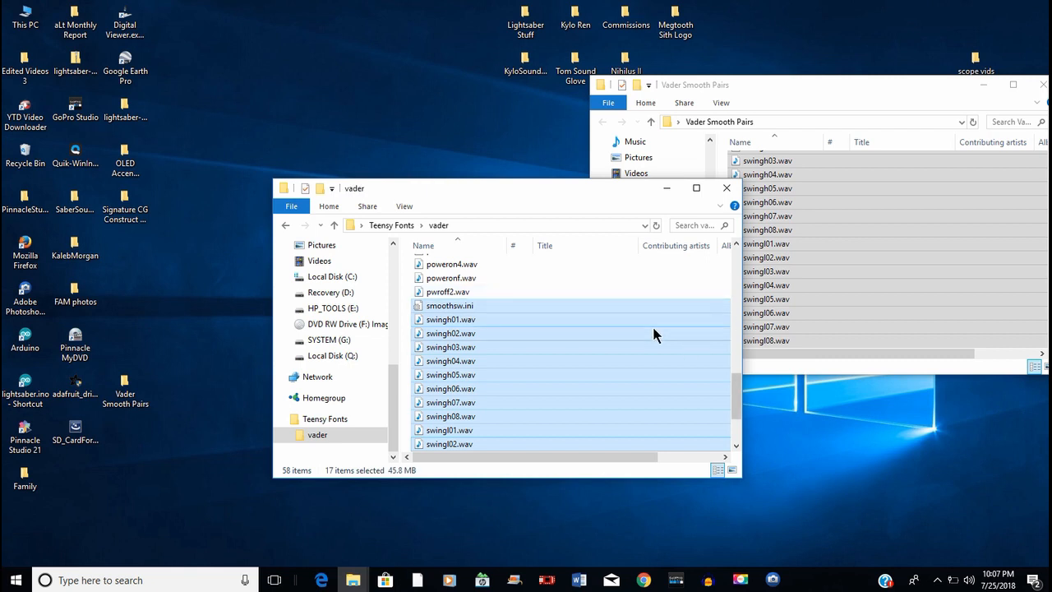
click(450, 278)
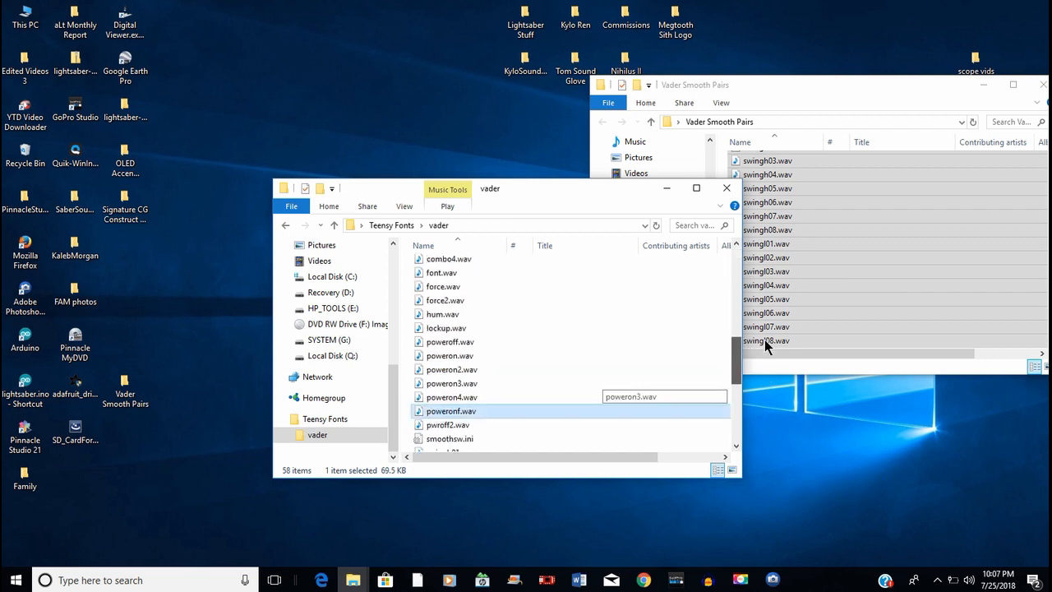
scroll(up, 3)
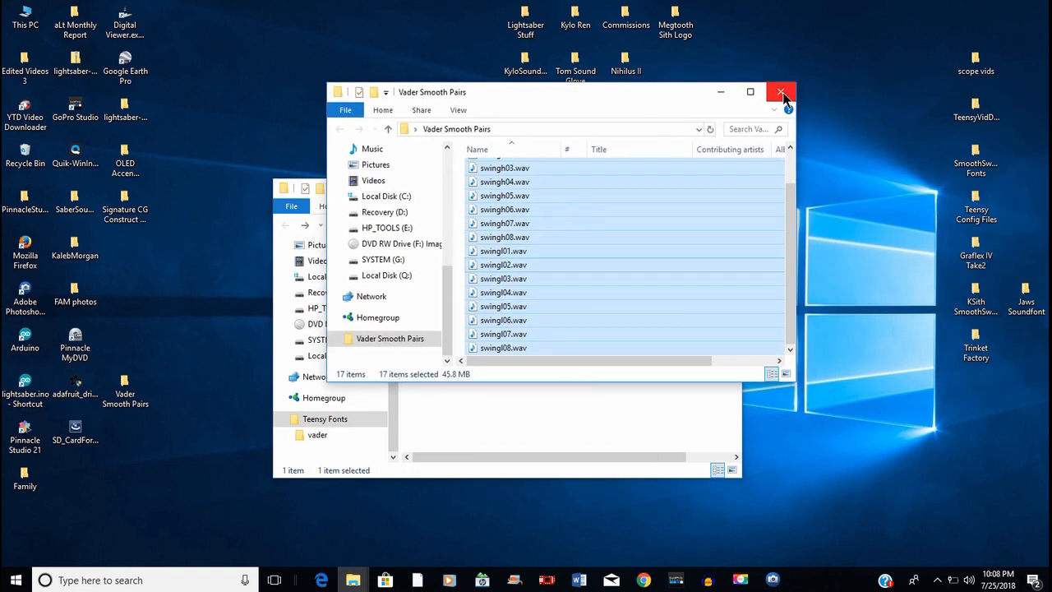
Close Vader Smooth Pairs and browse Lightsaber Stuff > NEC FONTS > Graflex IV
click(780, 92)
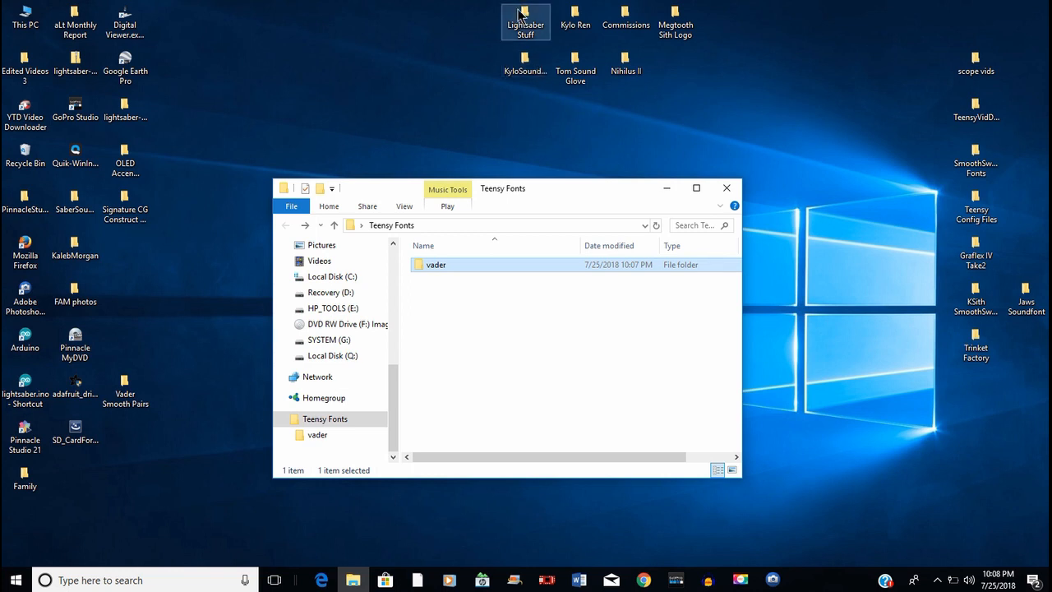
double_click(526, 20)
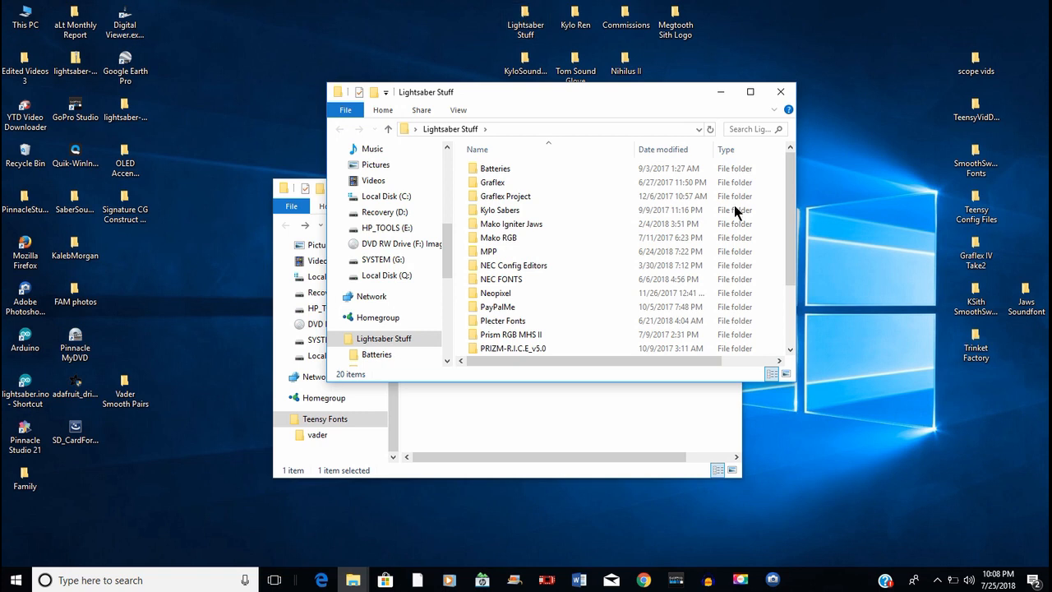
scroll(down, 3)
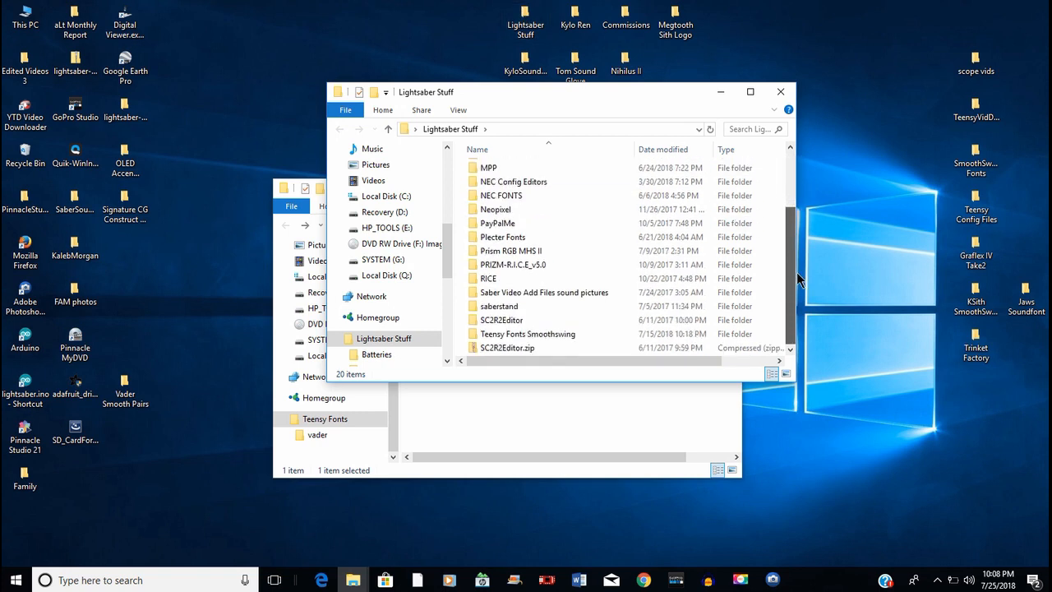
double_click(500, 194)
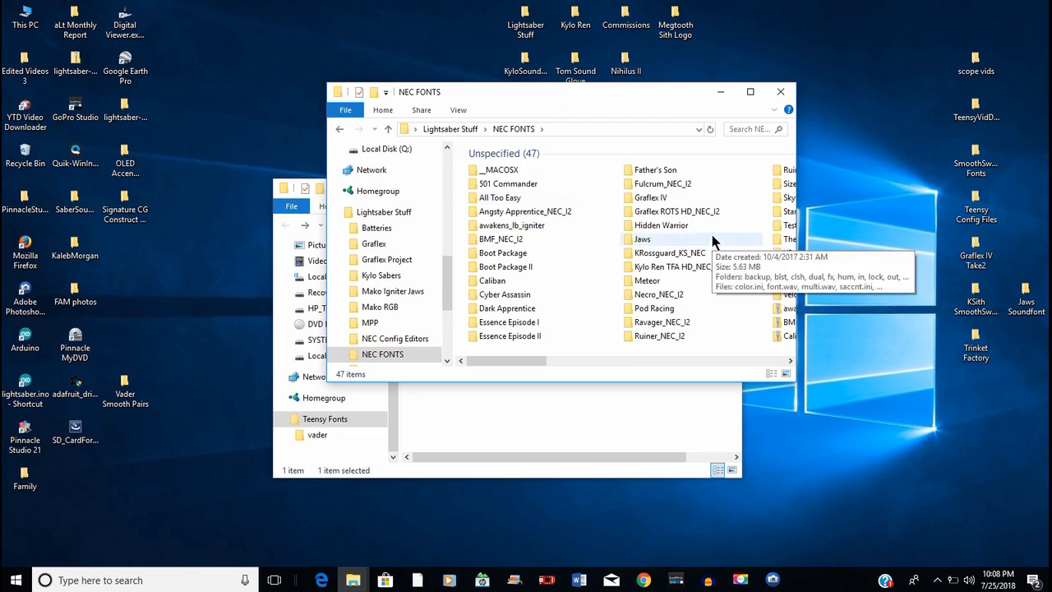
mouse_move(650, 198)
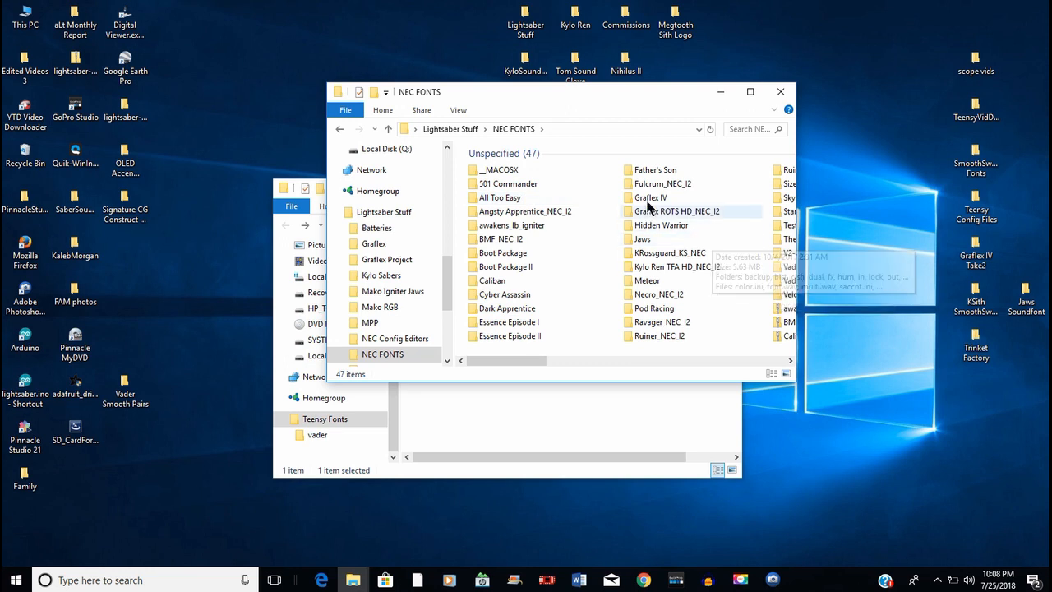
double_click(651, 198)
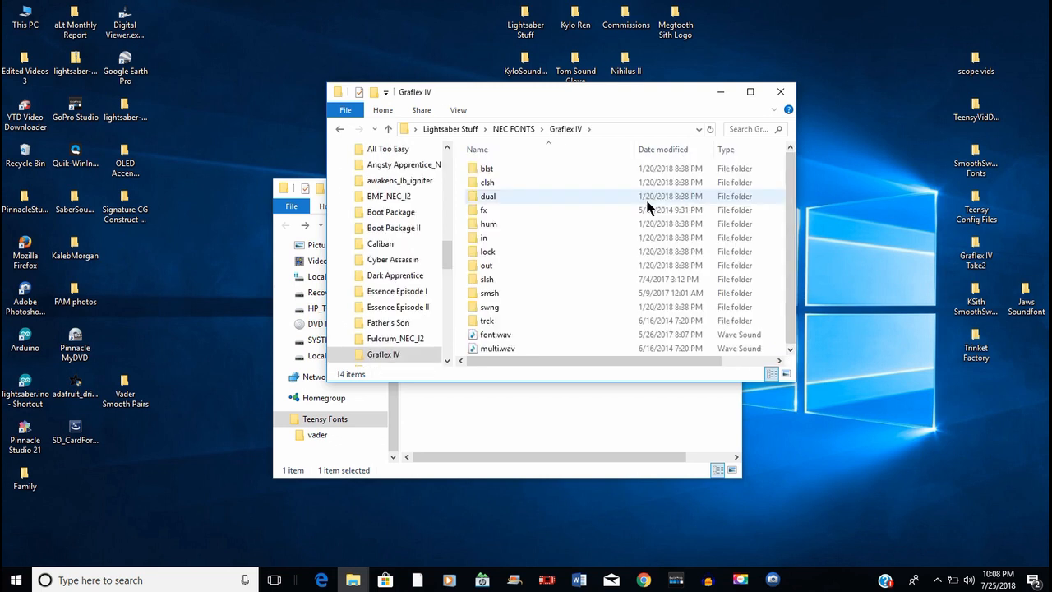
Go back up and open Plecter Fonts > GRAFLEX IV HD REMASTERED v8 GOLD with its 70 files
click(339, 132)
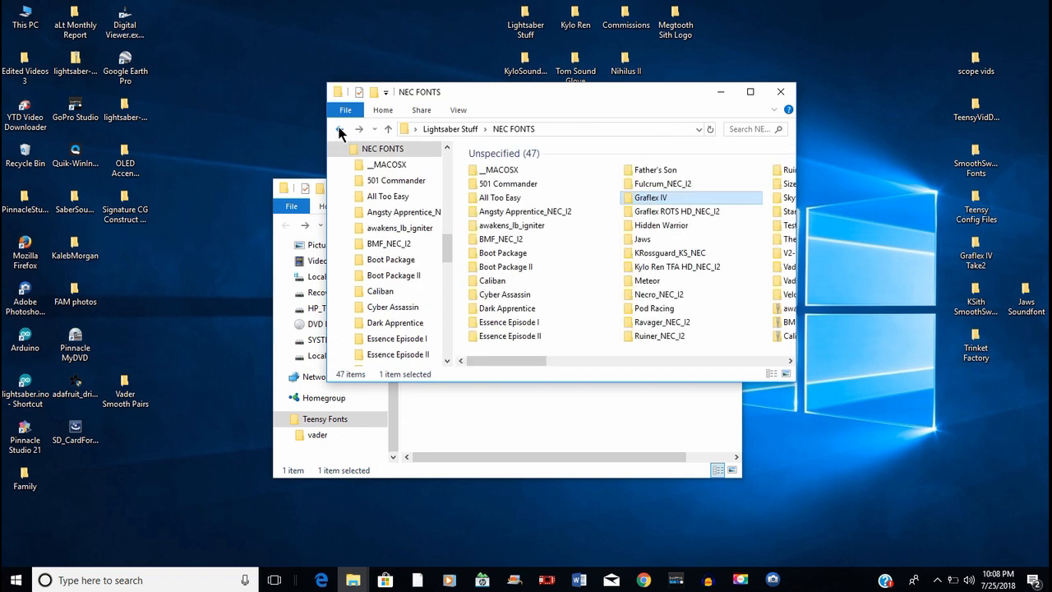
click(389, 128)
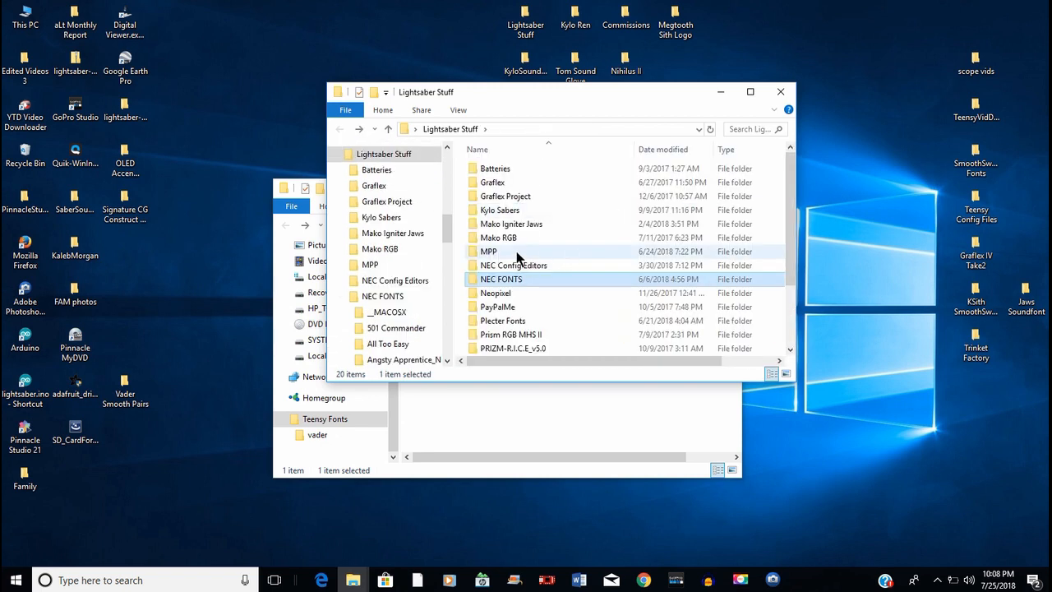
mouse_move(518, 308)
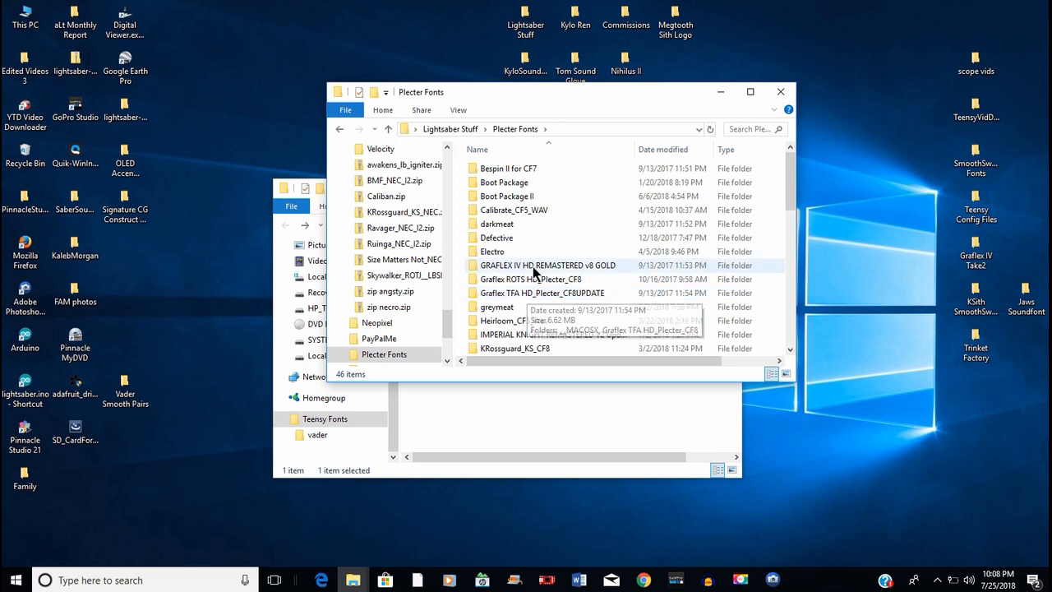
double_click(547, 265)
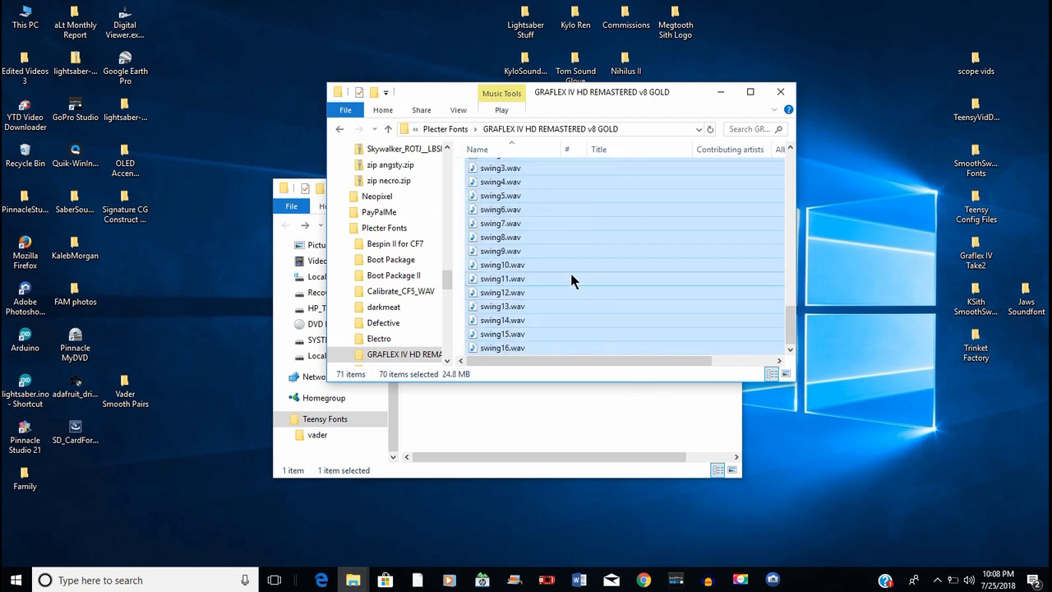
Create a new folder named 'graflex' inside Teensy Fonts beside vader
right_click(574, 280)
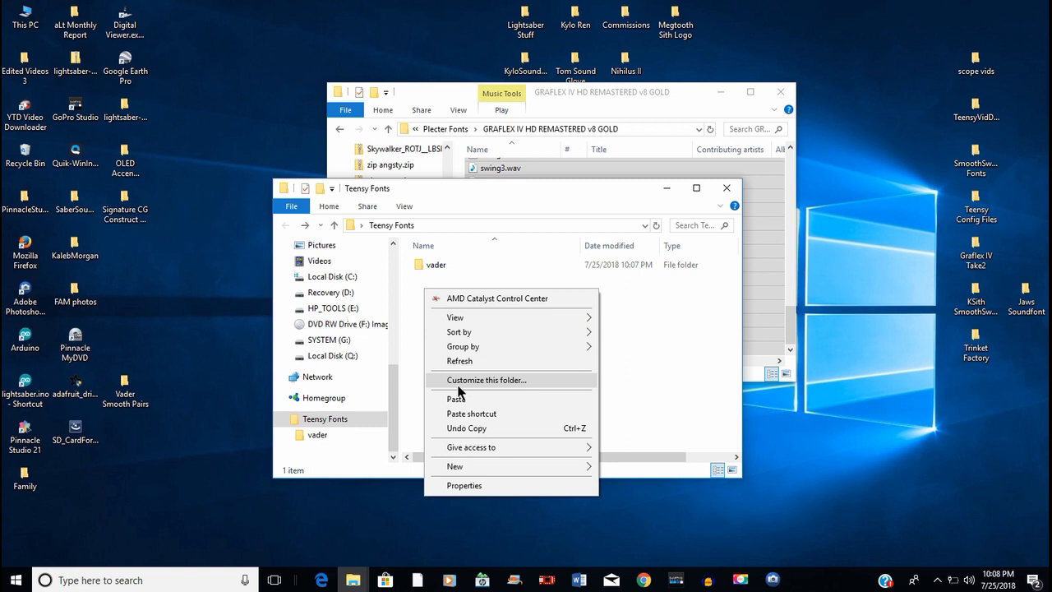
click(454, 467)
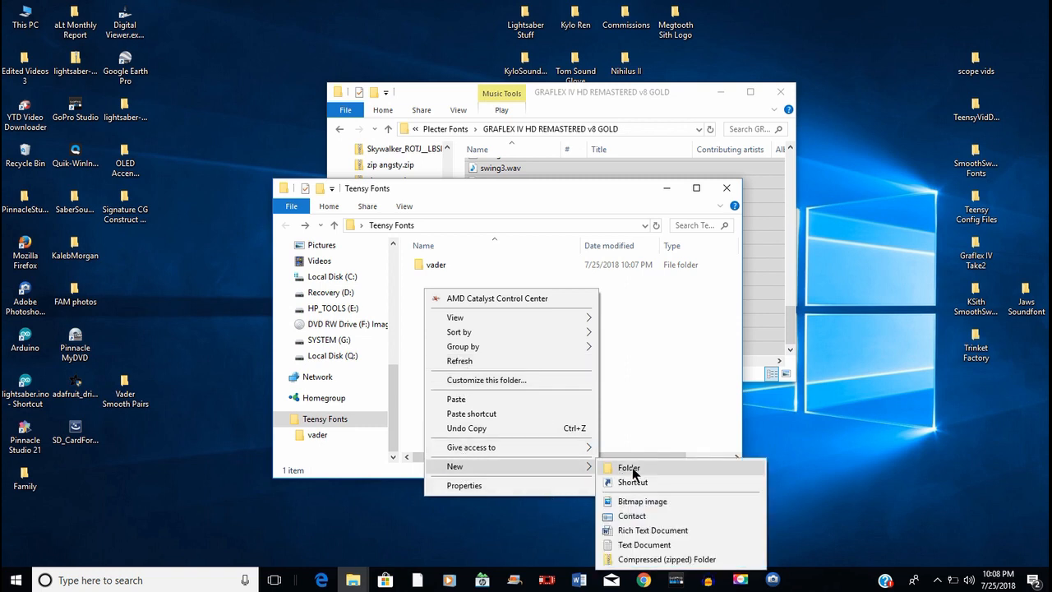
click(628, 467)
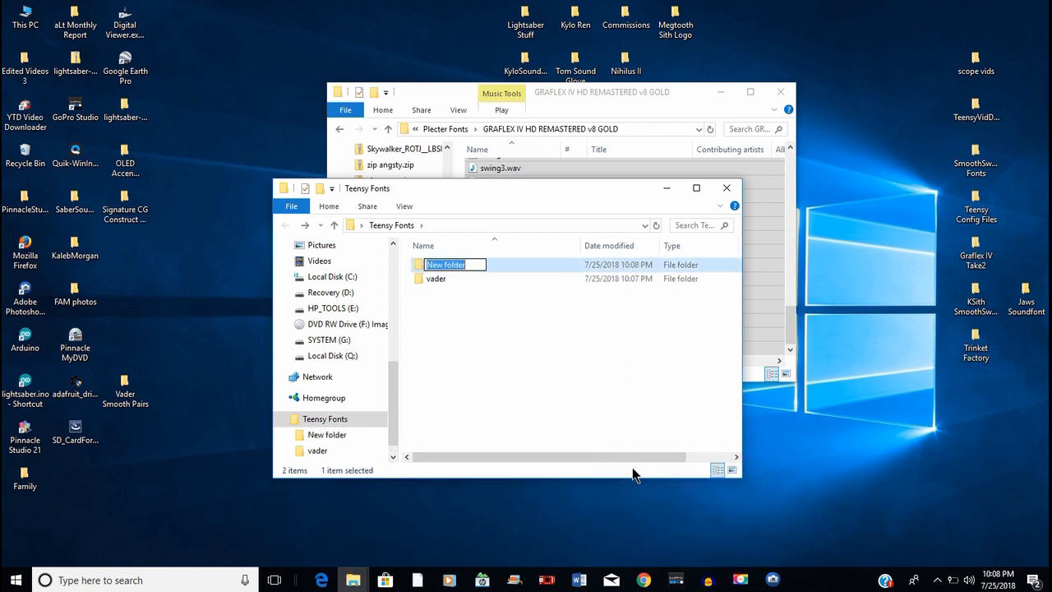
text(graflex)
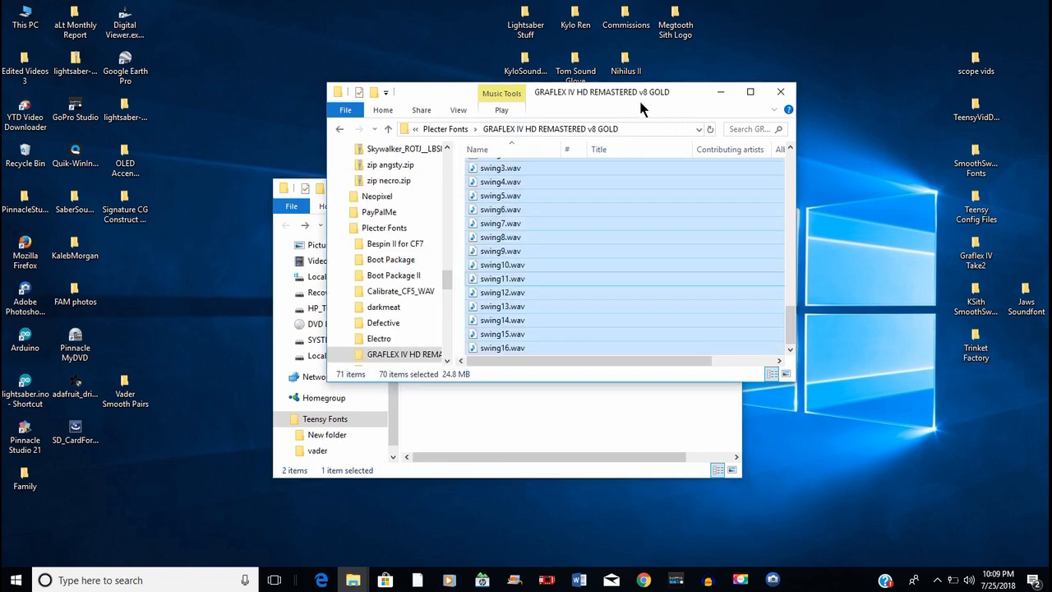
Copy the Graflex sound files up to readme.txt and open the empty graflex folder
scroll(up, 3)
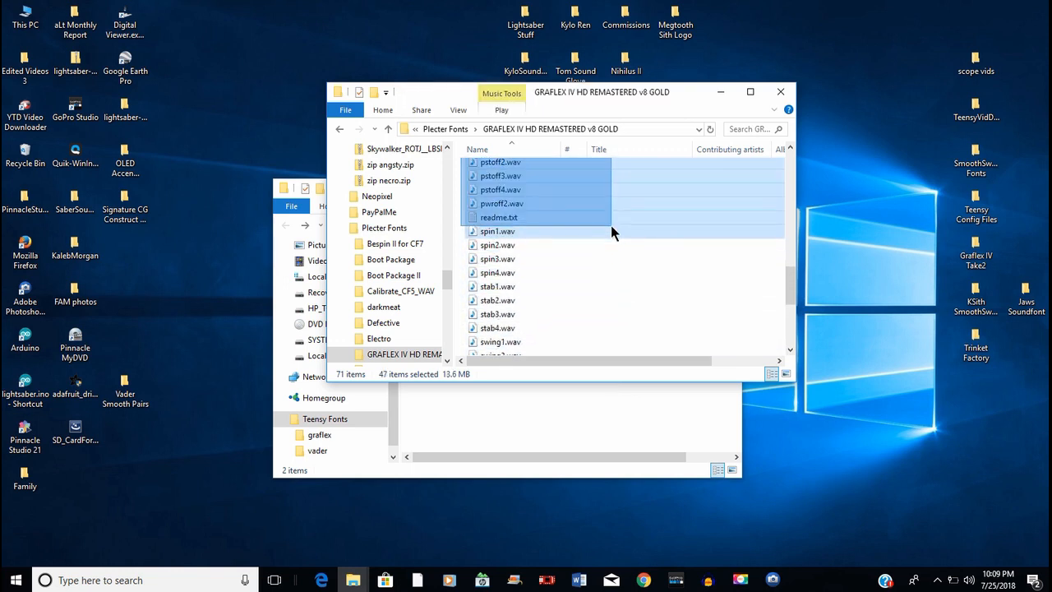
click(499, 217)
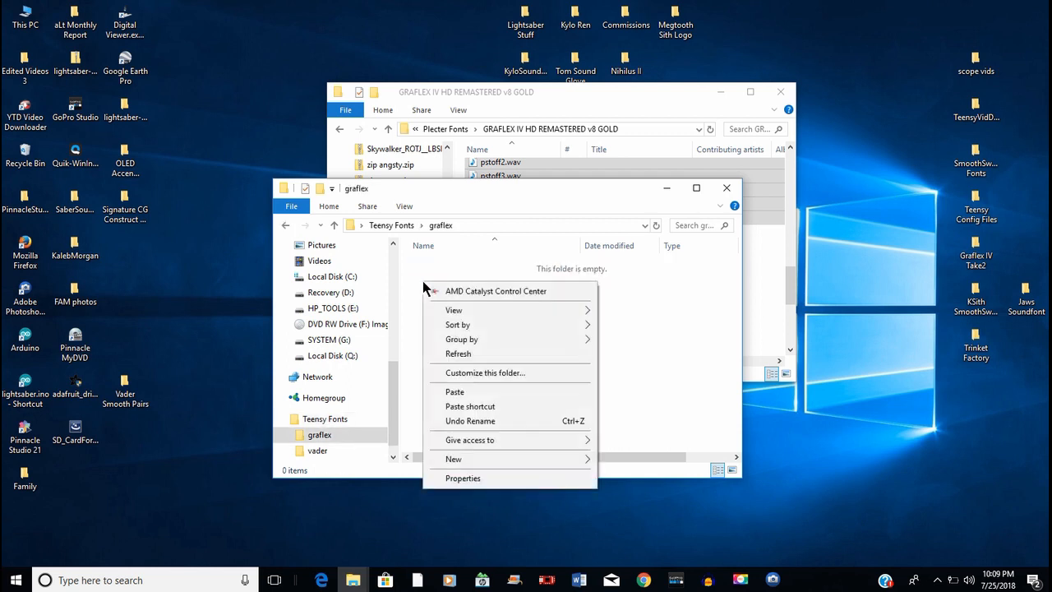
Paste the 46 Graflex items, including readme.txt and pstoff sounds, into graflex and review them
click(454, 391)
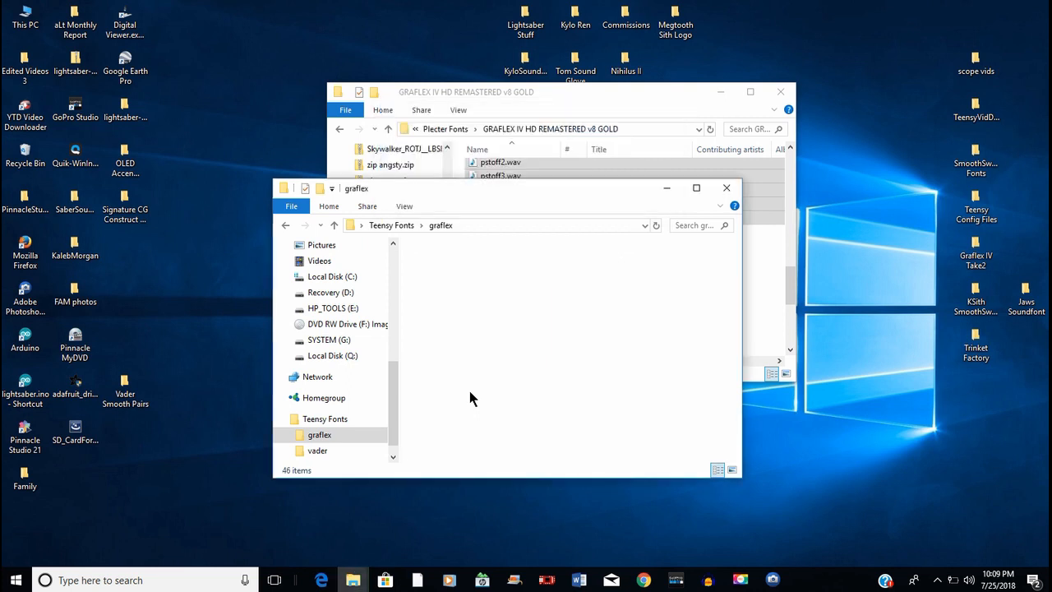
key(ctrl+a)
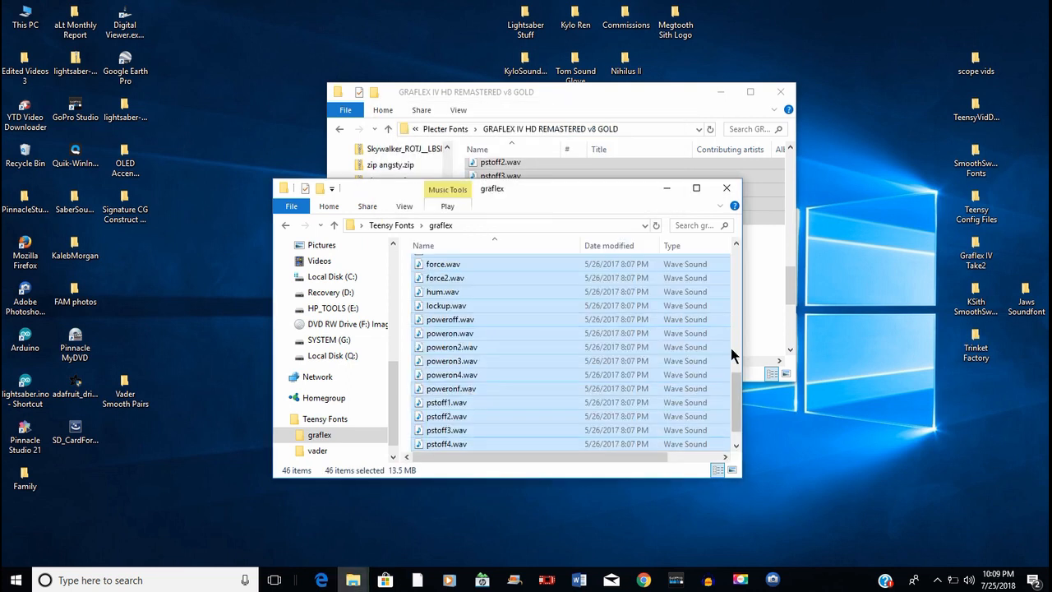
scroll(up, 3)
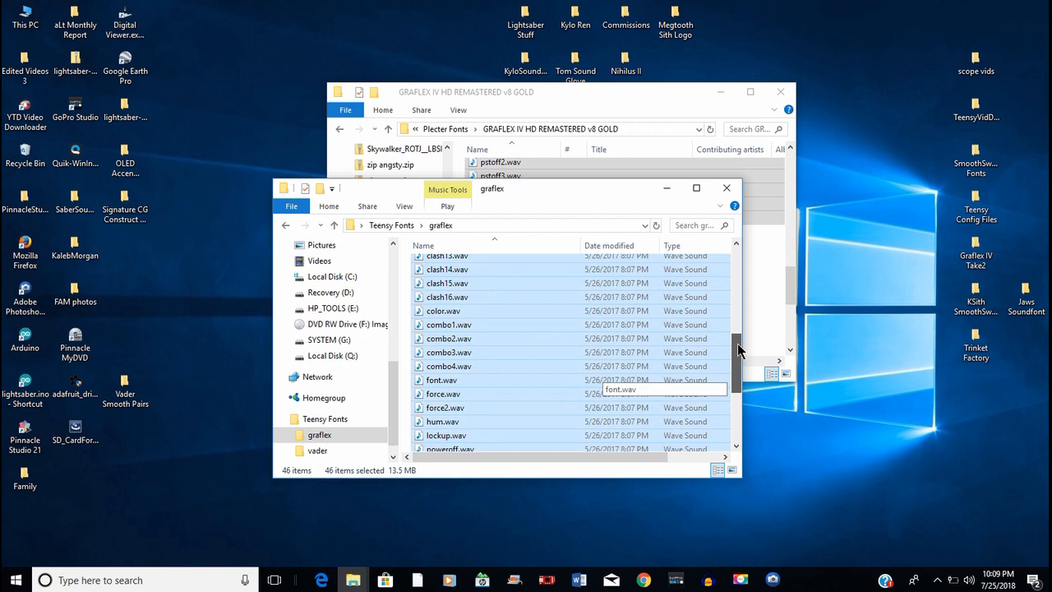
scroll(up, 3)
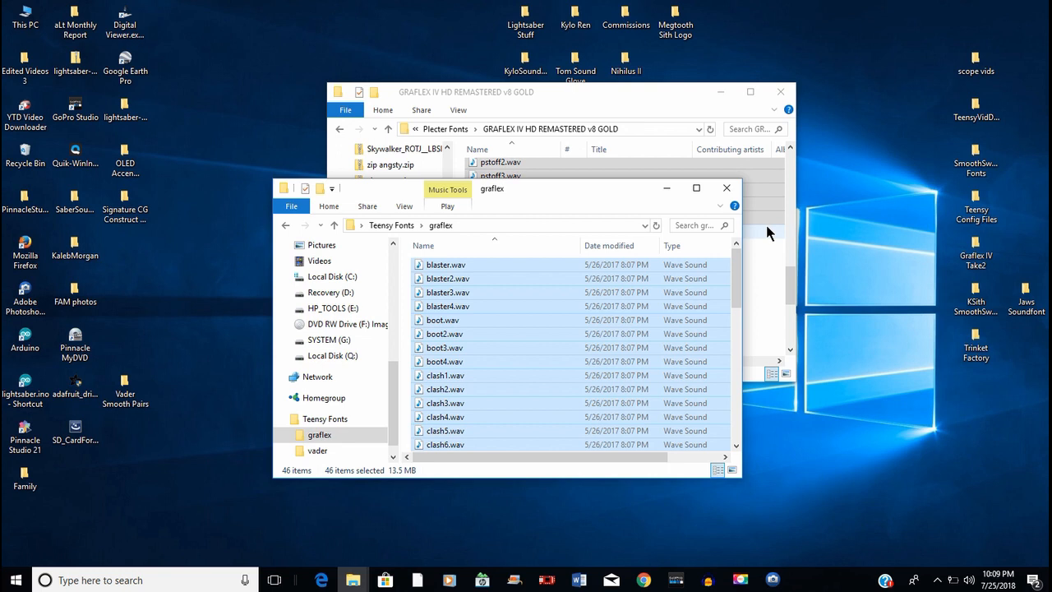
scroll(down, 3)
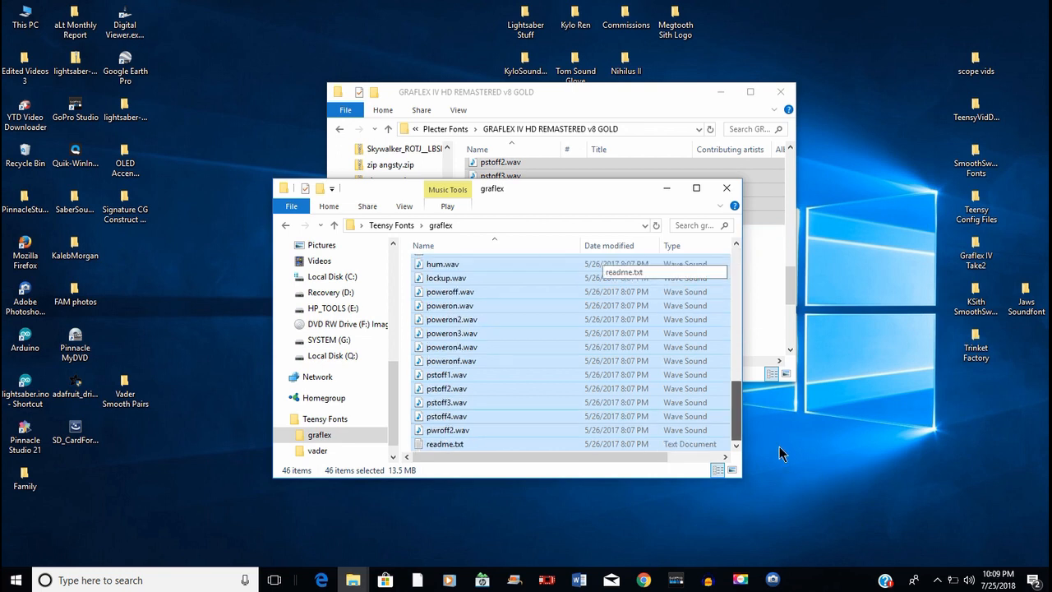
scroll(up, 3)
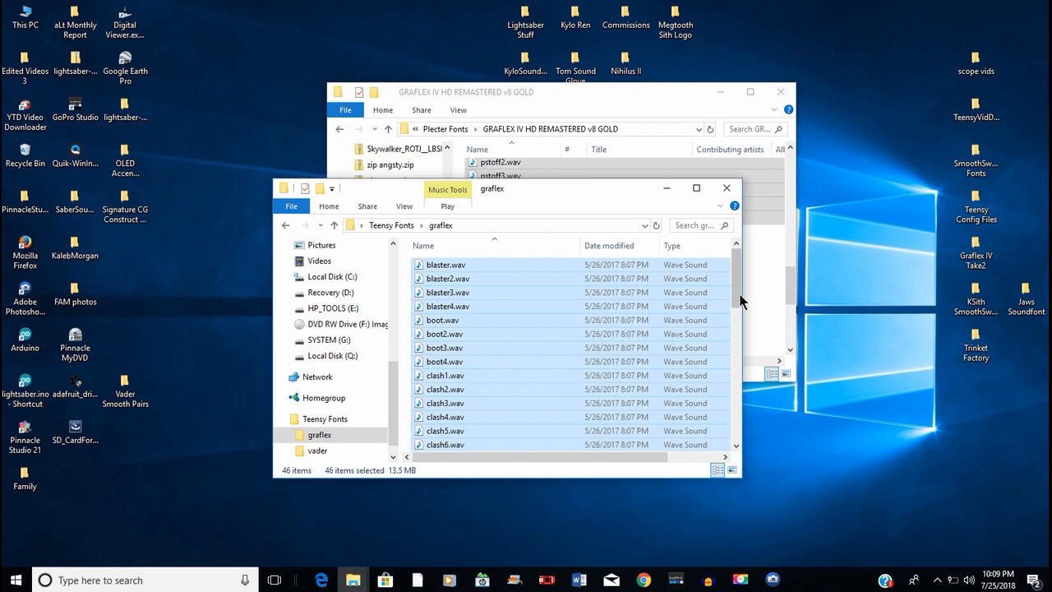
scroll(down, 3)
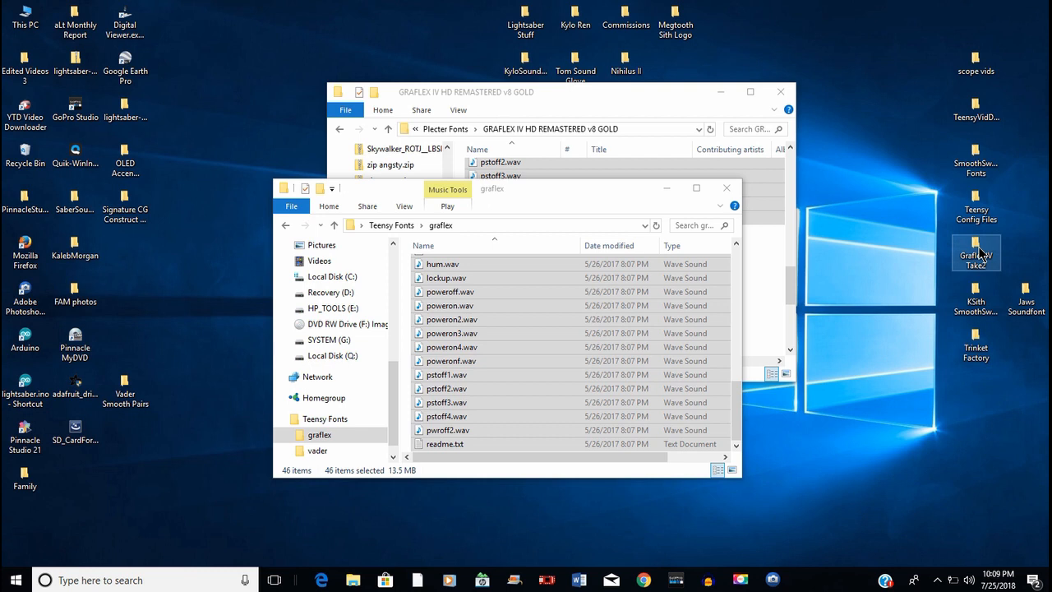
Copy all 16 swing wav files from the Graflex IV Take2 folder
double_click(977, 253)
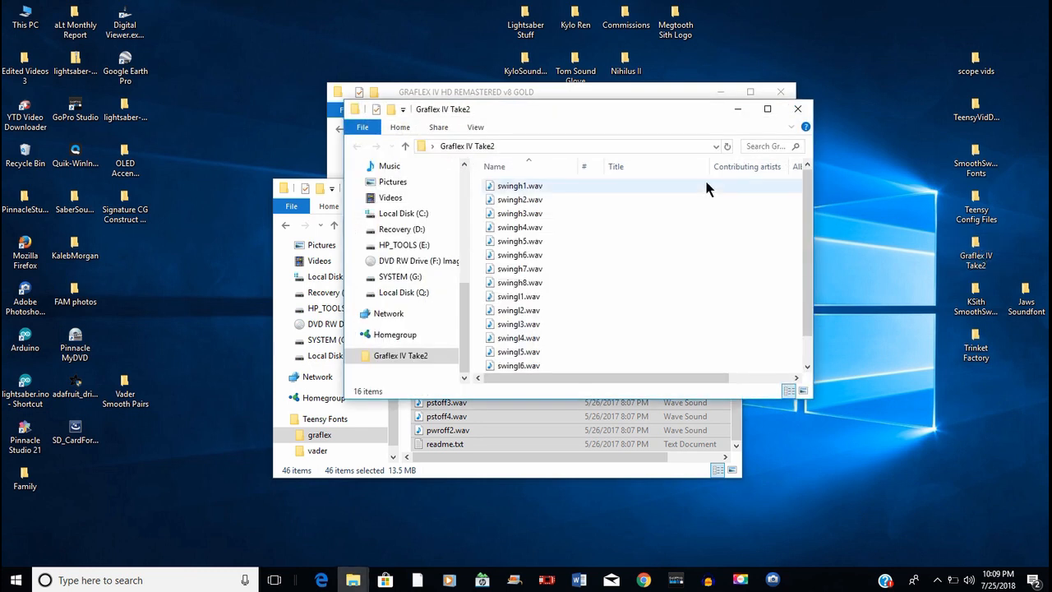
scroll(down, 3)
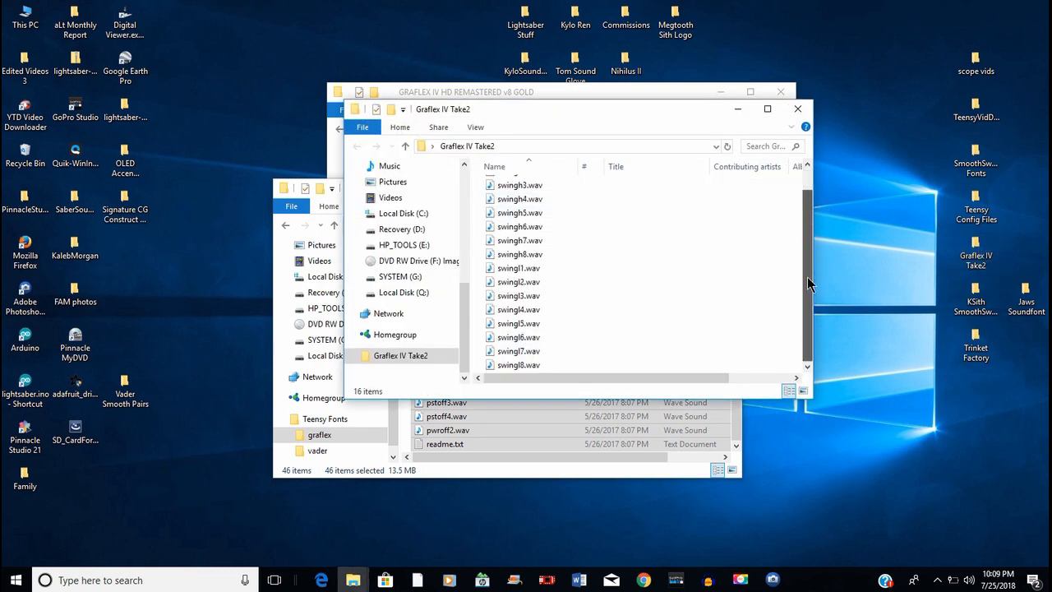
scroll(up, 3)
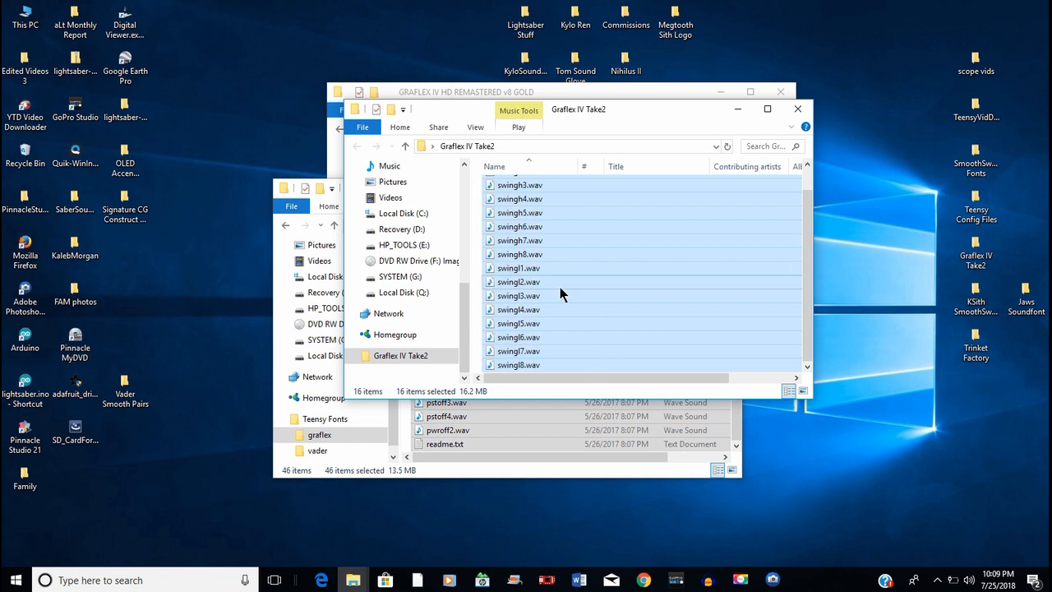
right_click(562, 298)
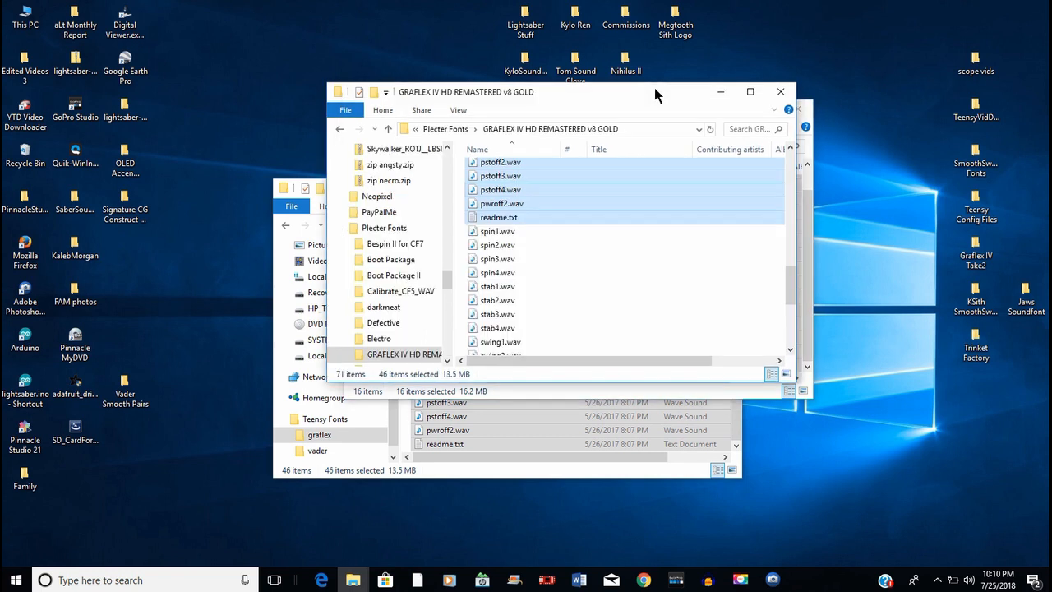
scroll(down, 3)
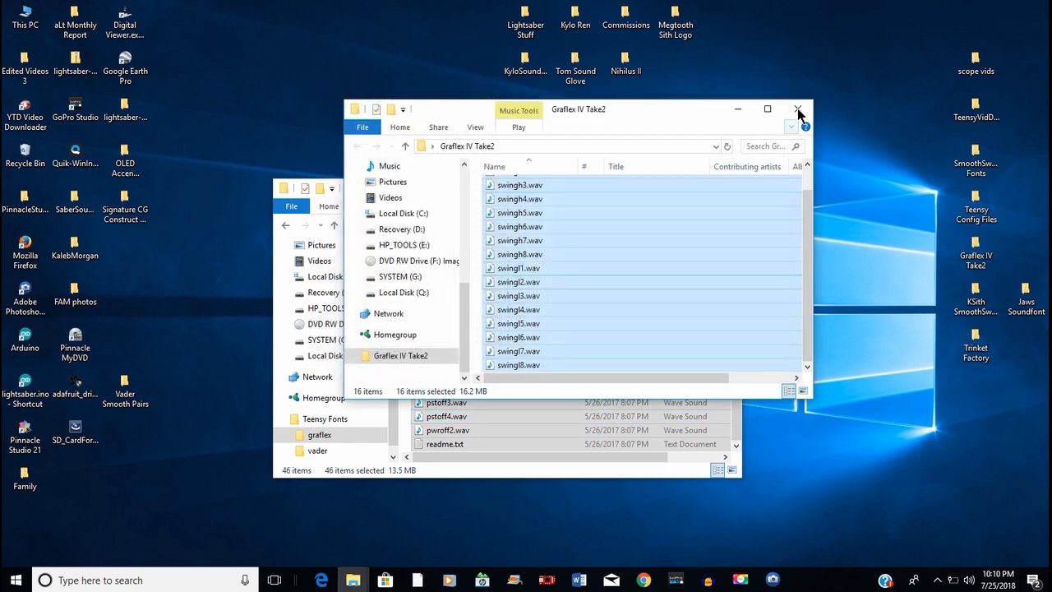
click(797, 109)
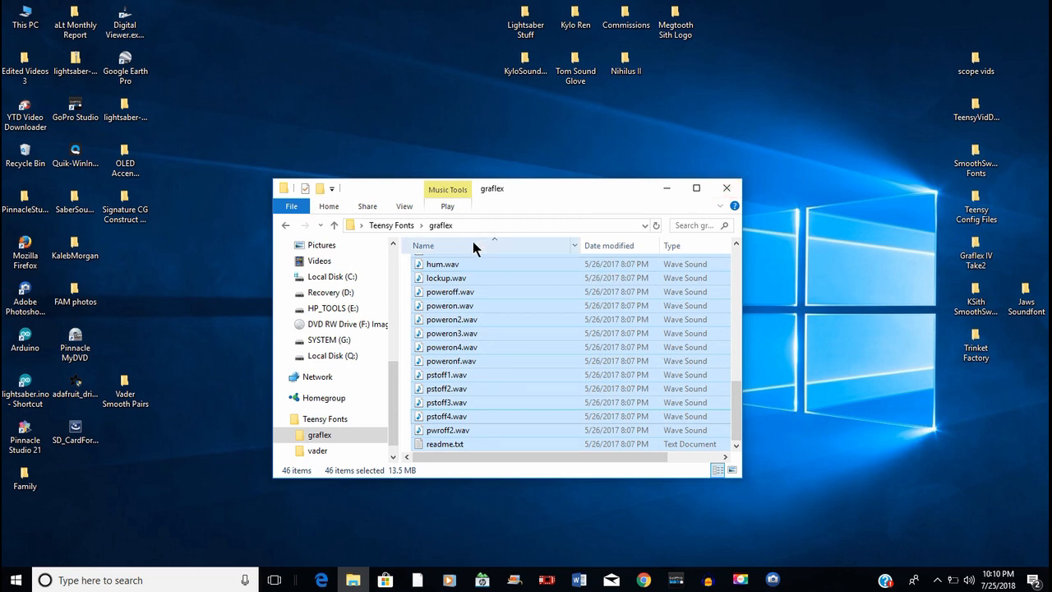
click(451, 332)
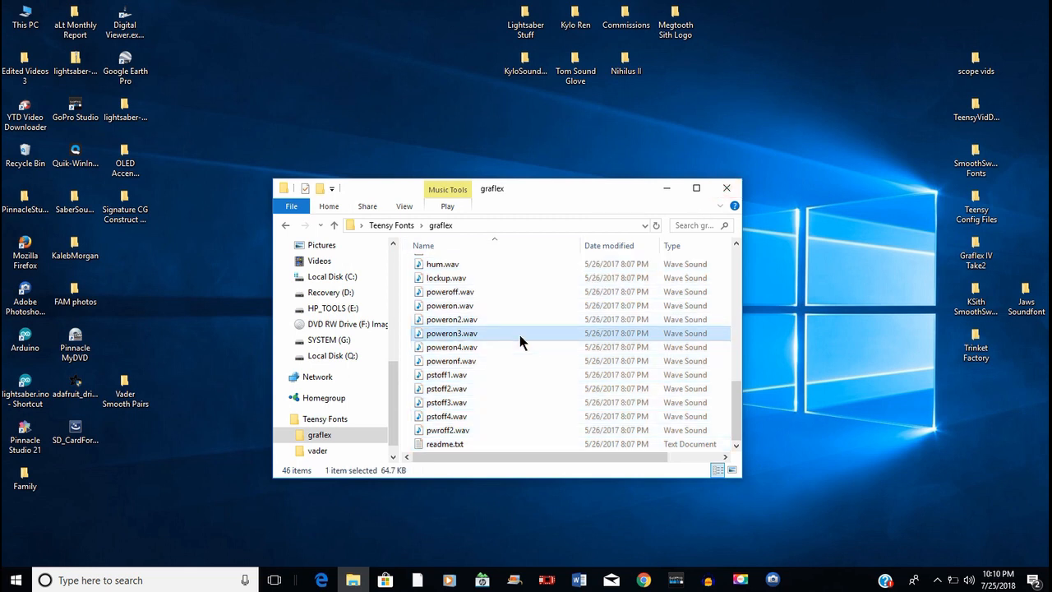
right_click(450, 332)
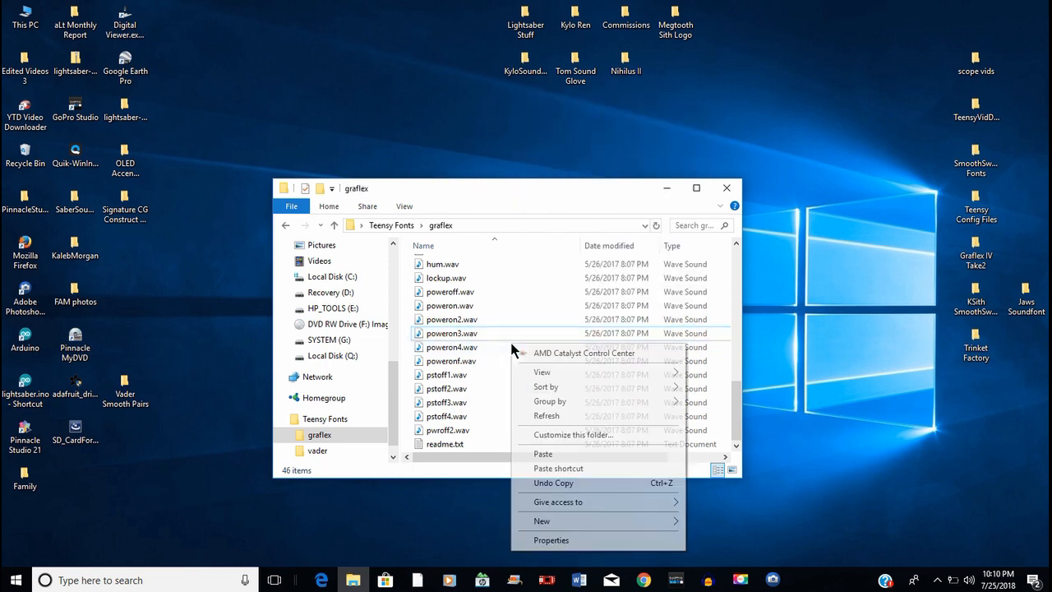
click(546, 454)
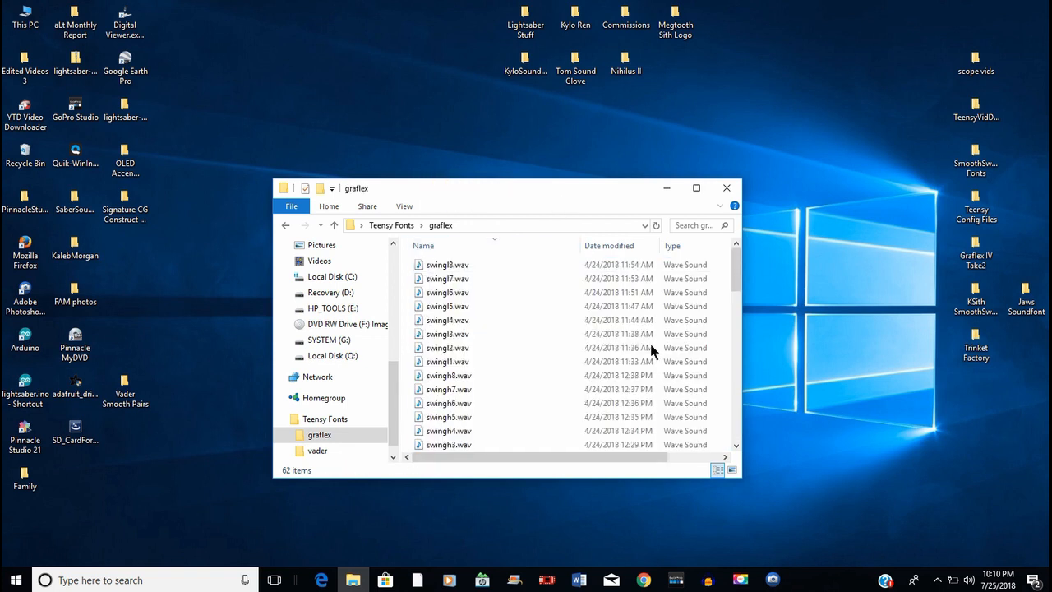
scroll(down, 3)
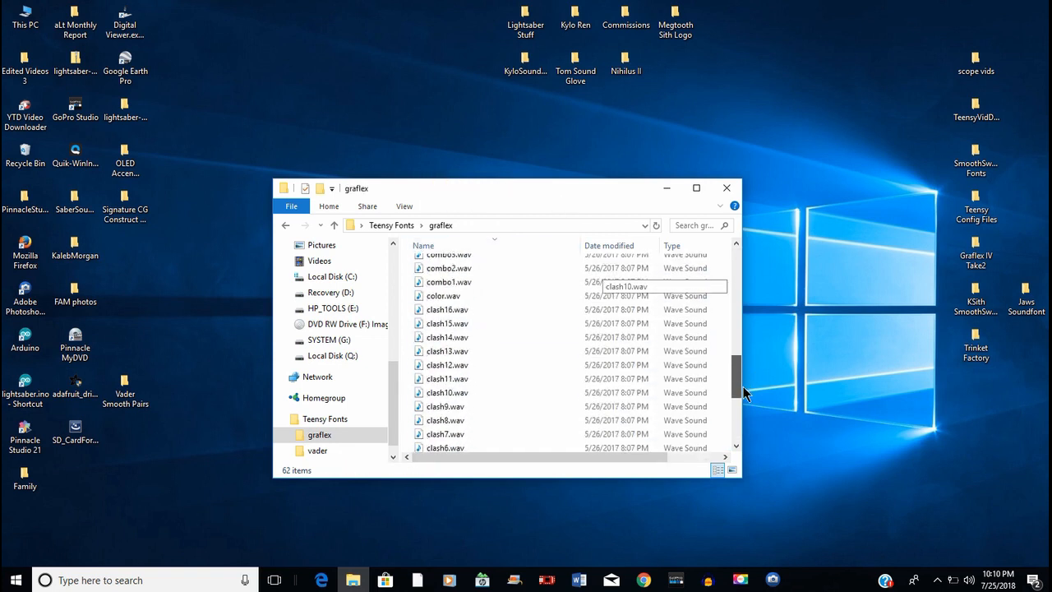
scroll(up, 3)
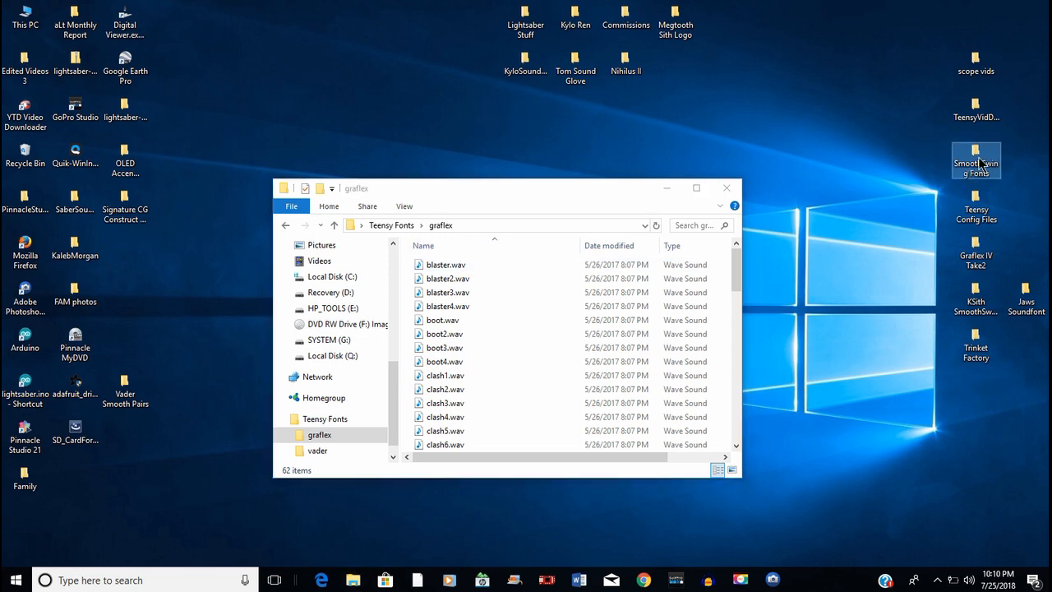
Navigate into Teensy Config Files > ProffieOS_SD_Card > ProffieOS_SD_Card
double_click(976, 162)
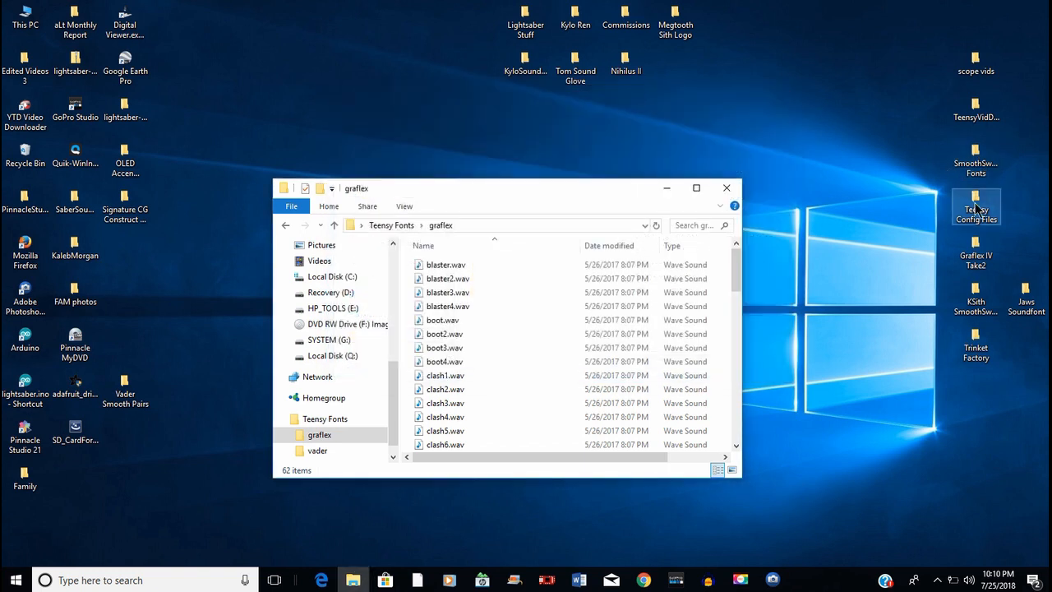
double_click(977, 208)
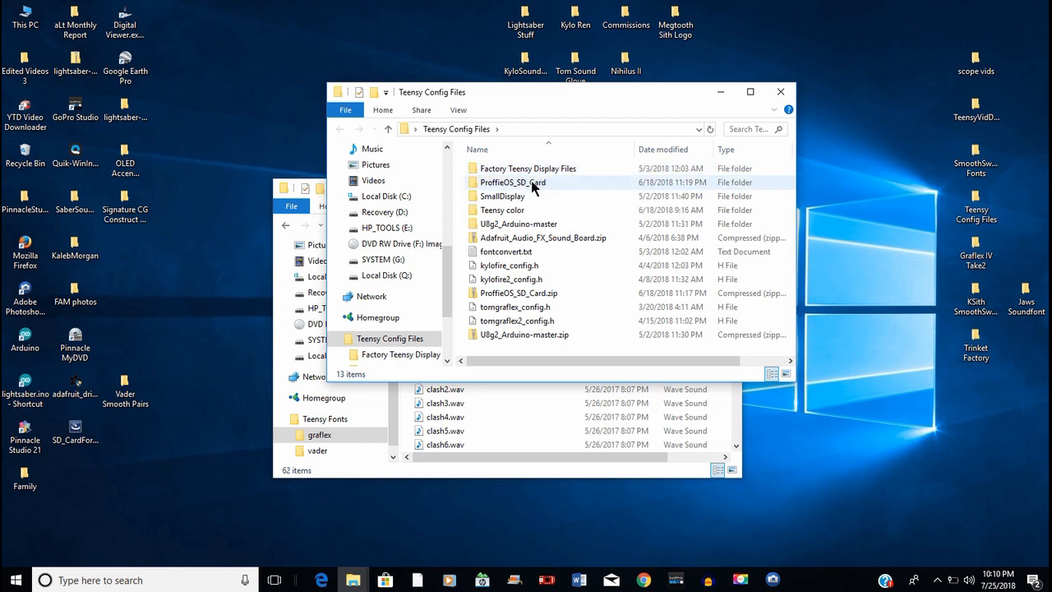
double_click(513, 181)
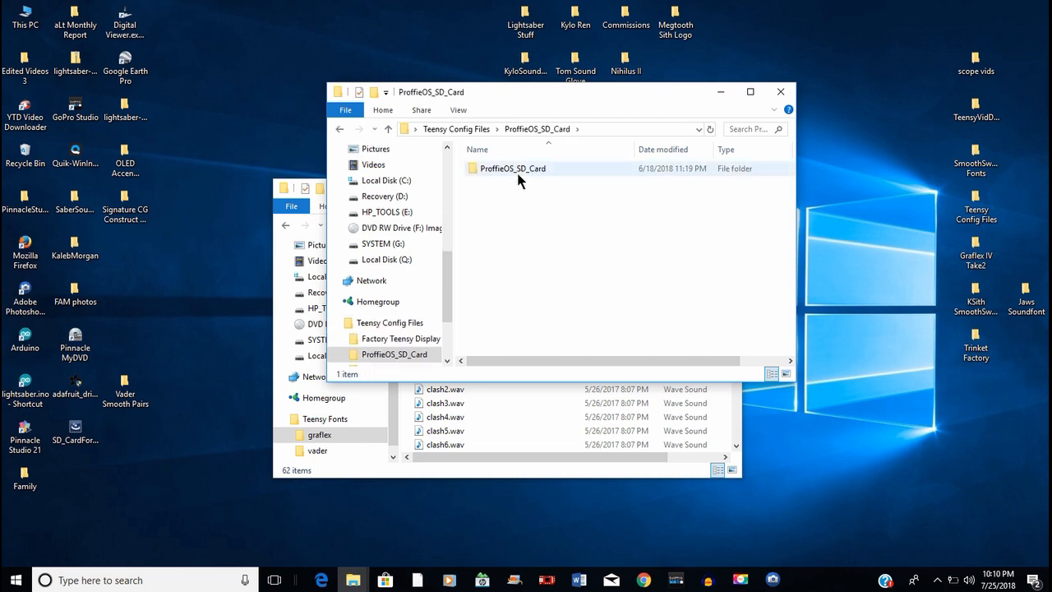
double_click(513, 167)
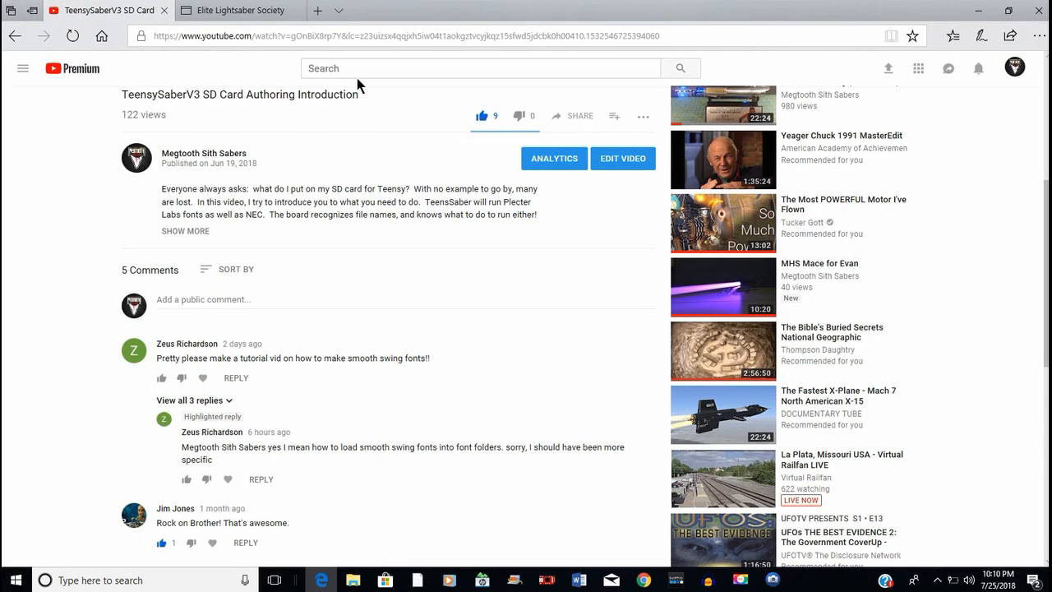
Go to the Teensy Saber Electronics V3 page from the Edge favourites list
click(240, 10)
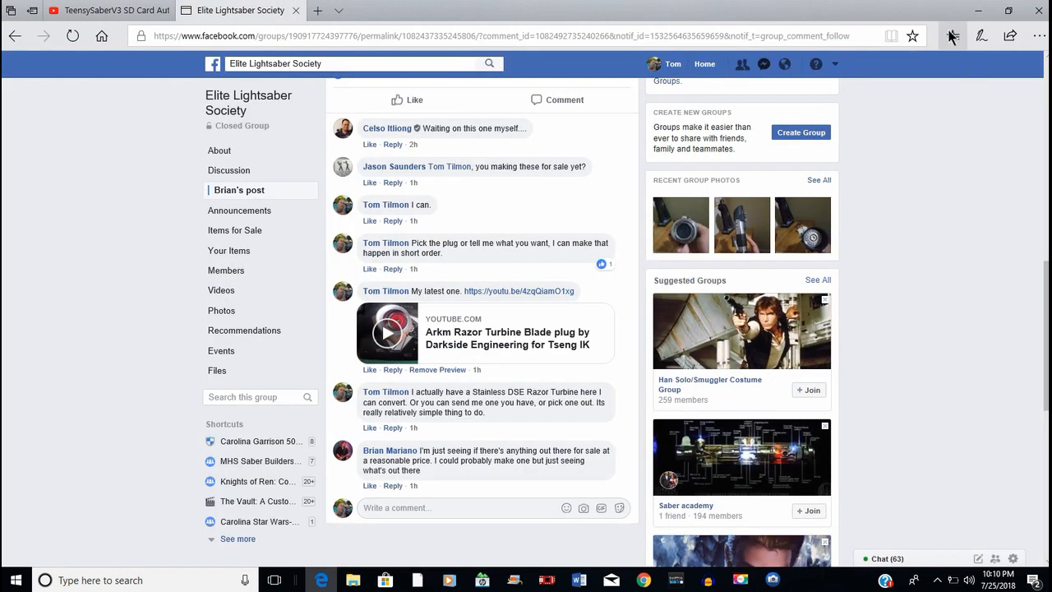
click(952, 36)
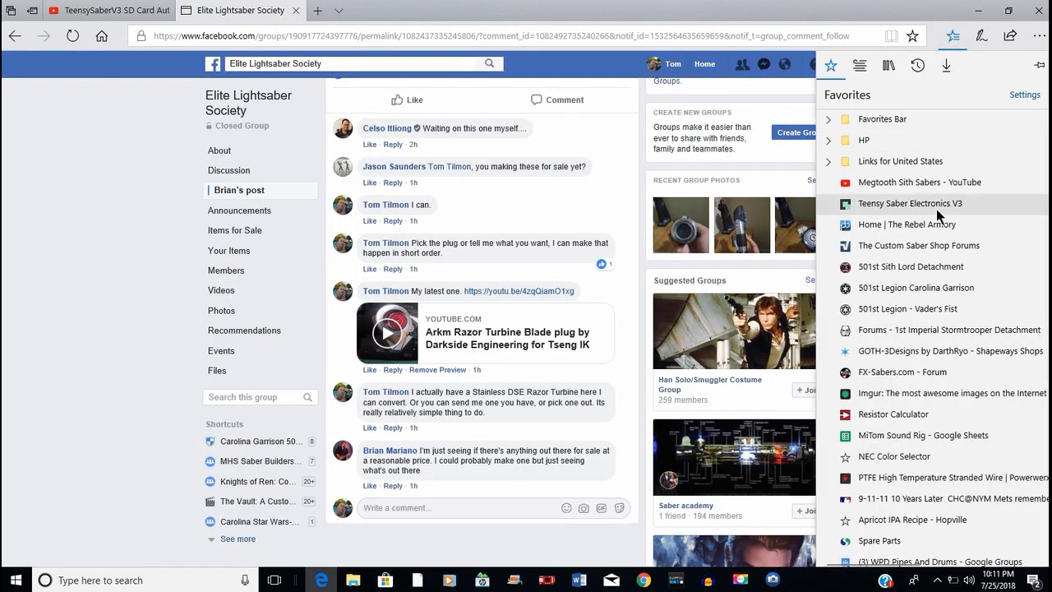
mouse_move(908, 329)
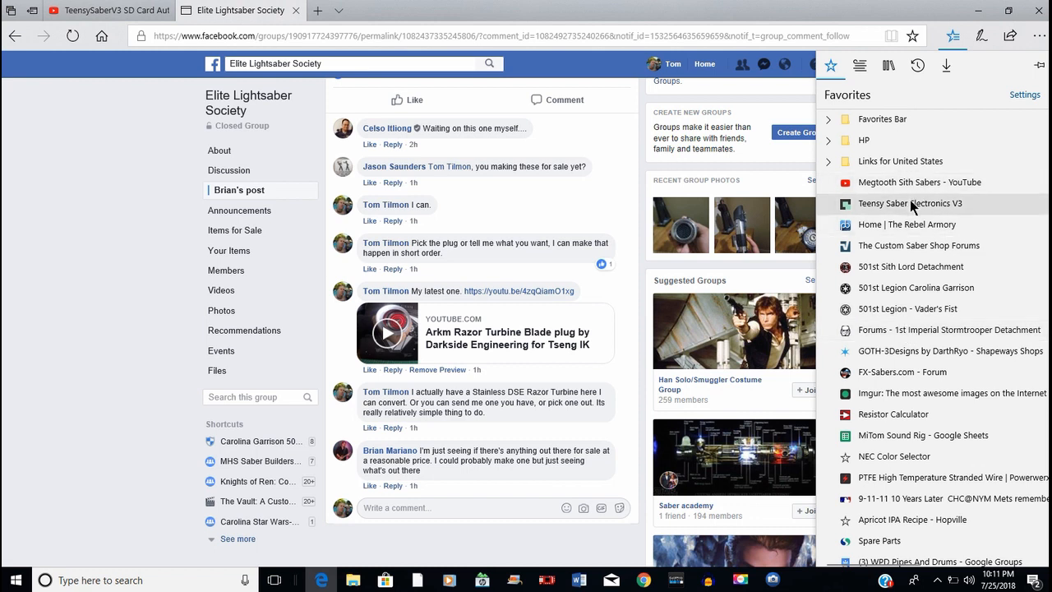
click(908, 204)
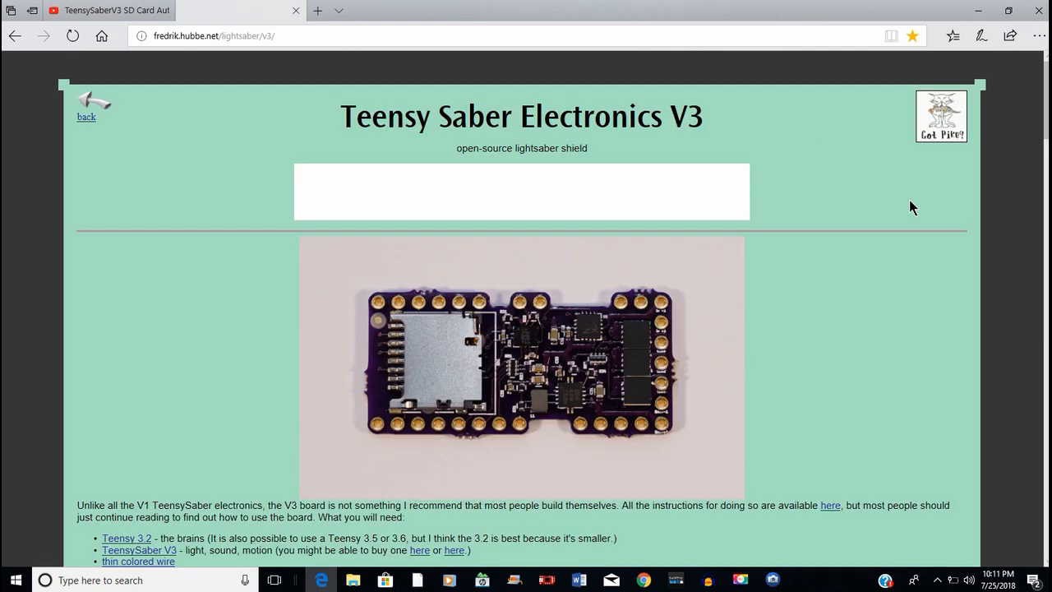
Follow the 'software page' link down in the config section to the Teensy Saber OS page
scroll(down, 3)
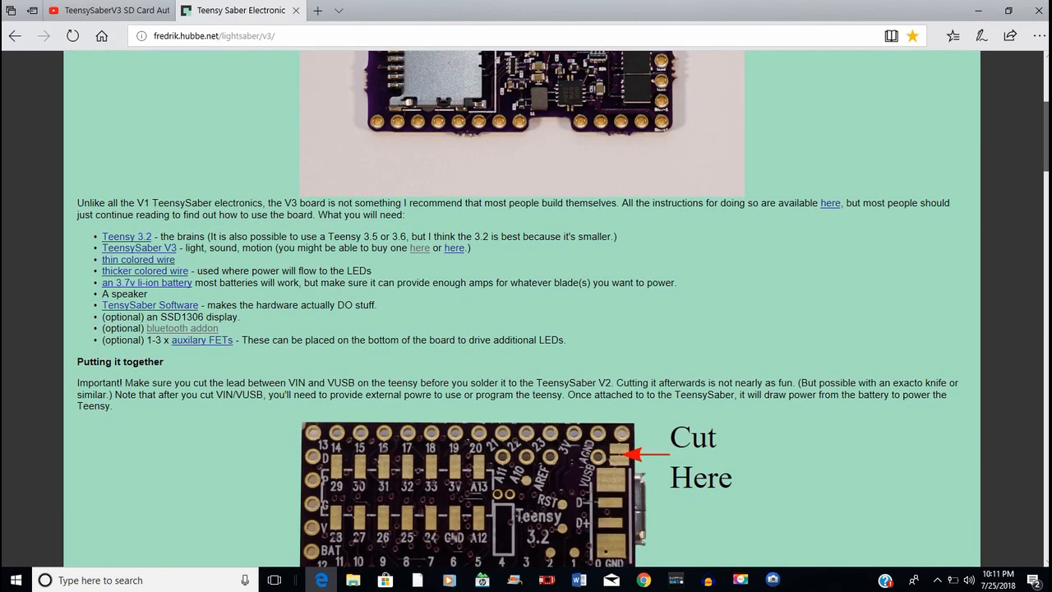
scroll(down, 3)
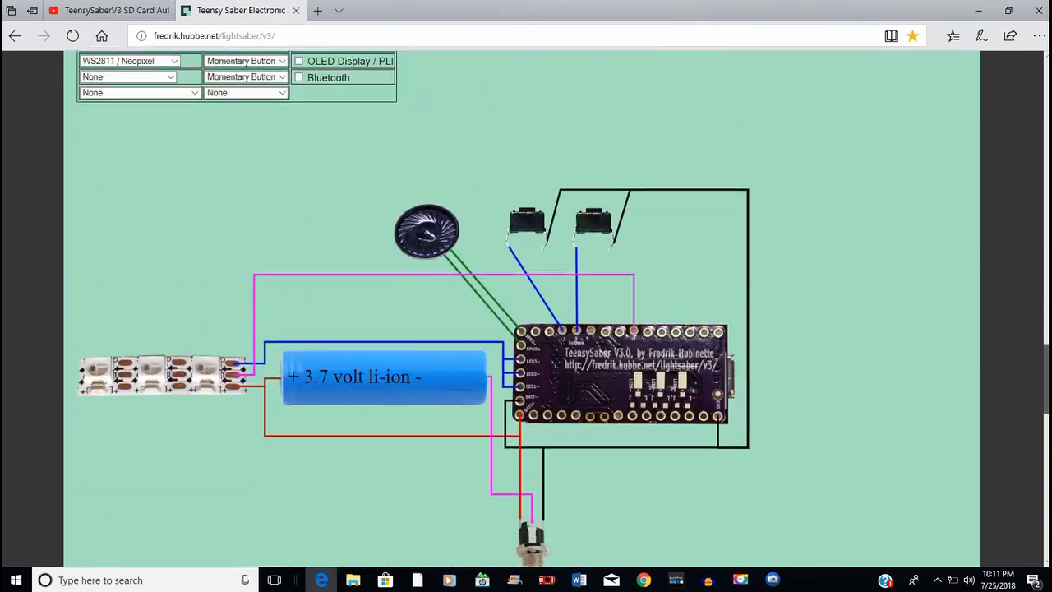
scroll(down, 3)
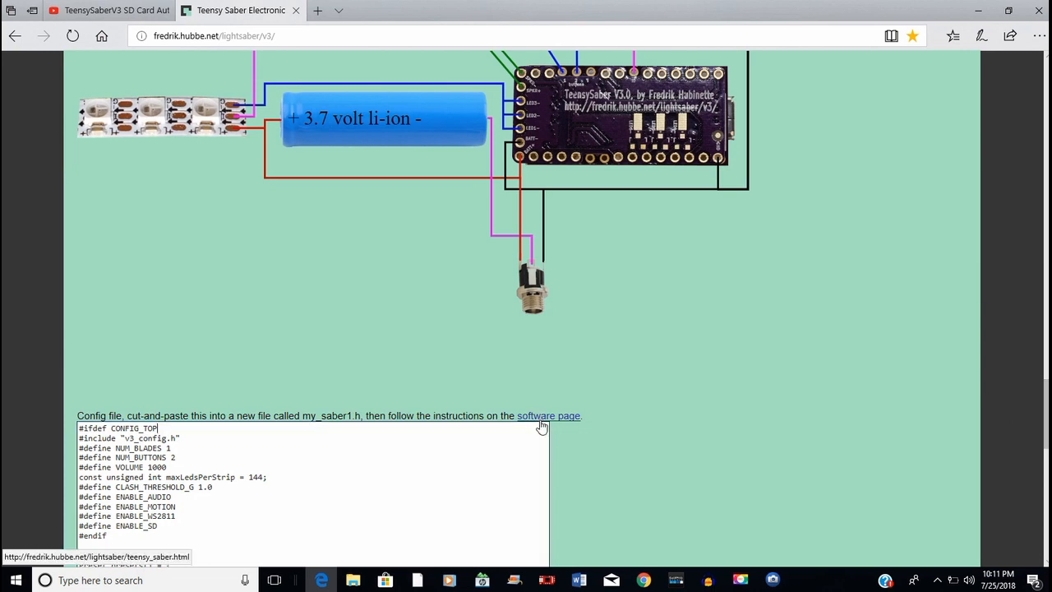
click(549, 416)
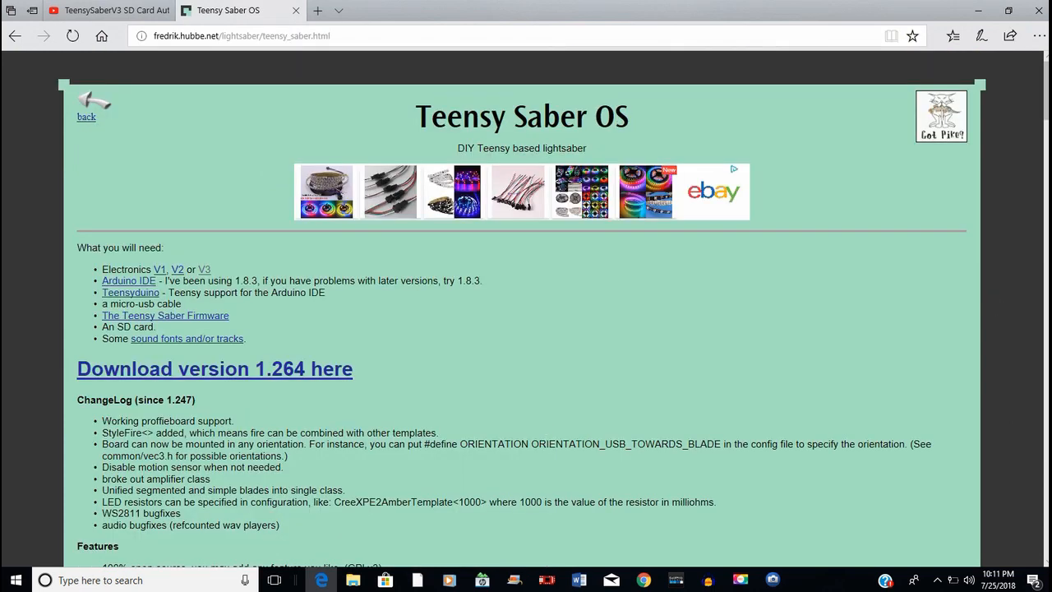
mouse_move(391, 308)
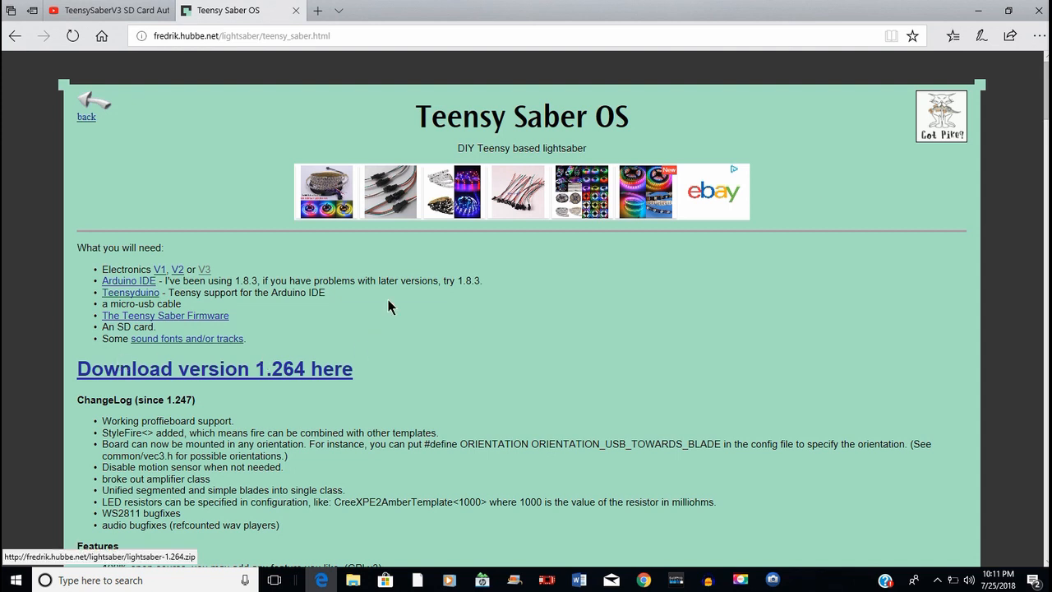
mouse_move(128, 281)
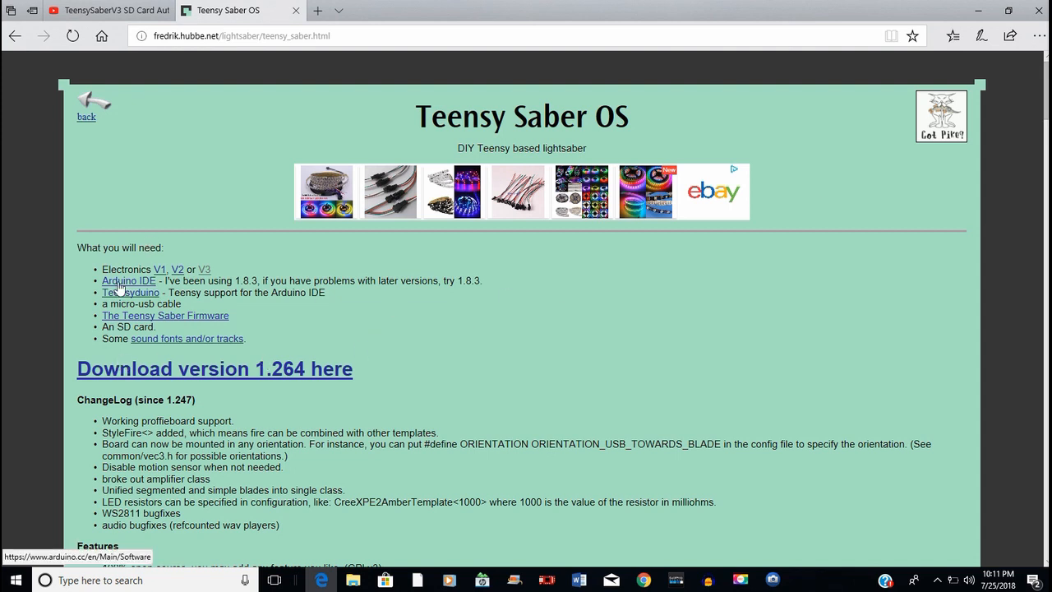
mouse_move(122, 325)
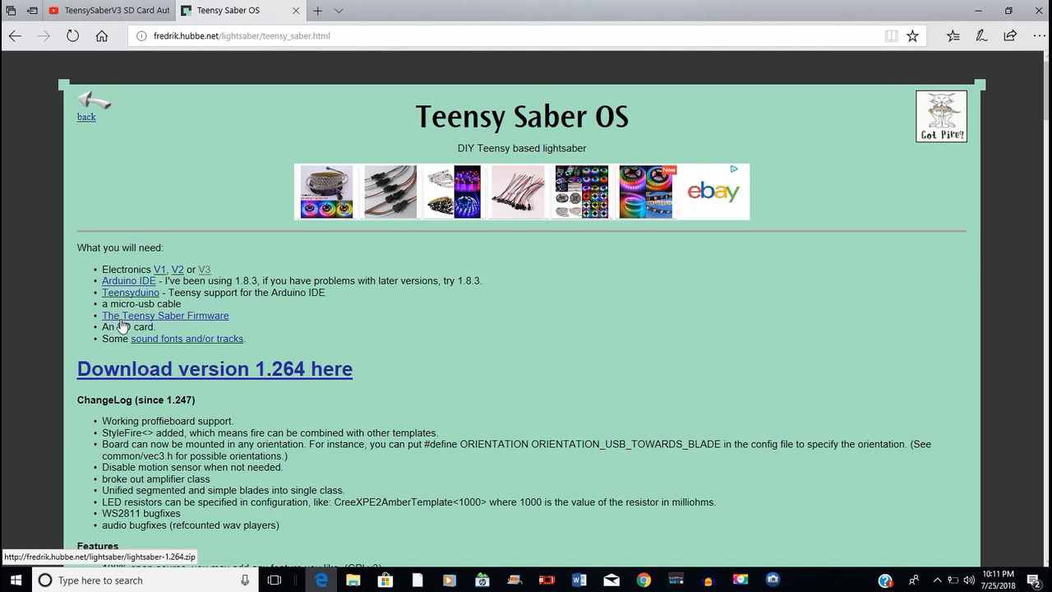
mouse_move(159, 349)
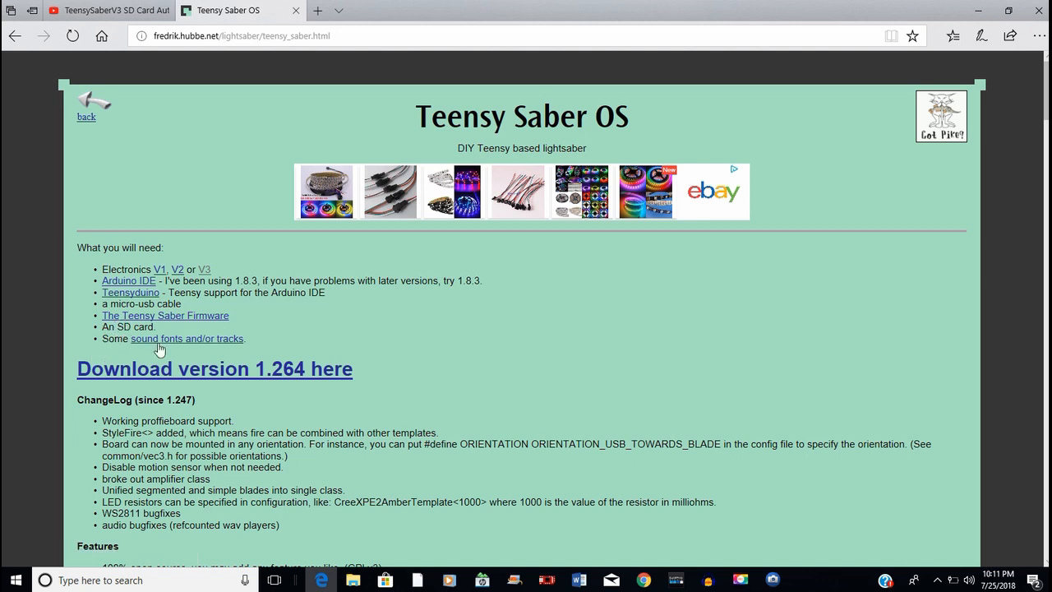
mouse_move(184, 344)
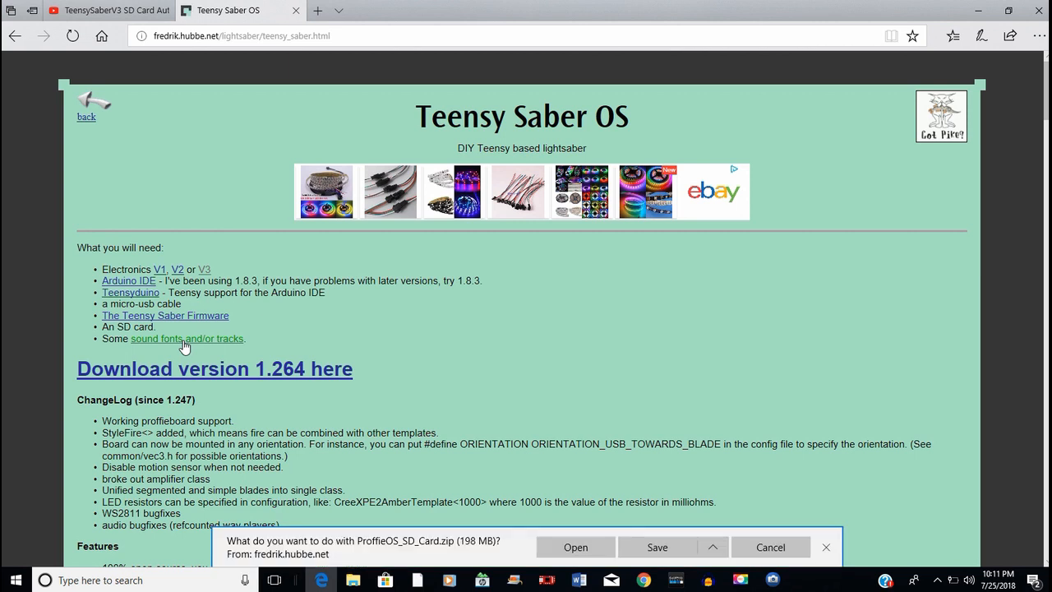
mouse_move(257, 552)
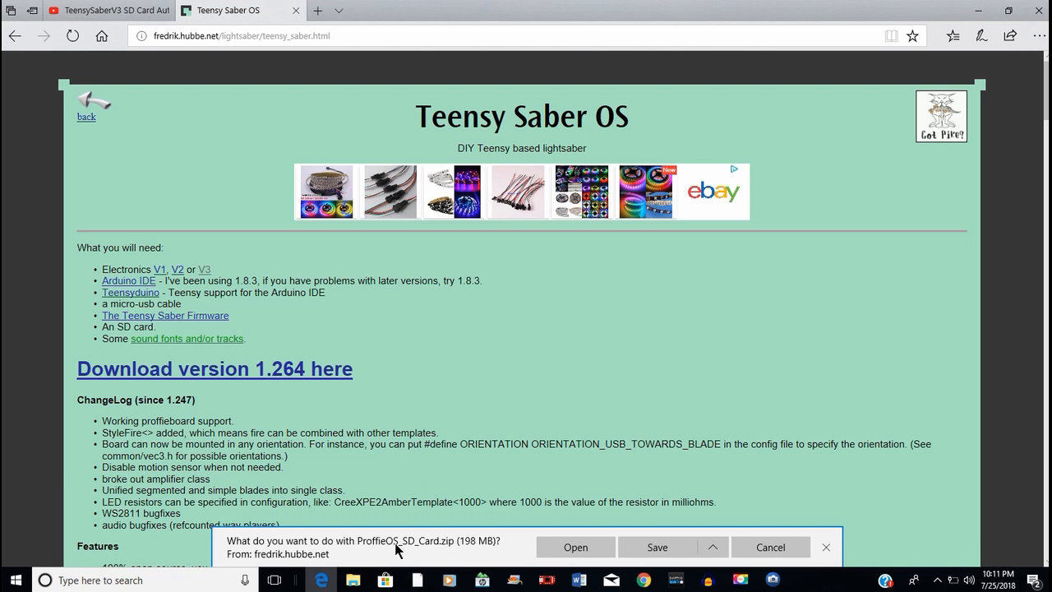
mouse_move(839, 559)
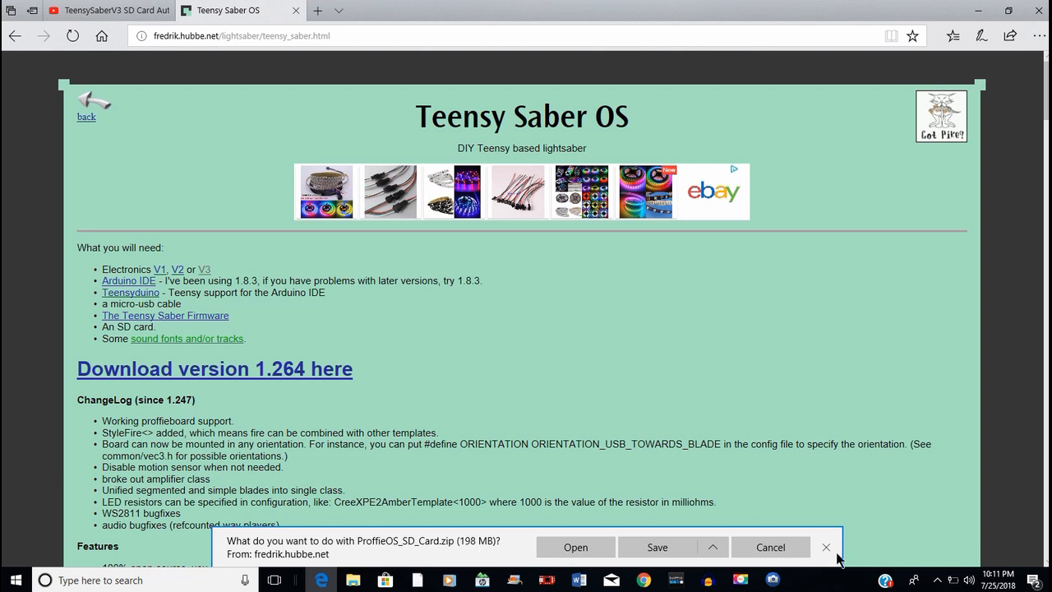
Dismiss the ProffieOS_SD_Card.zip sound fonts download prompt without saving
click(825, 546)
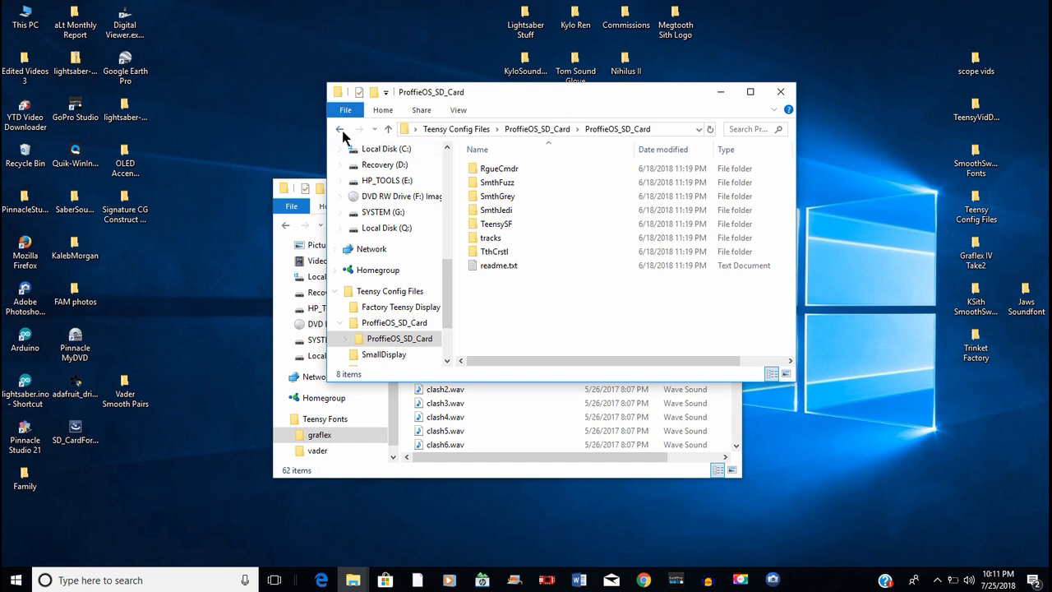
Navigate back through ProffieOS_SD_Card into the TeensySF sound font folder
click(338, 129)
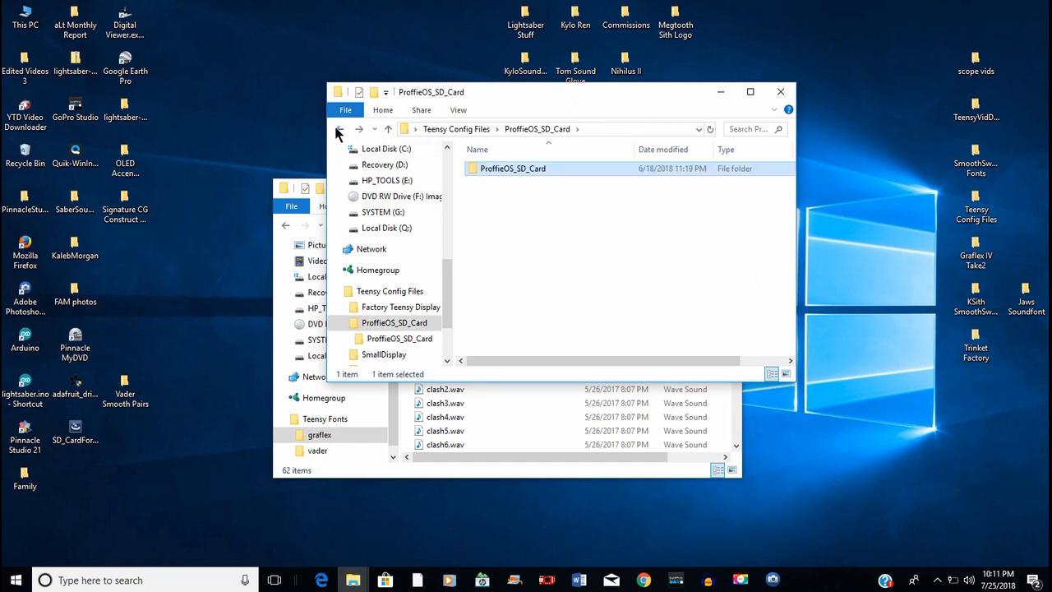
click(339, 128)
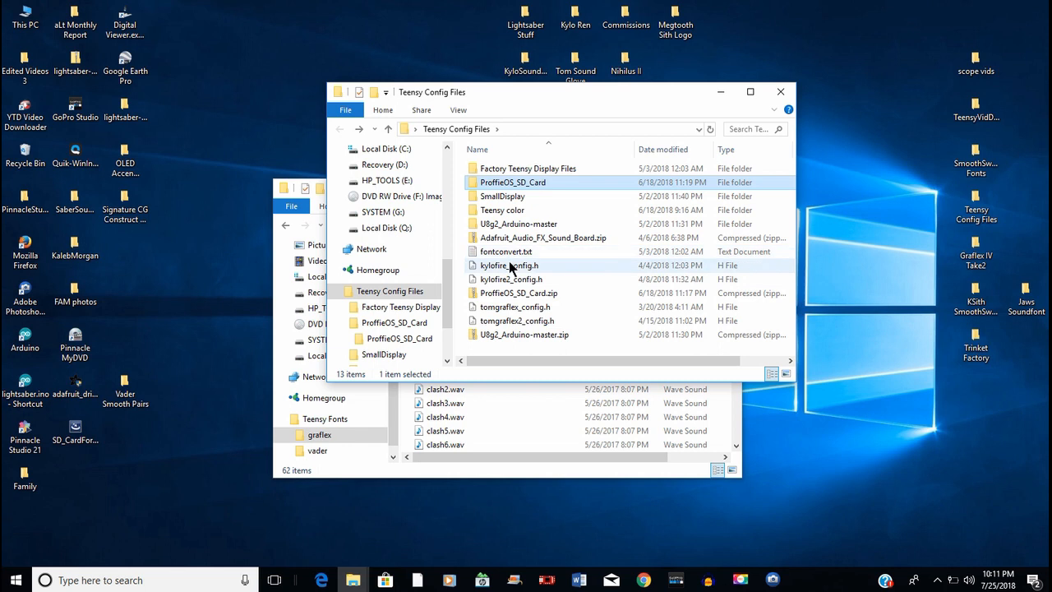
mouse_move(520, 293)
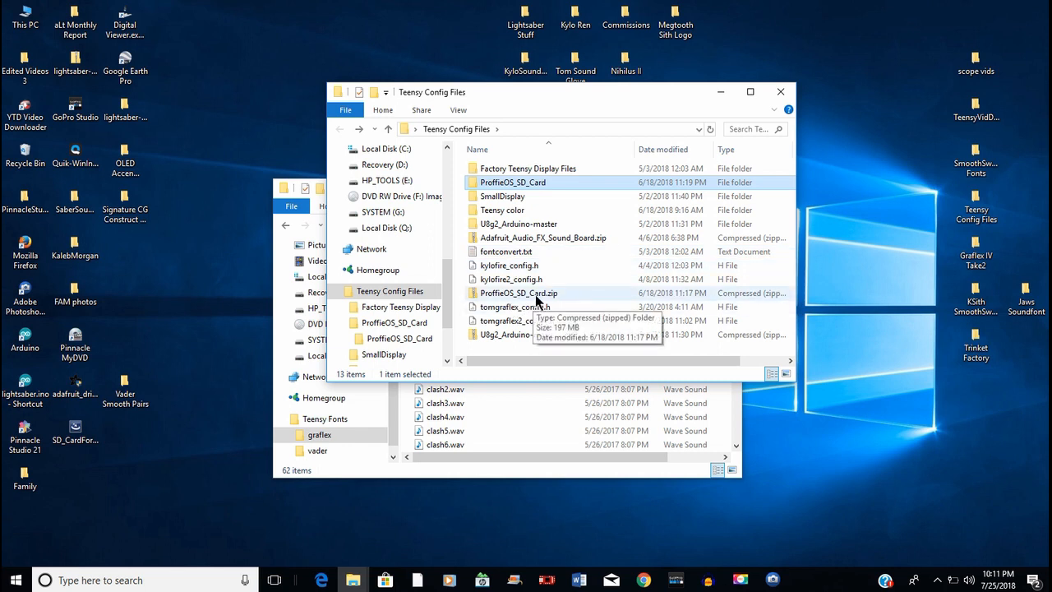
mouse_move(520, 190)
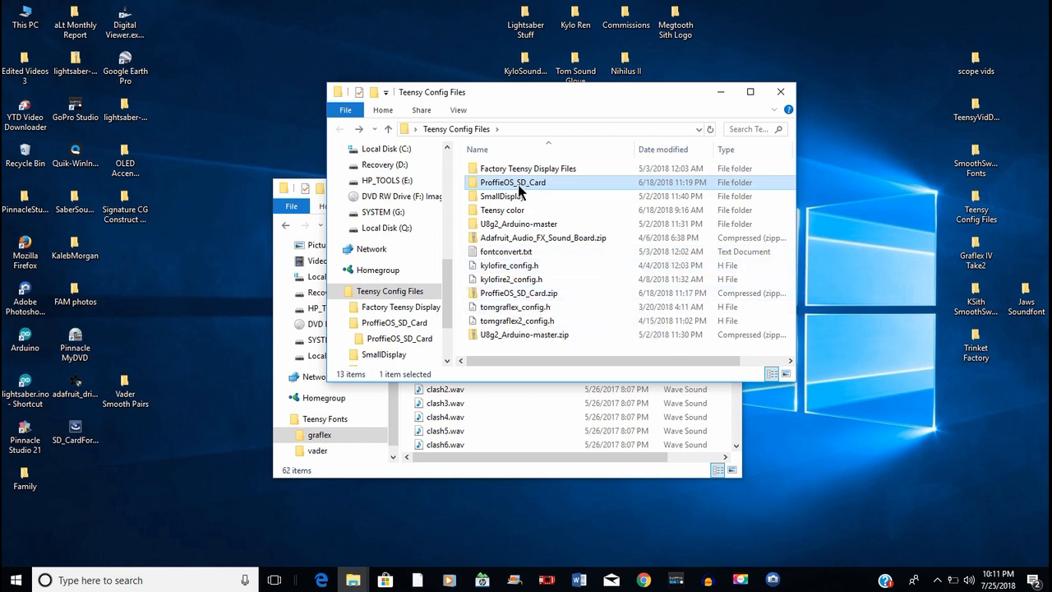
double_click(513, 181)
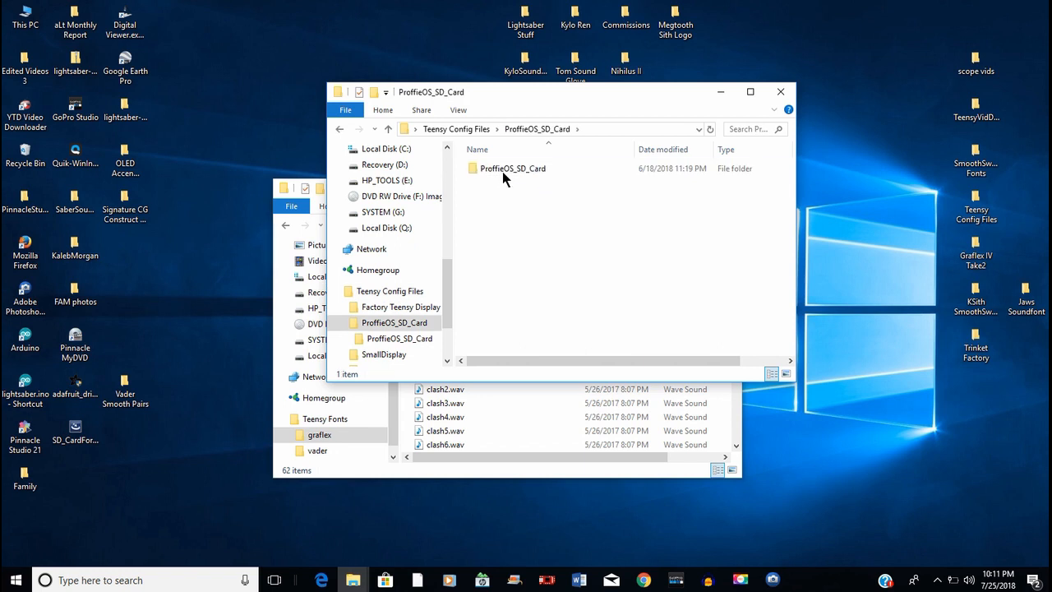
double_click(513, 168)
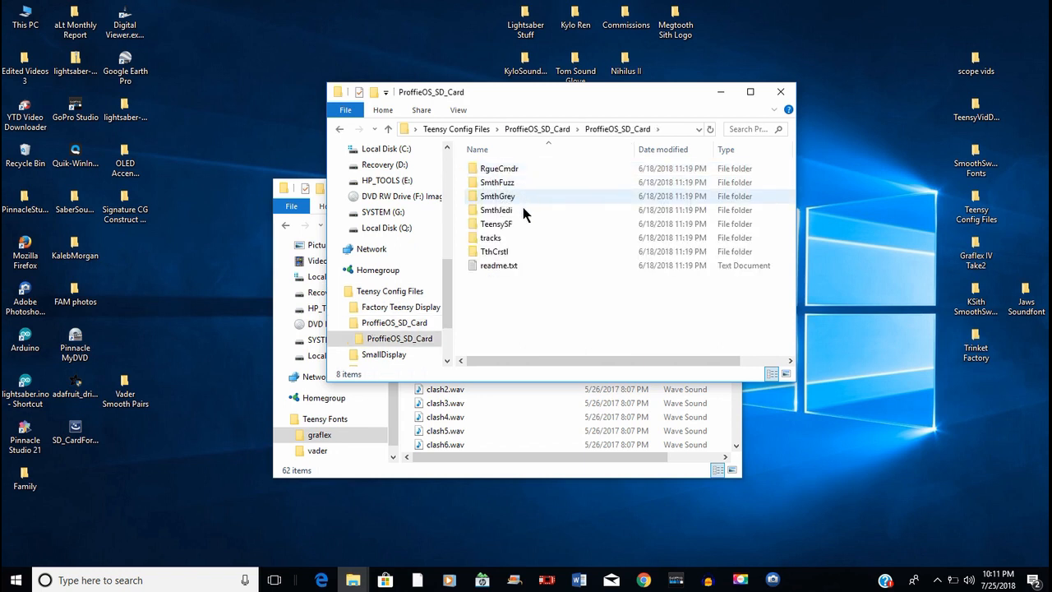
mouse_move(518, 242)
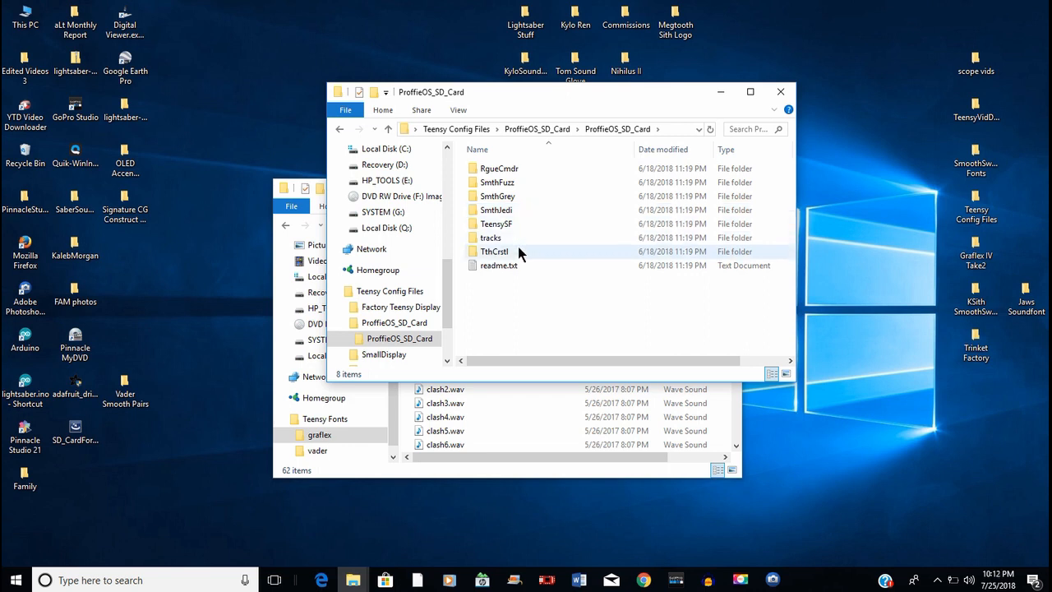
mouse_move(500, 224)
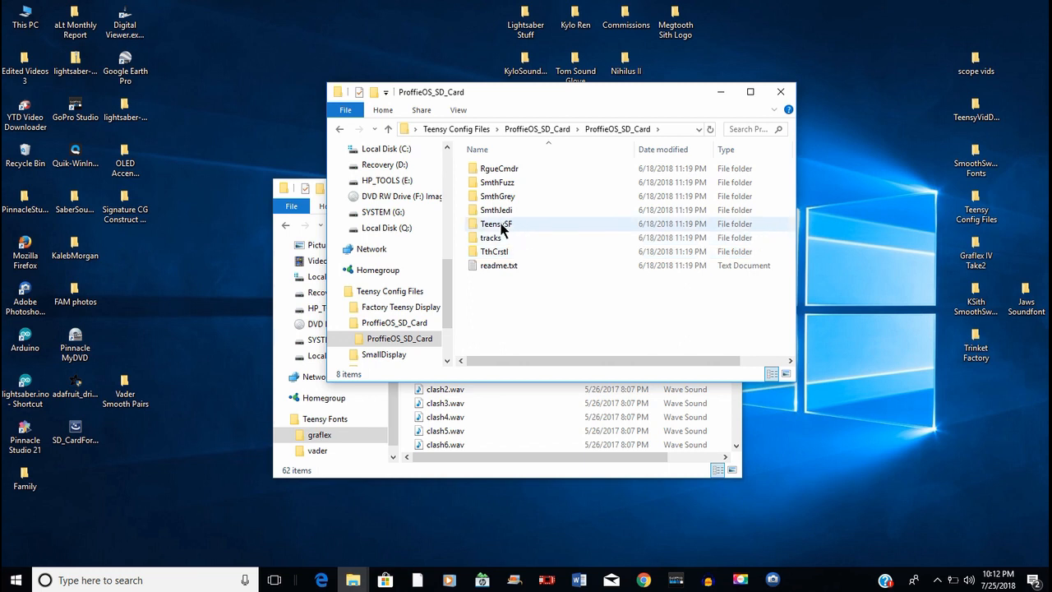
click(496, 224)
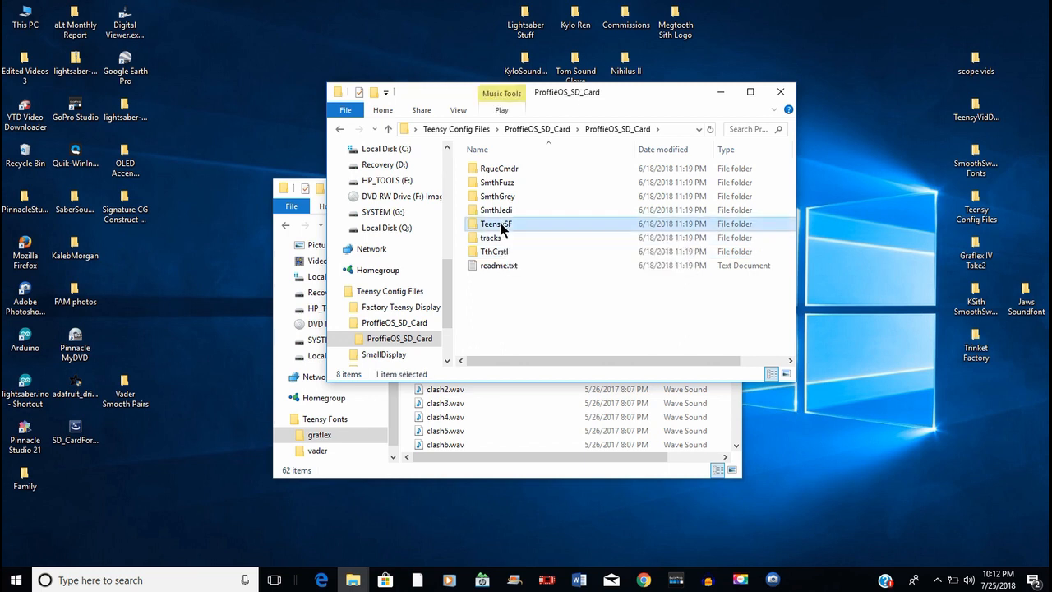
double_click(497, 224)
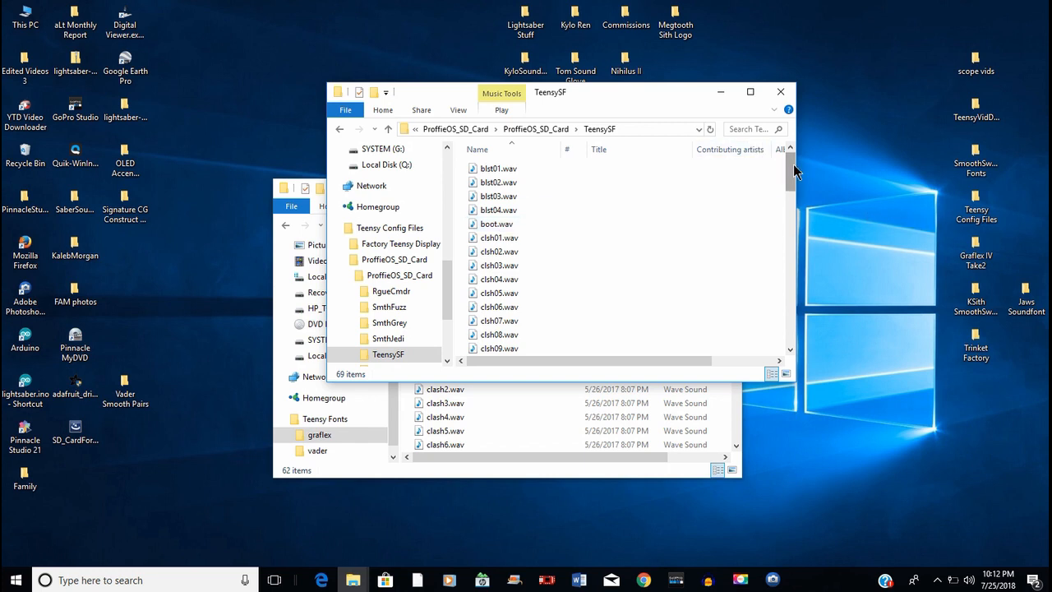
Copy smoothsw.ini from TeensySF into the Teensy Fonts graflex folder
scroll(down, 3)
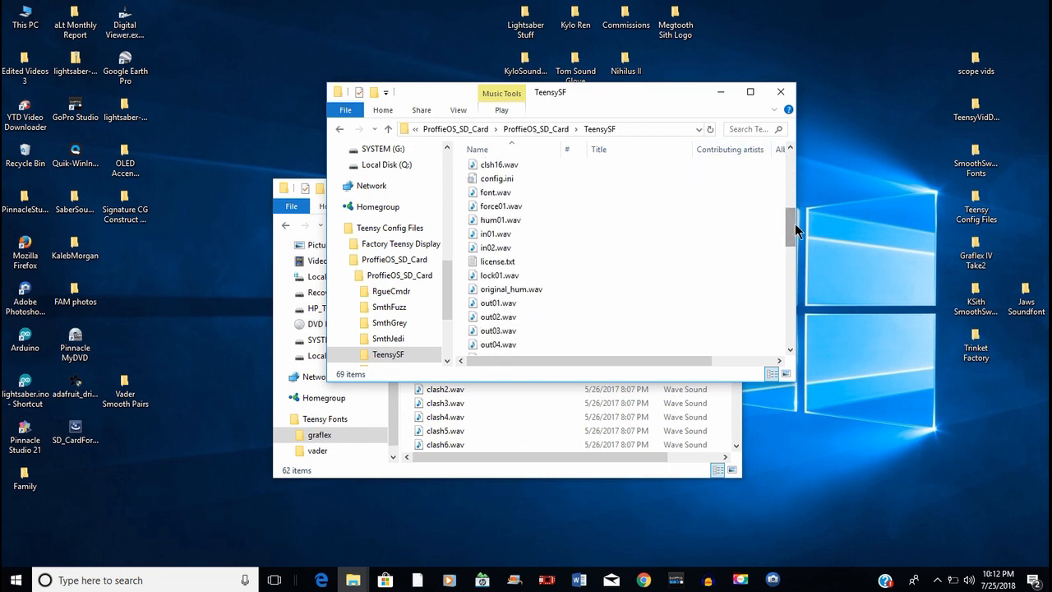
scroll(down, 3)
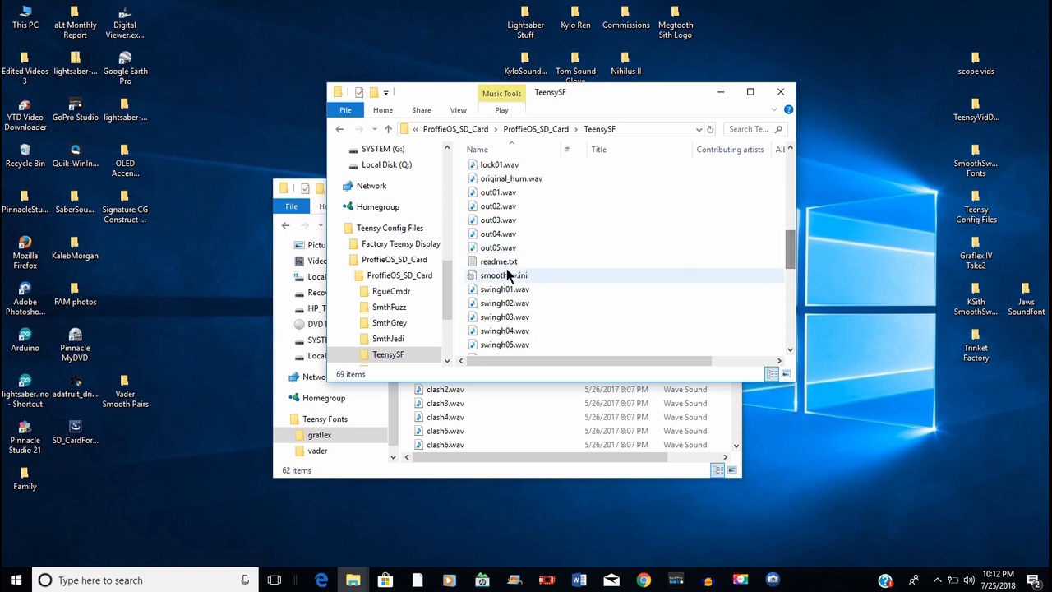
click(503, 276)
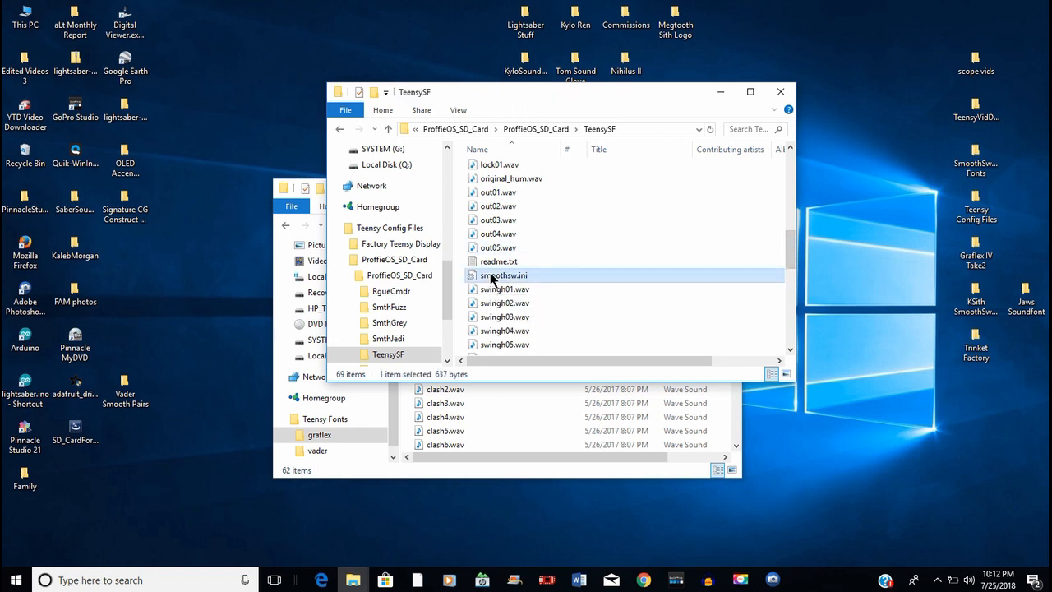
right_click(503, 276)
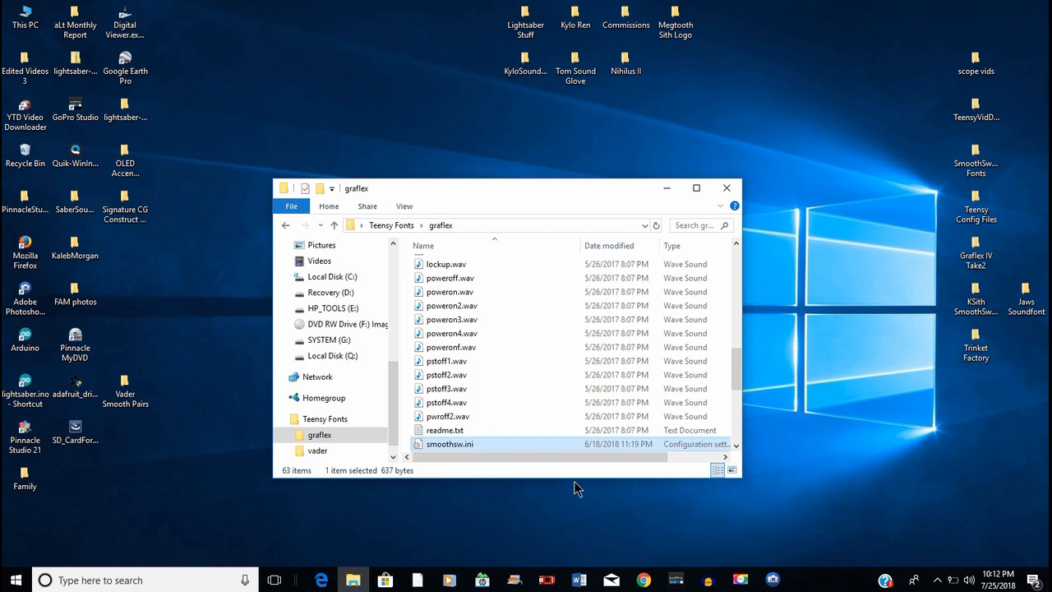
mouse_move(744, 349)
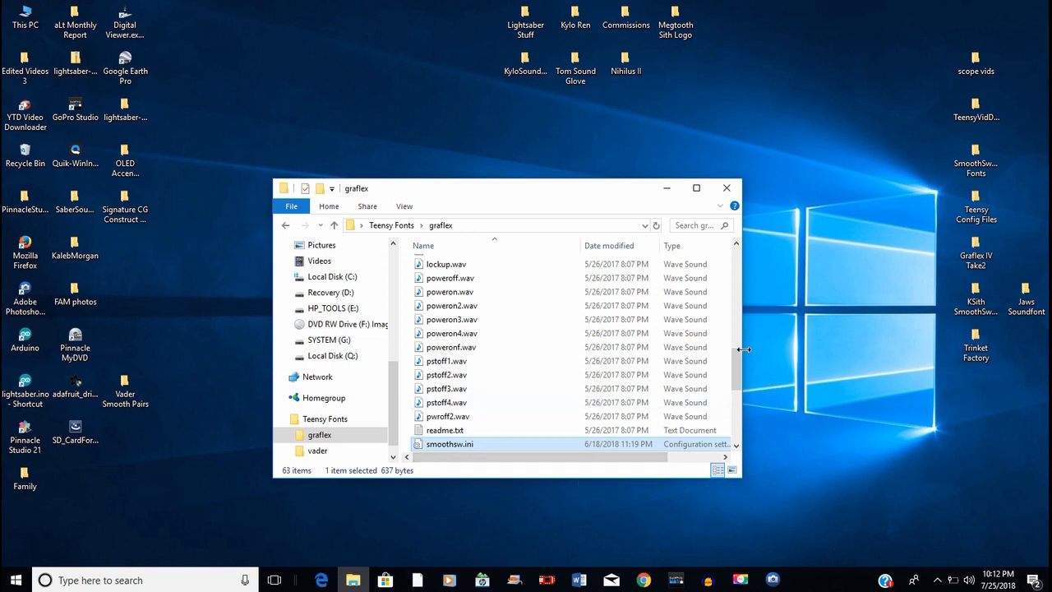
scroll(down, 3)
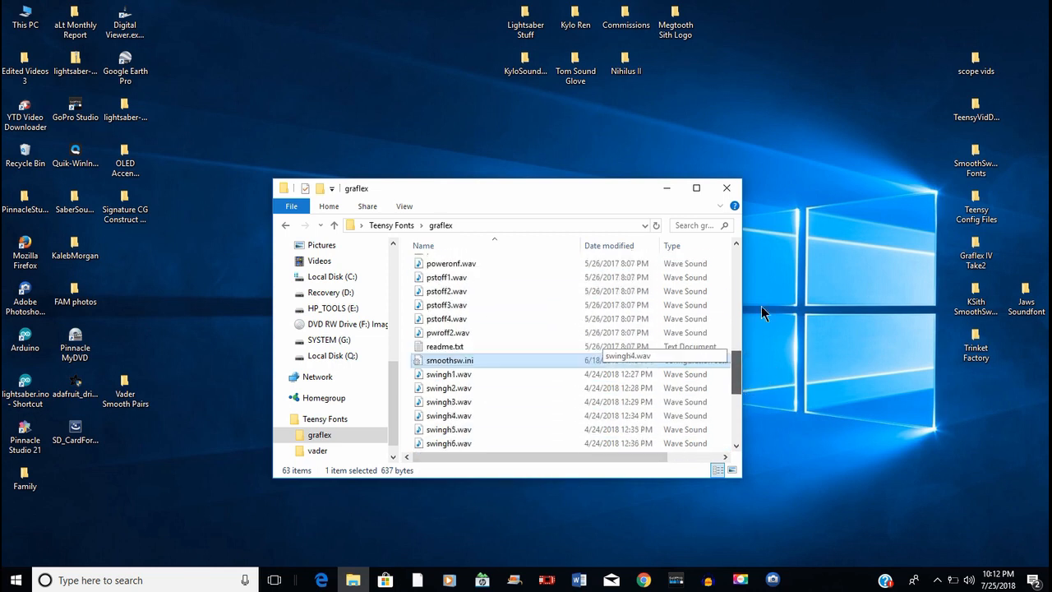
scroll(up, 3)
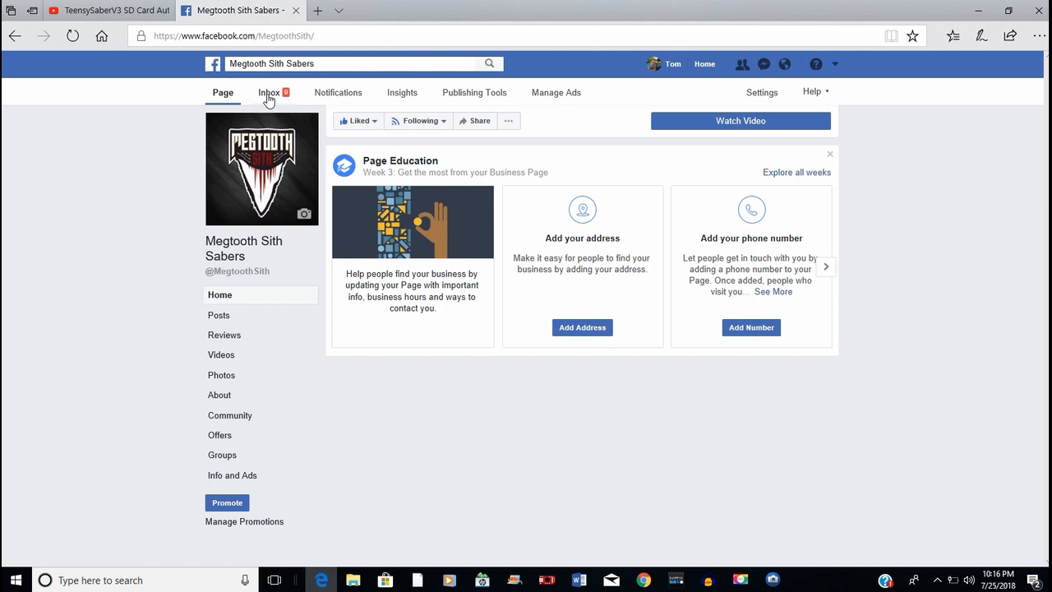
Scroll through the Megtooth Sith Sabers Facebook page and its YouTube channel videos
scroll(down, 3)
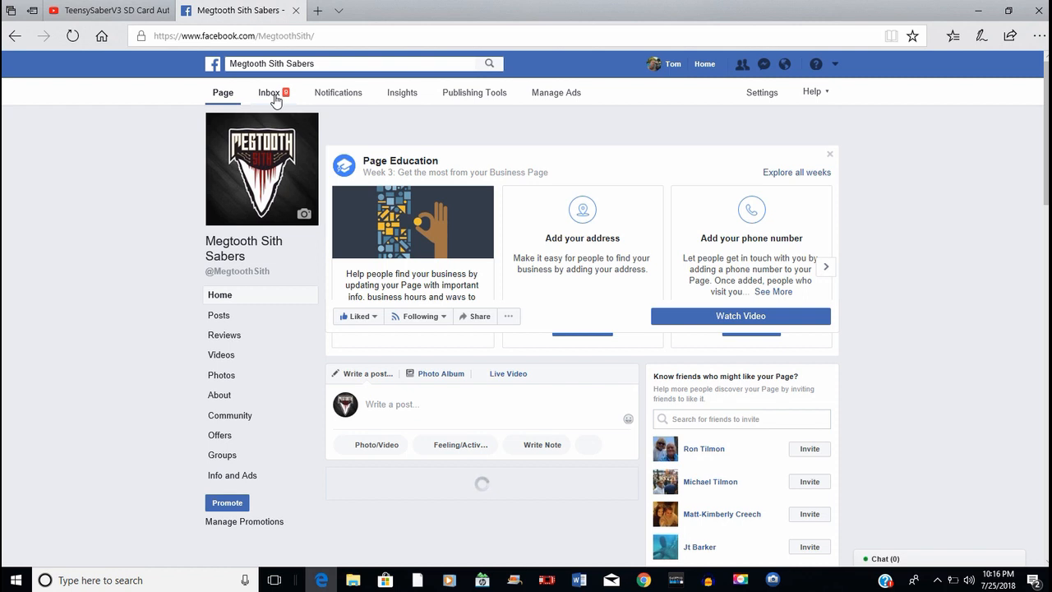
scroll(up, 3)
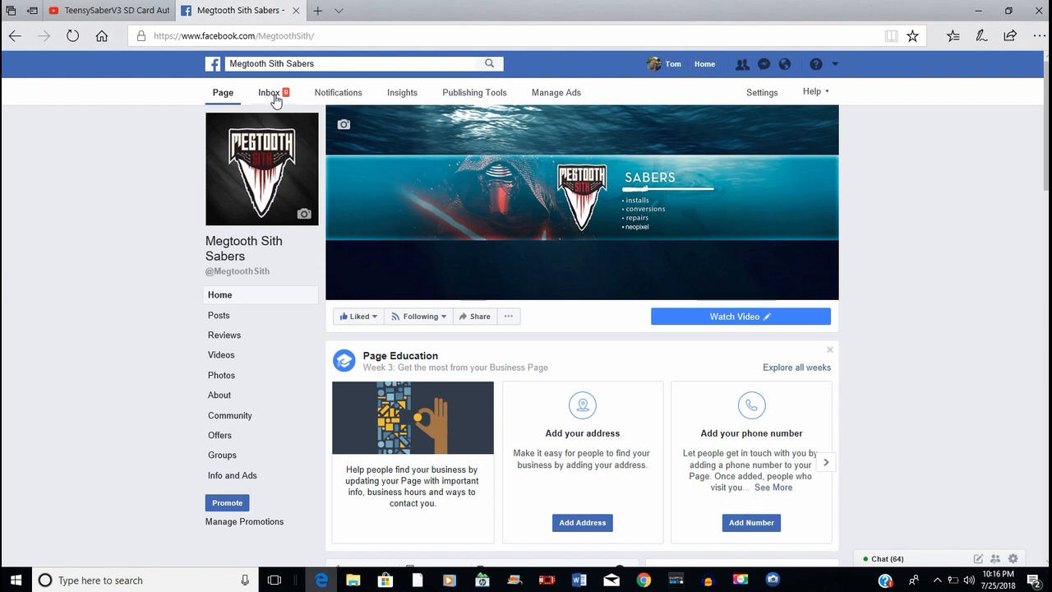
mouse_move(266, 86)
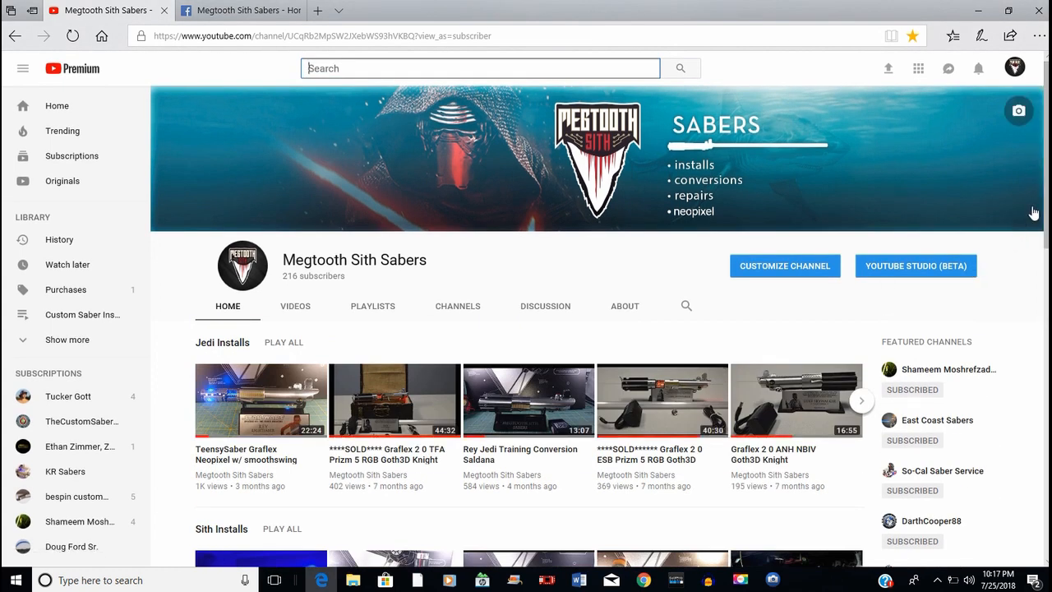
scroll(down, 3)
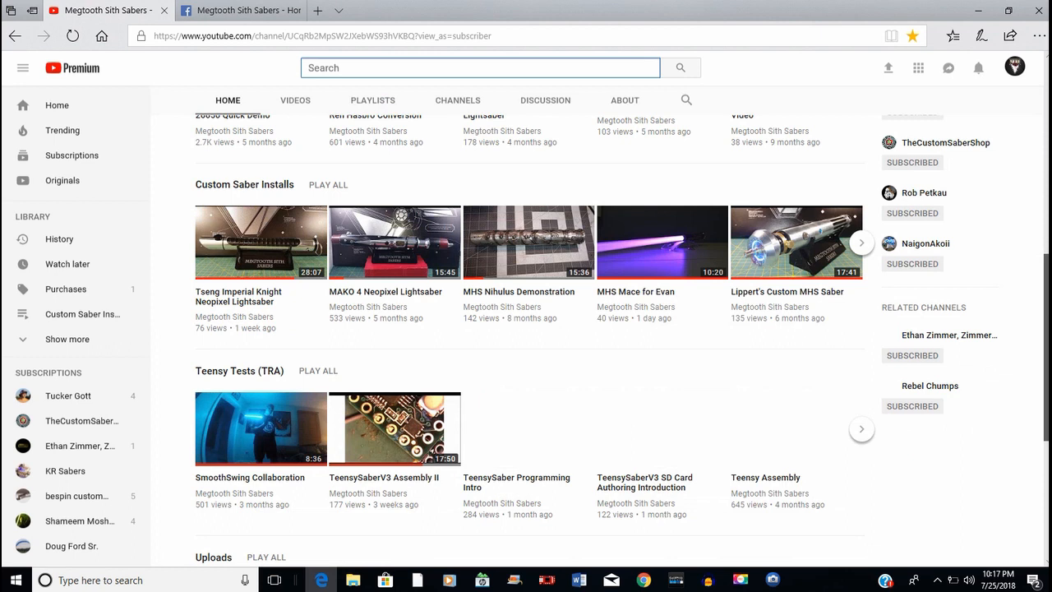
scroll(up, 3)
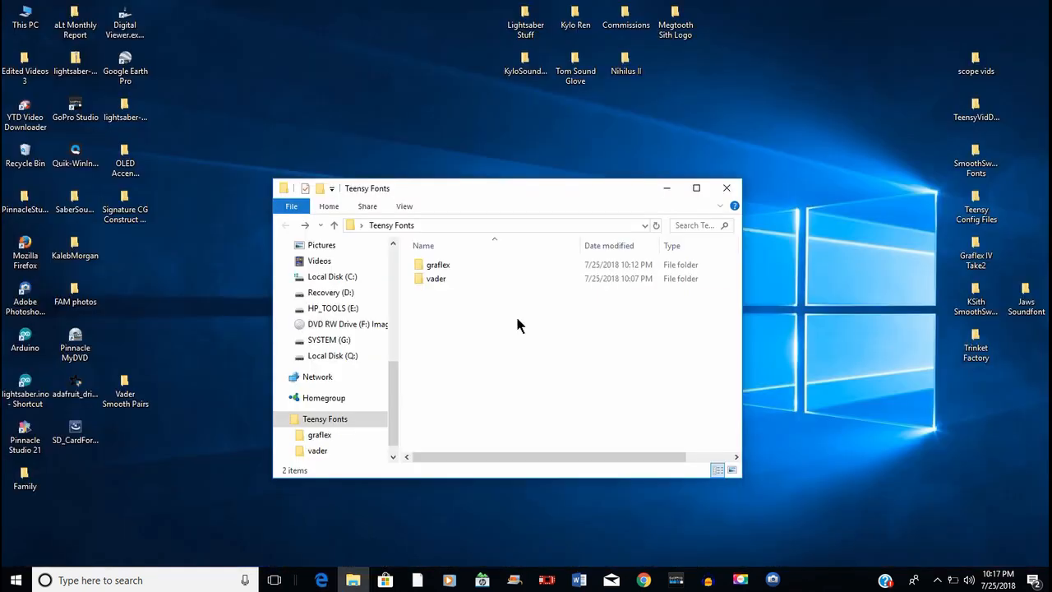
mouse_move(451, 293)
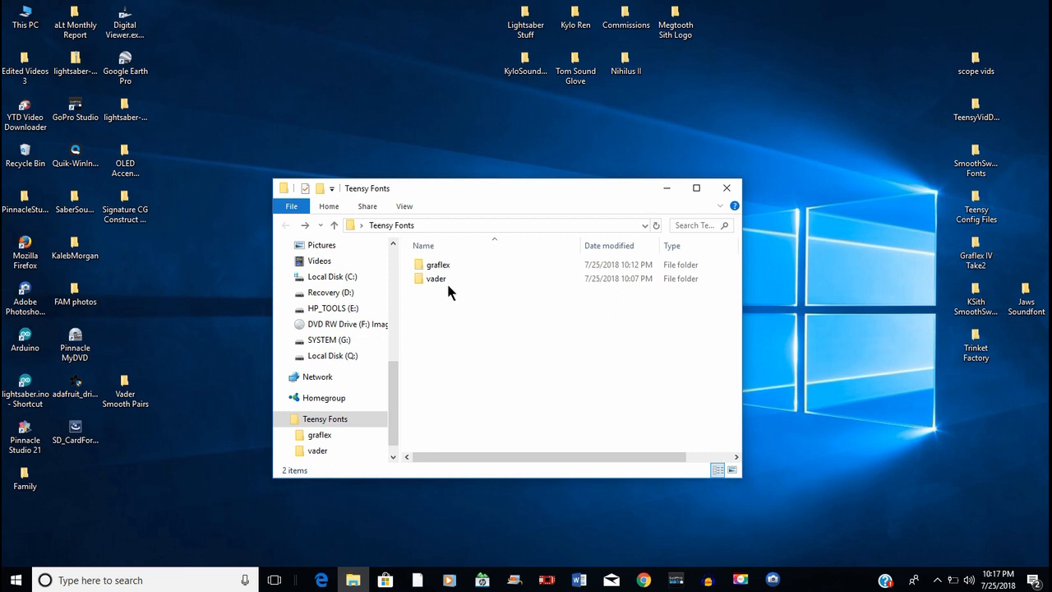
mouse_move(896, 319)
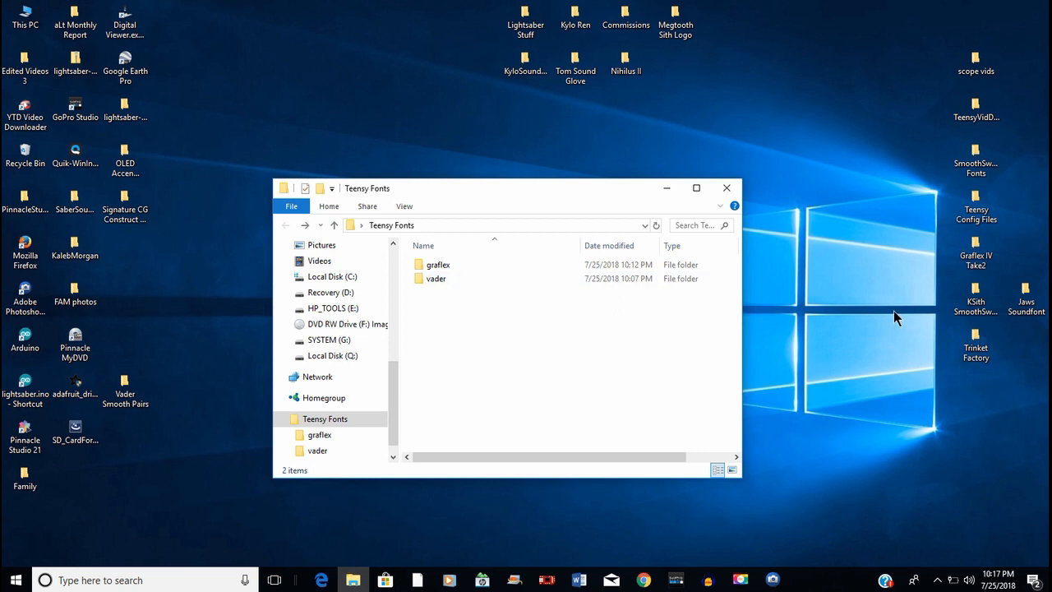
mouse_move(977, 296)
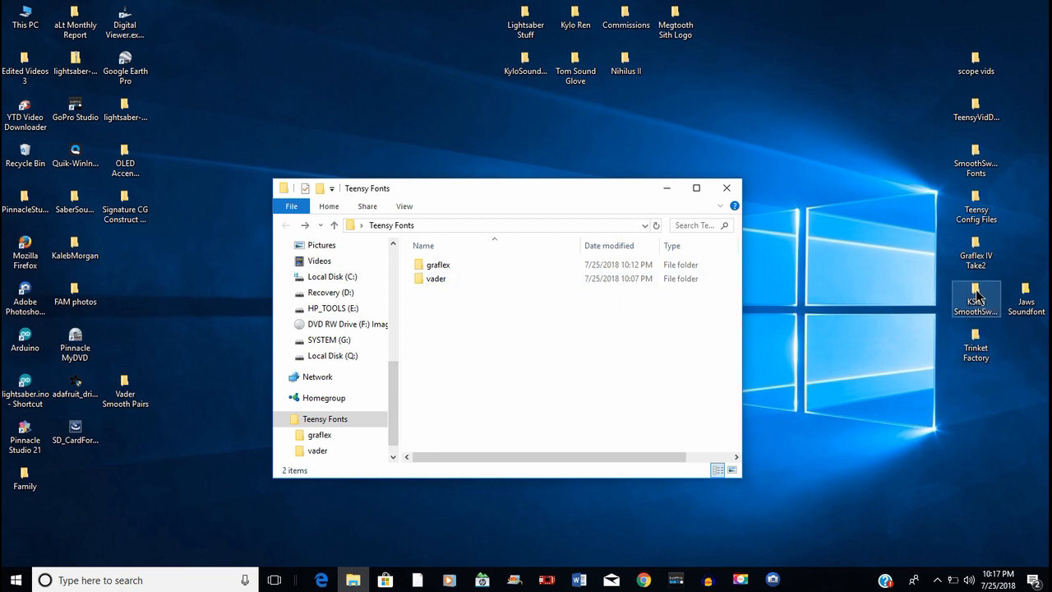
Open TheBalance_SS_KS_T32.zip inside the KSith SmoothSwing Bundle folder
double_click(977, 293)
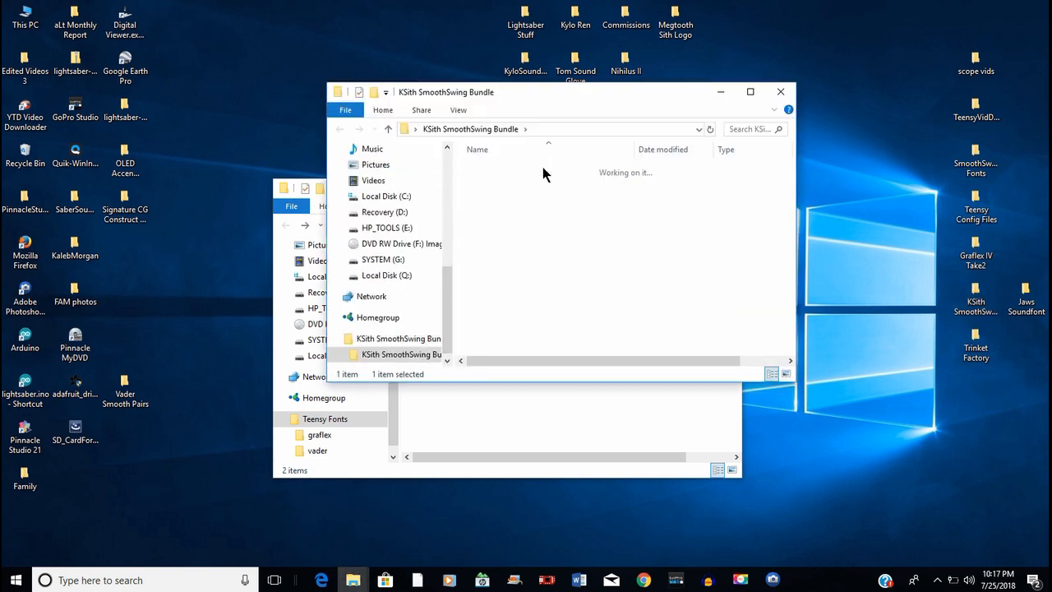
double_click(401, 355)
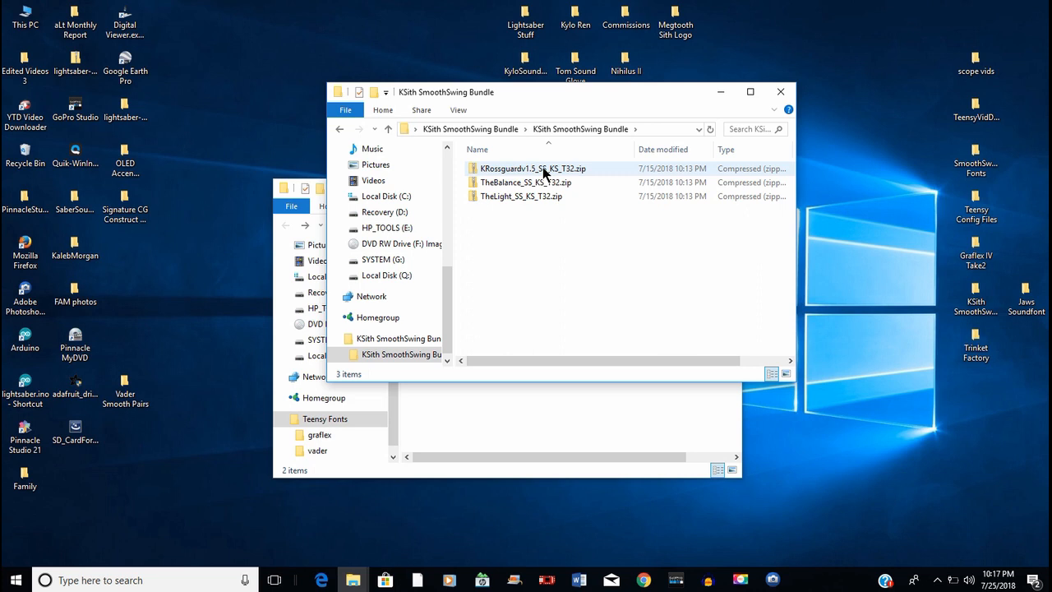
double_click(526, 181)
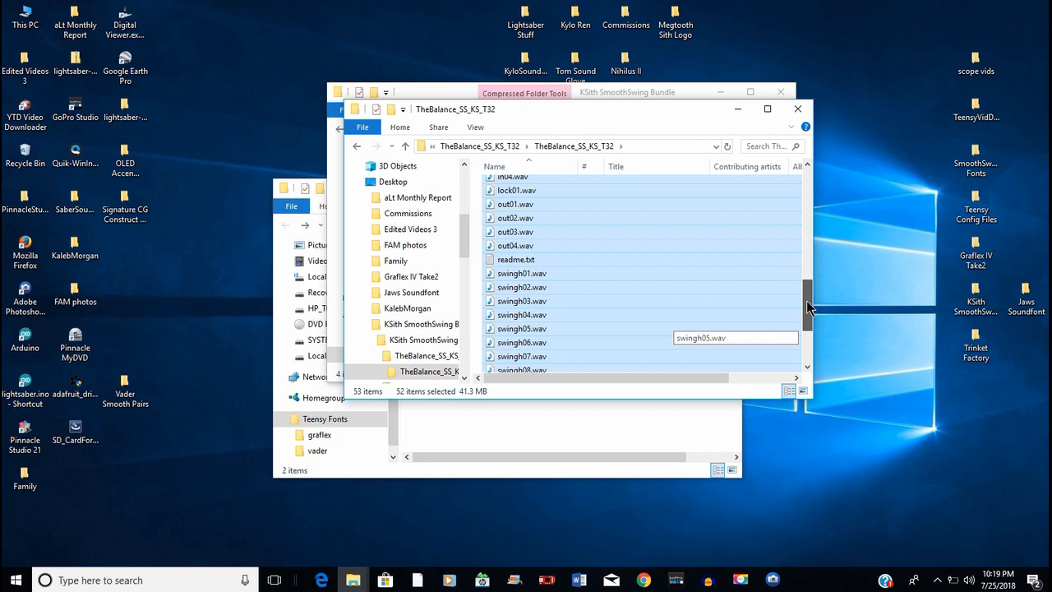
Copy all the Balance sound font files from the archive
scroll(down, 3)
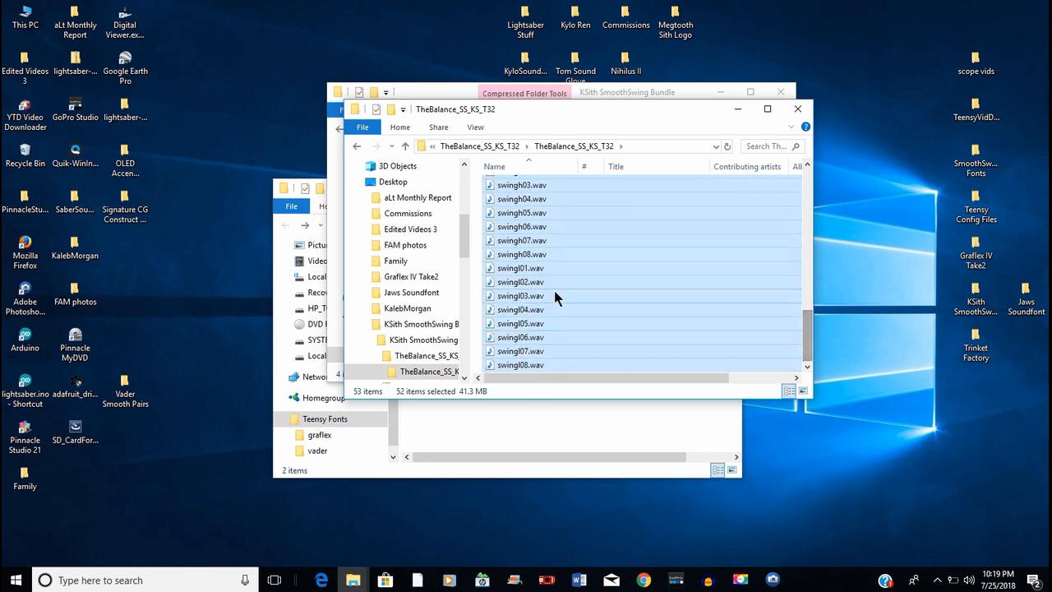
right_click(556, 296)
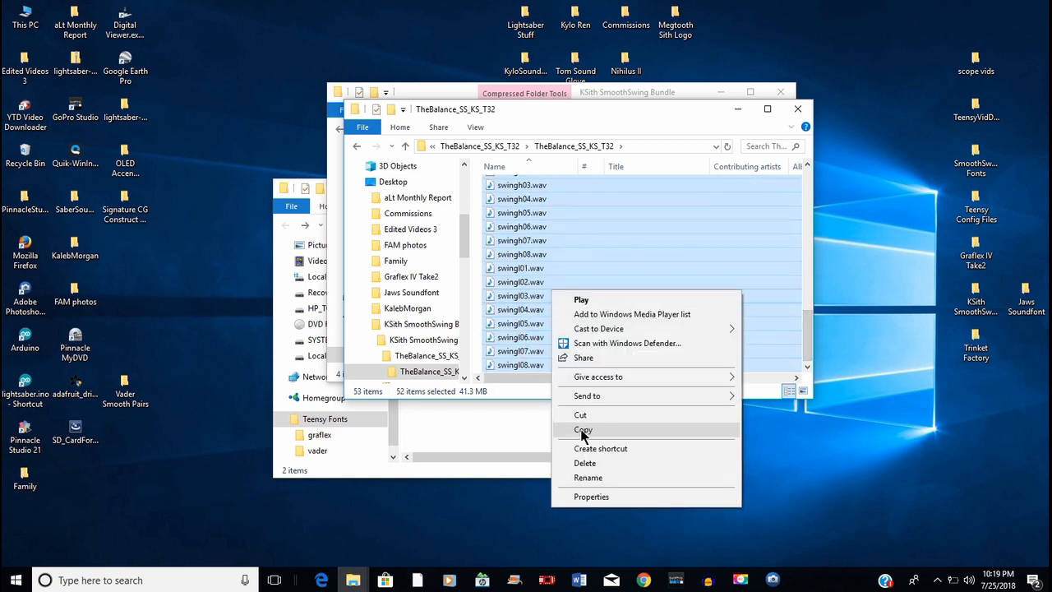
click(583, 429)
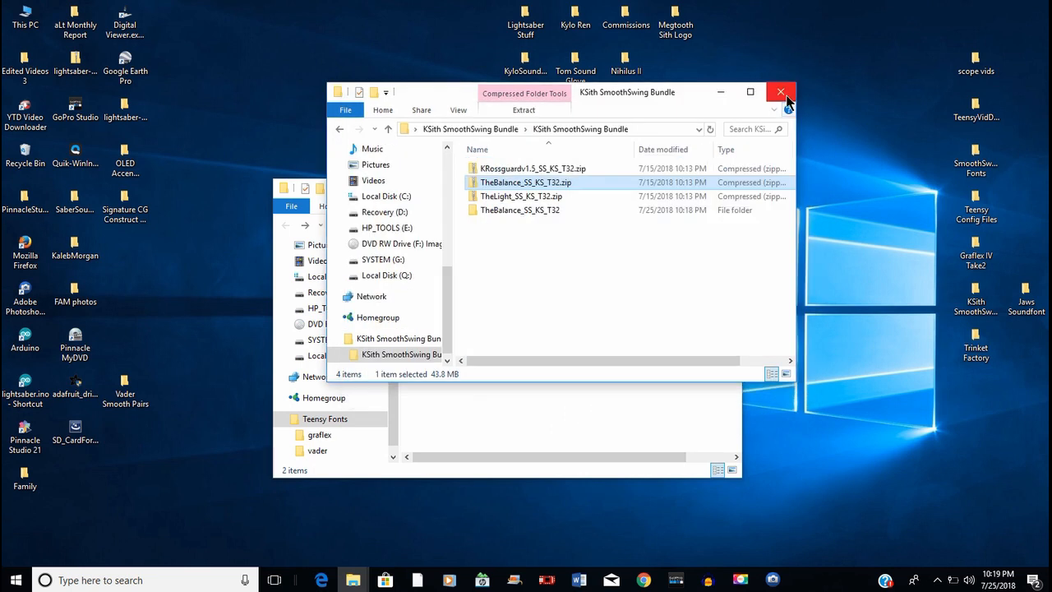
Create a balance folder in Teensy Fonts, paste the 52 Balance files and select them all
click(779, 92)
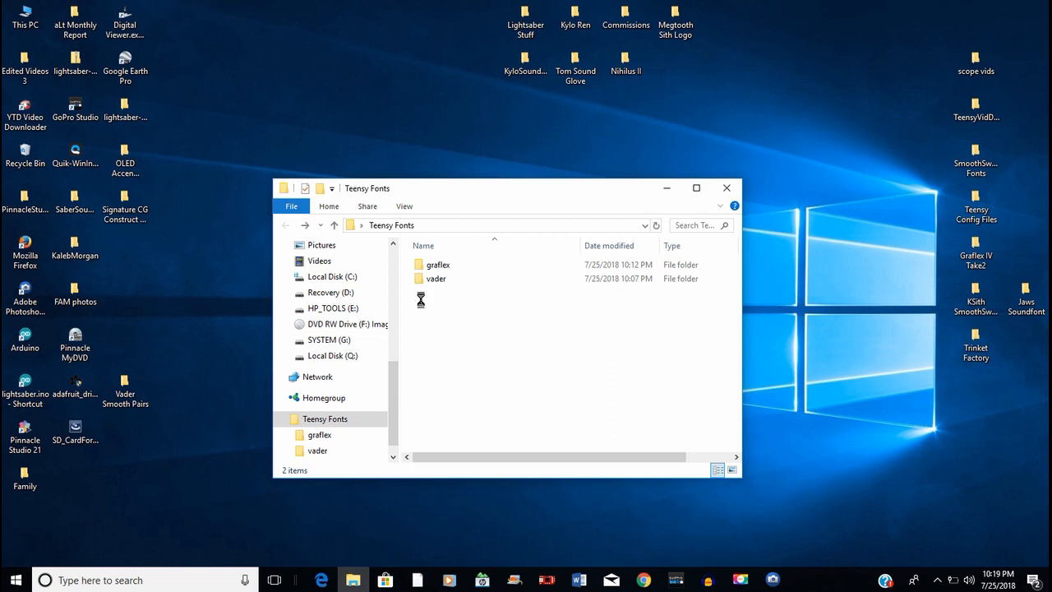
right_click(421, 300)
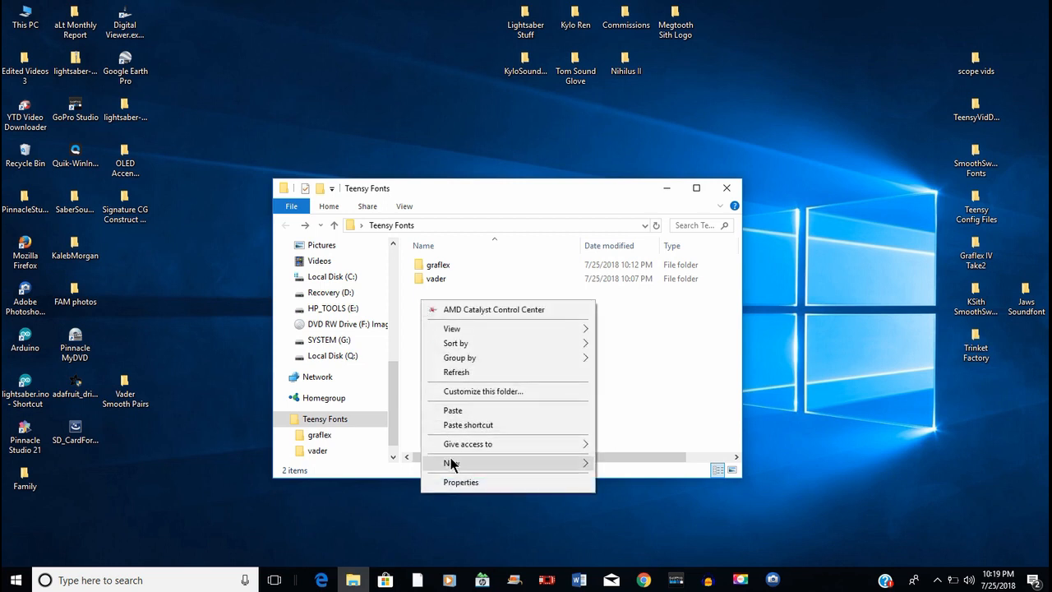
click(451, 464)
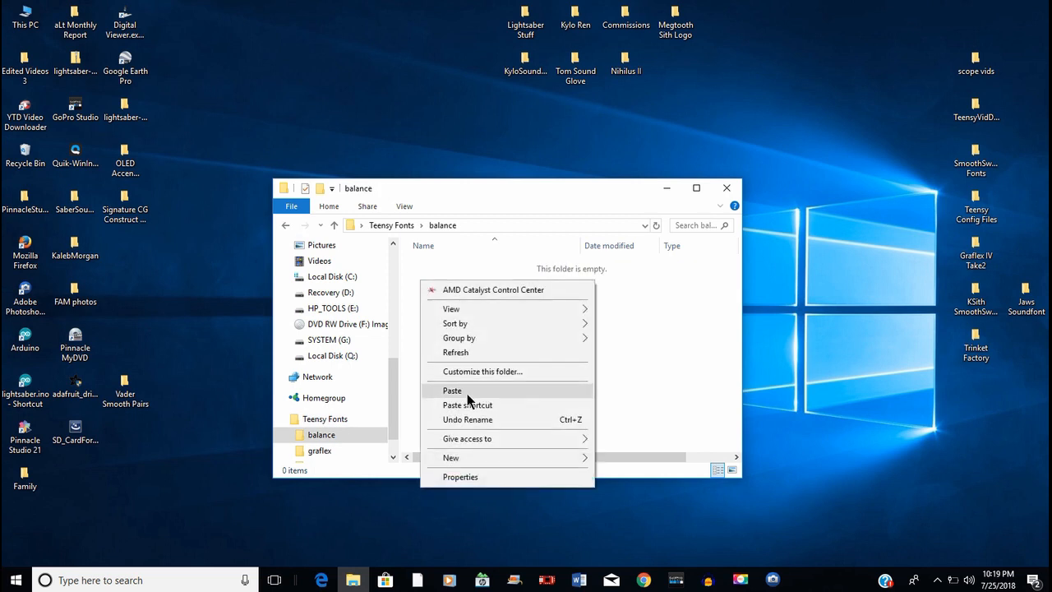
click(452, 391)
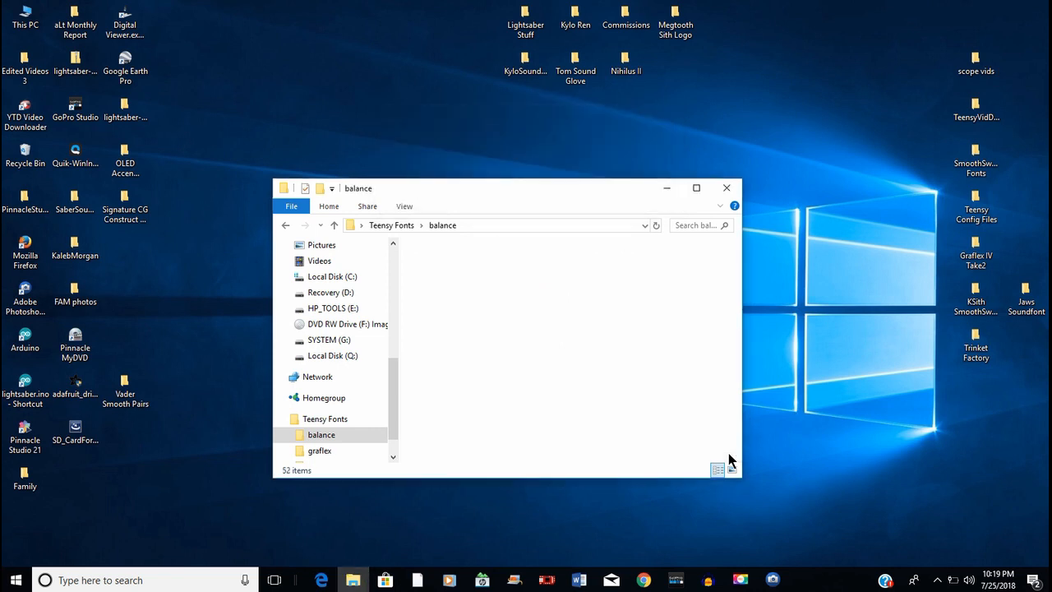
key(ctrl+a)
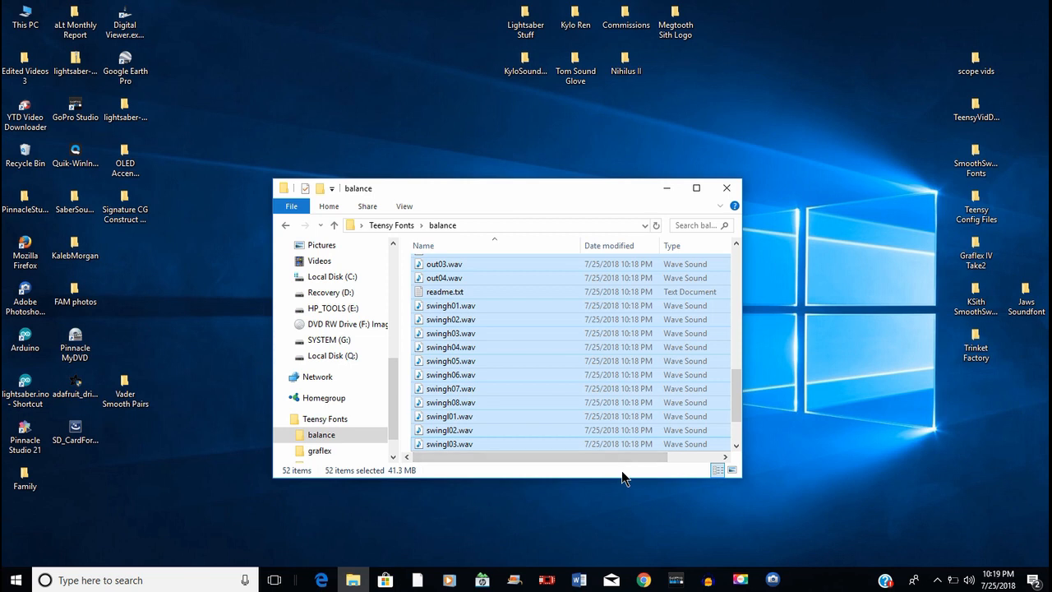
mouse_move(977, 206)
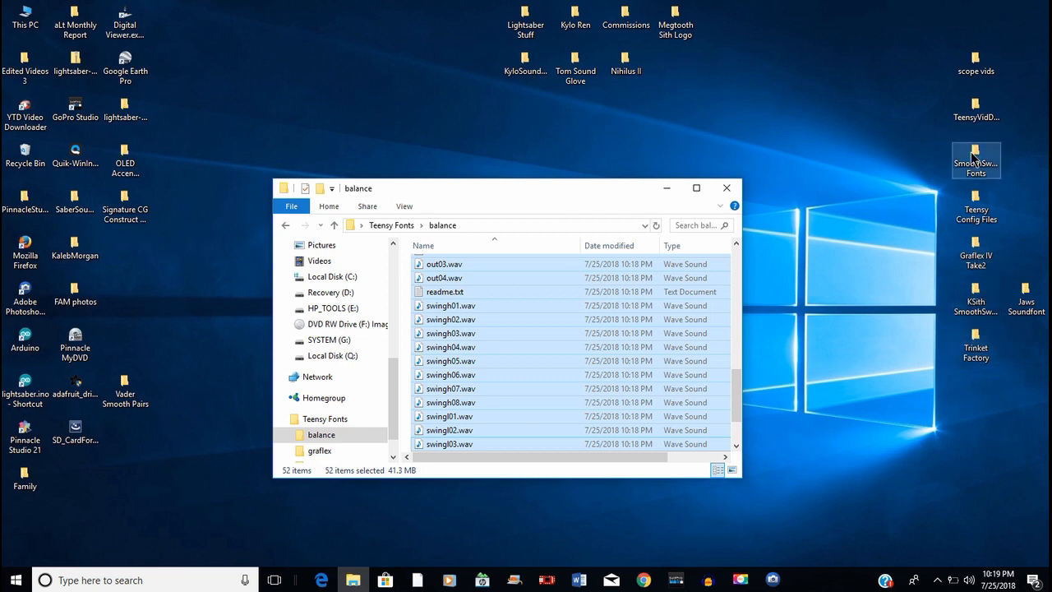
Copy smoothsw.ini from the RgueCmdr font in SmoothSwing Fonts > ProffieOS_SD_Card
double_click(977, 156)
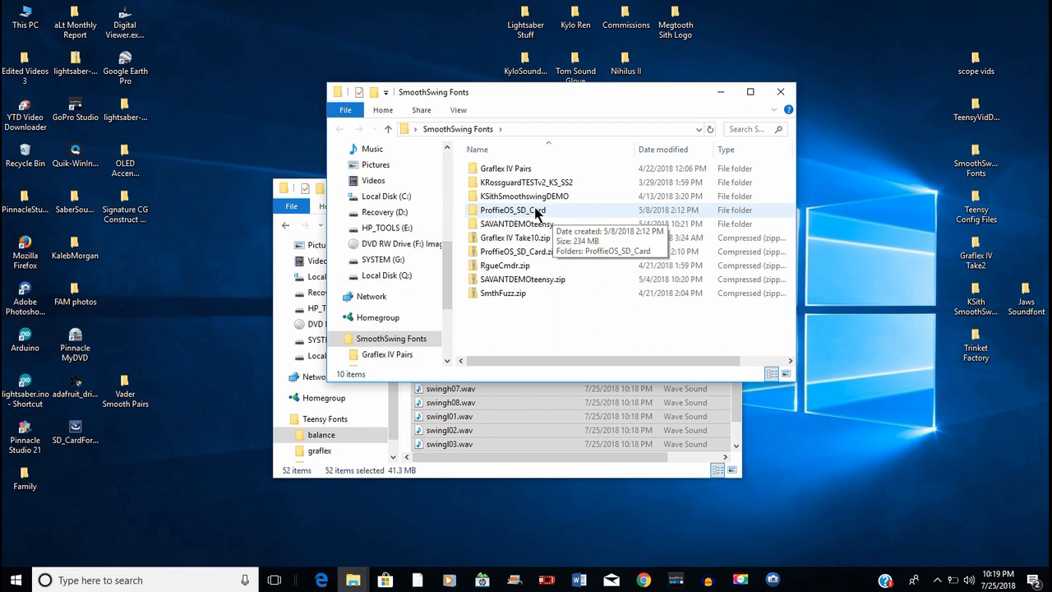
double_click(513, 211)
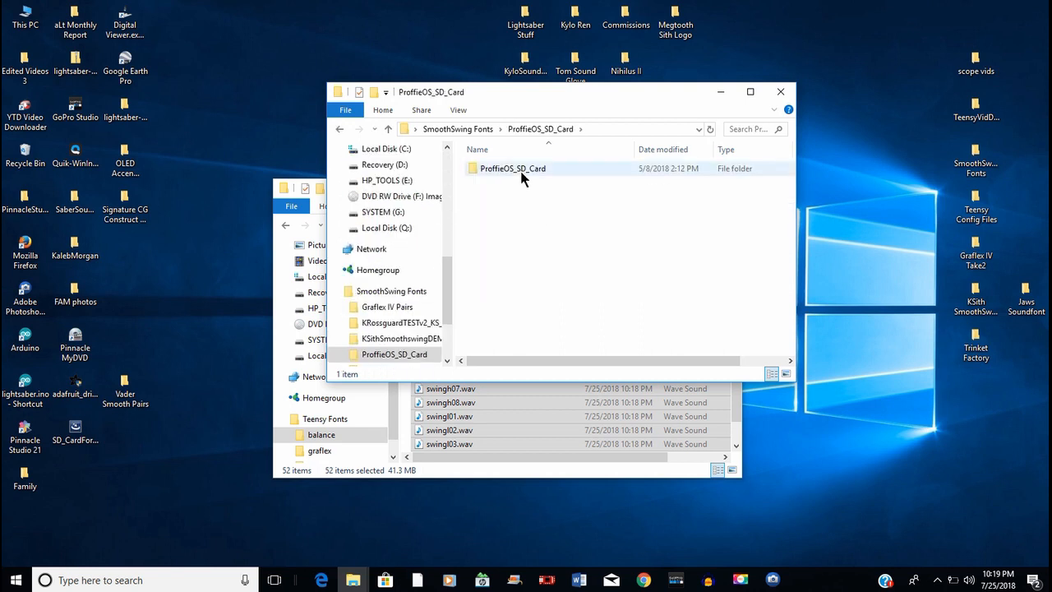
double_click(513, 168)
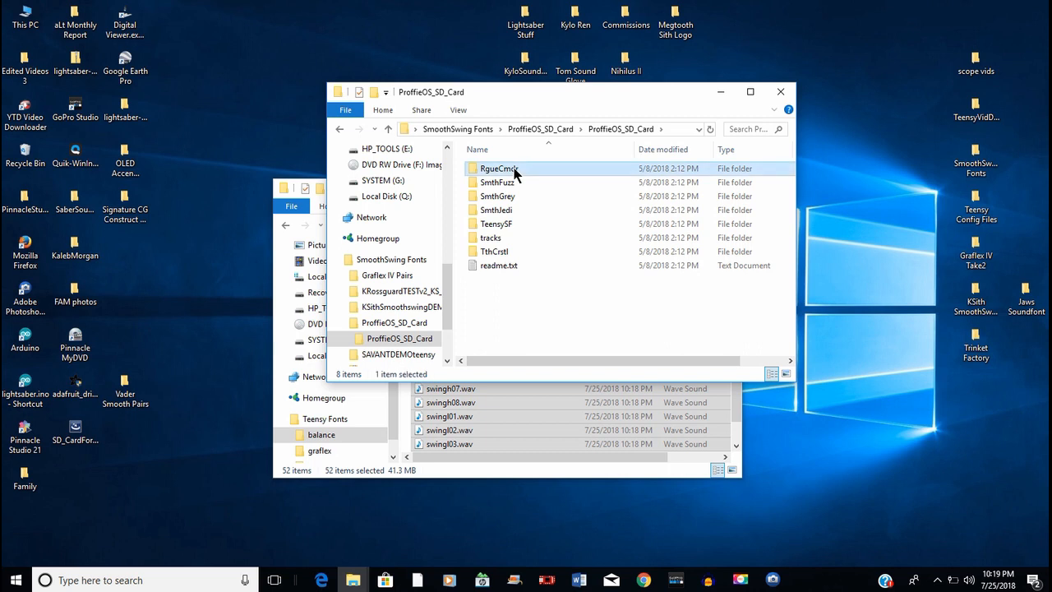
double_click(500, 168)
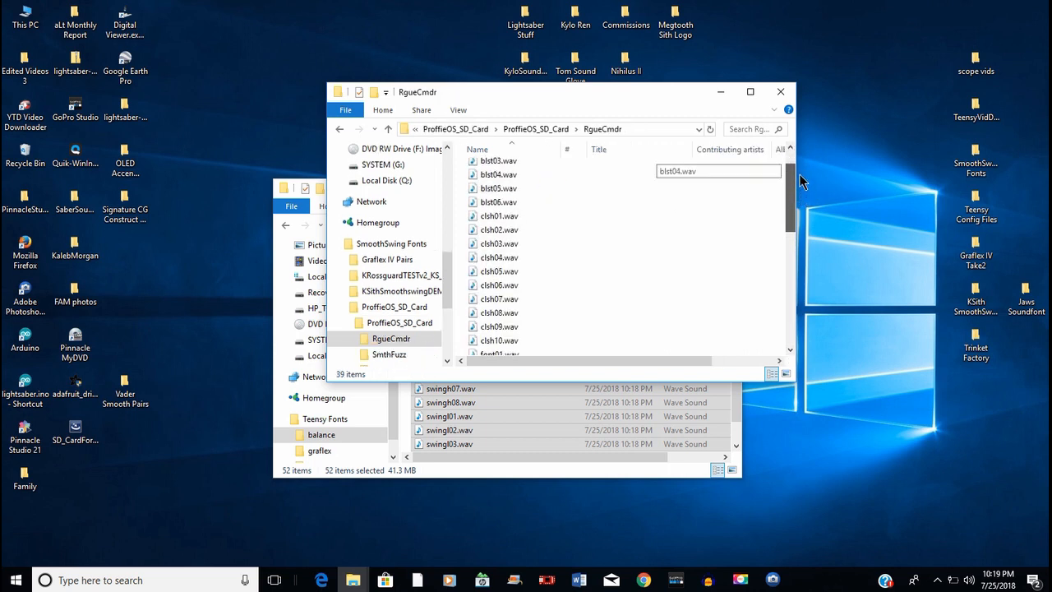
scroll(down, 3)
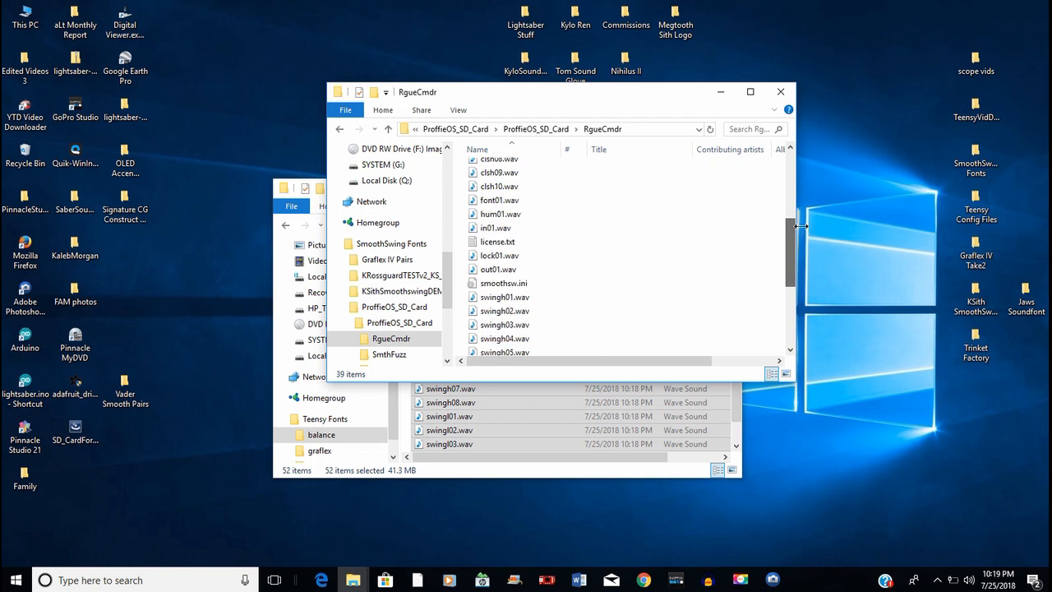
scroll(down, 3)
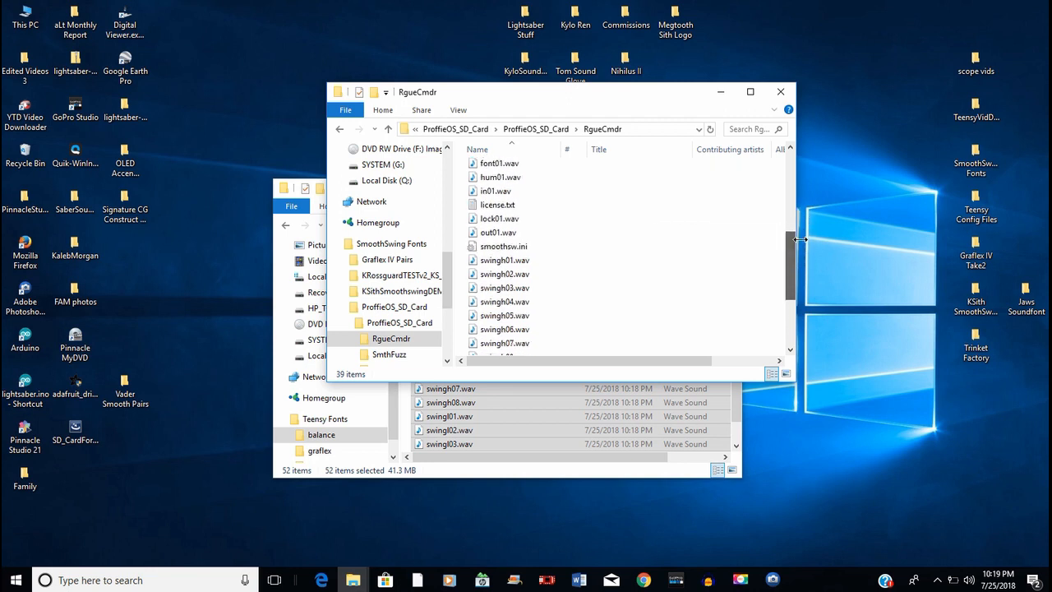
right_click(503, 247)
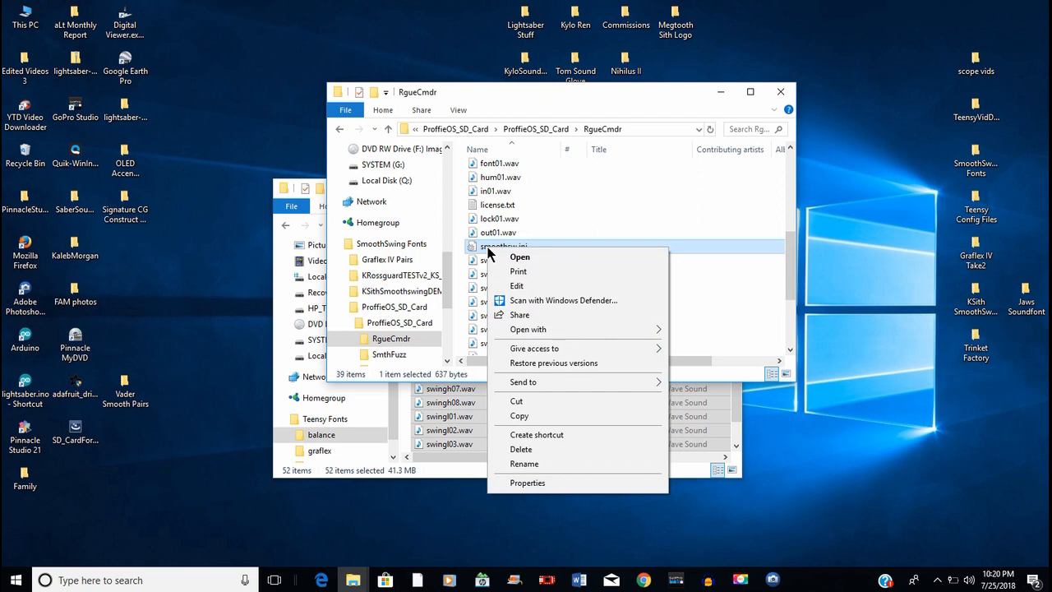
click(601, 327)
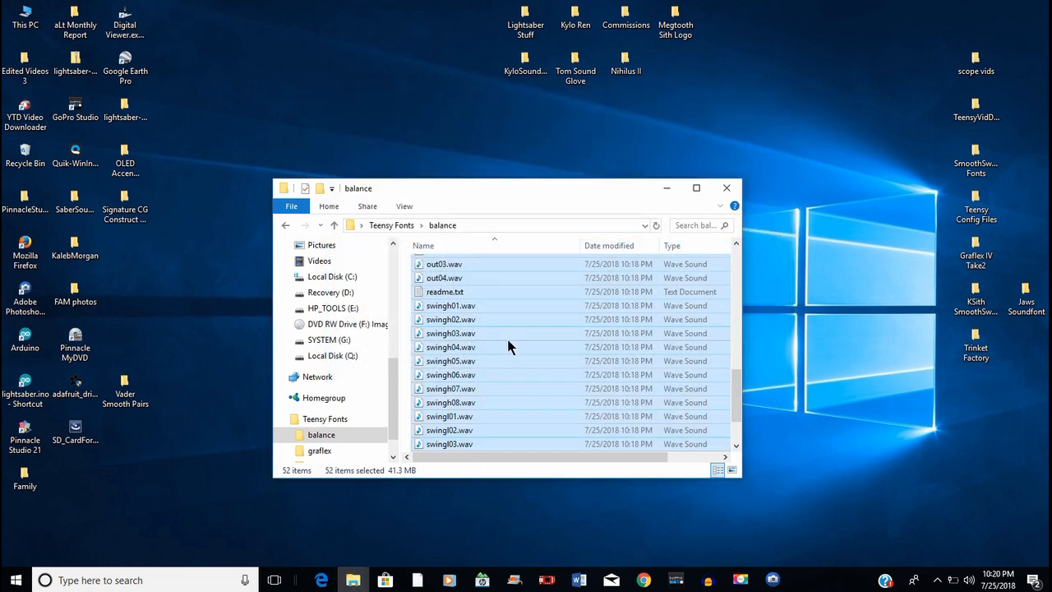
Paste smoothsw.ini into the balance folder, bringing it to 53 items
click(444, 259)
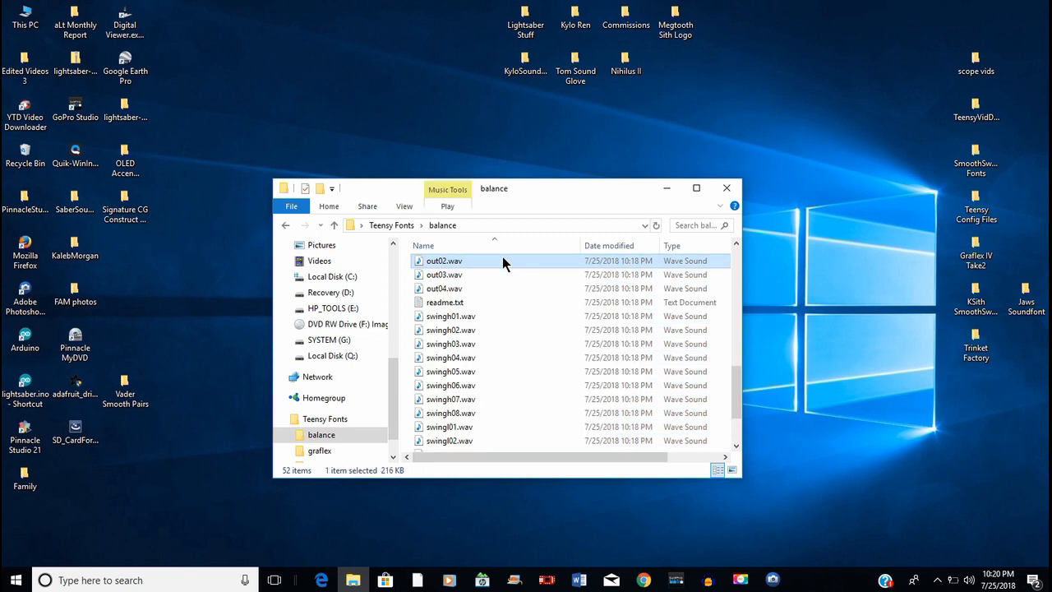
right_click(444, 260)
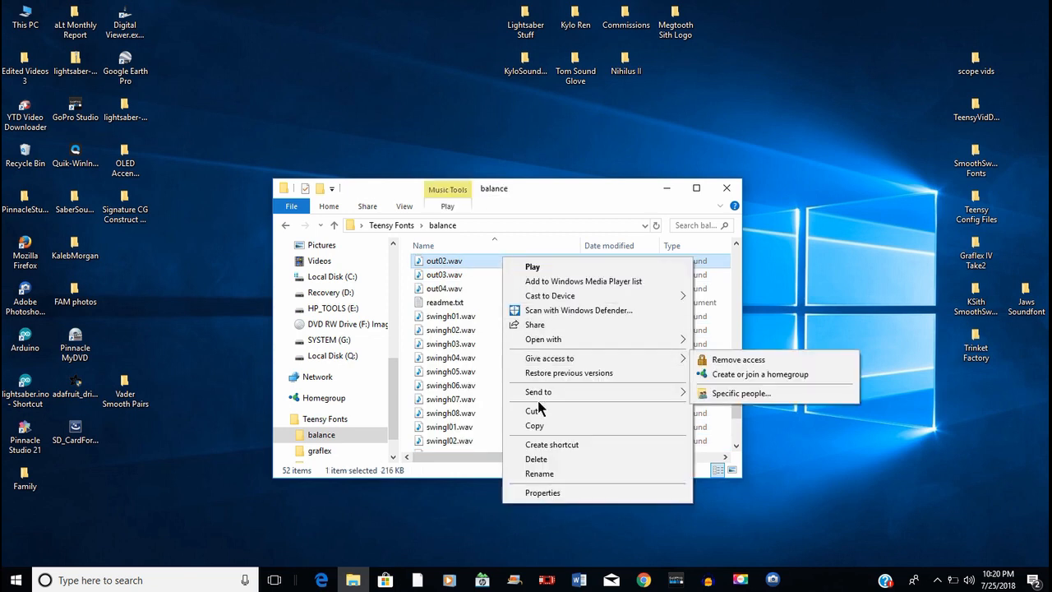
mouse_move(539, 392)
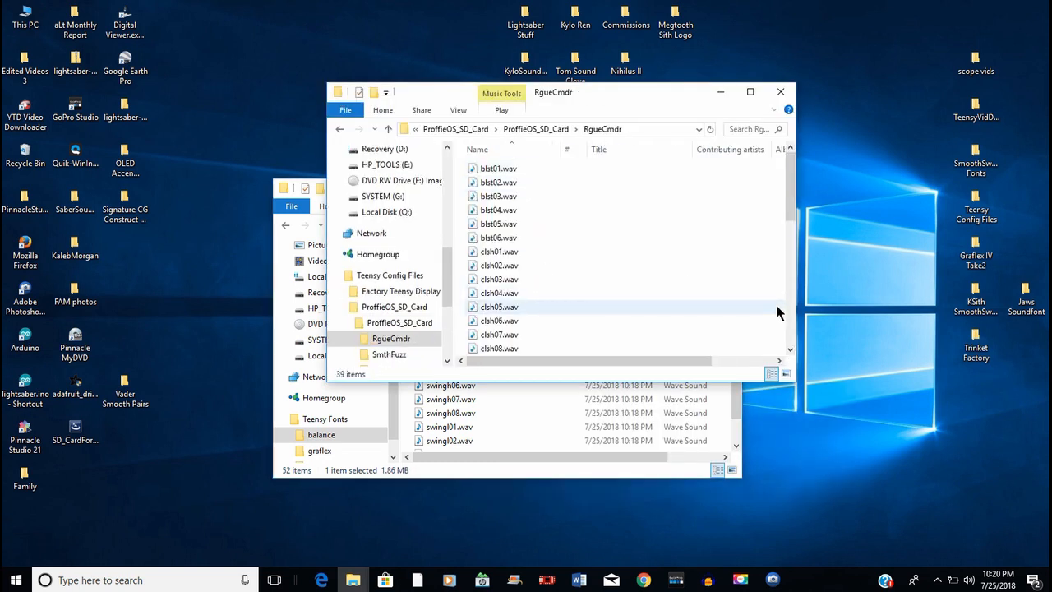
scroll(down, 3)
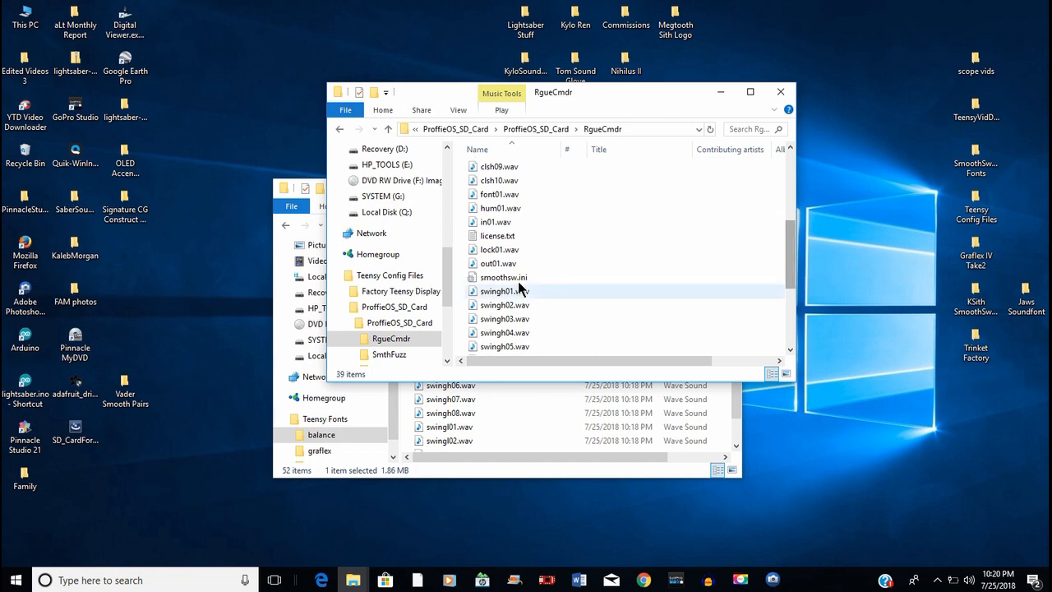
right_click(503, 276)
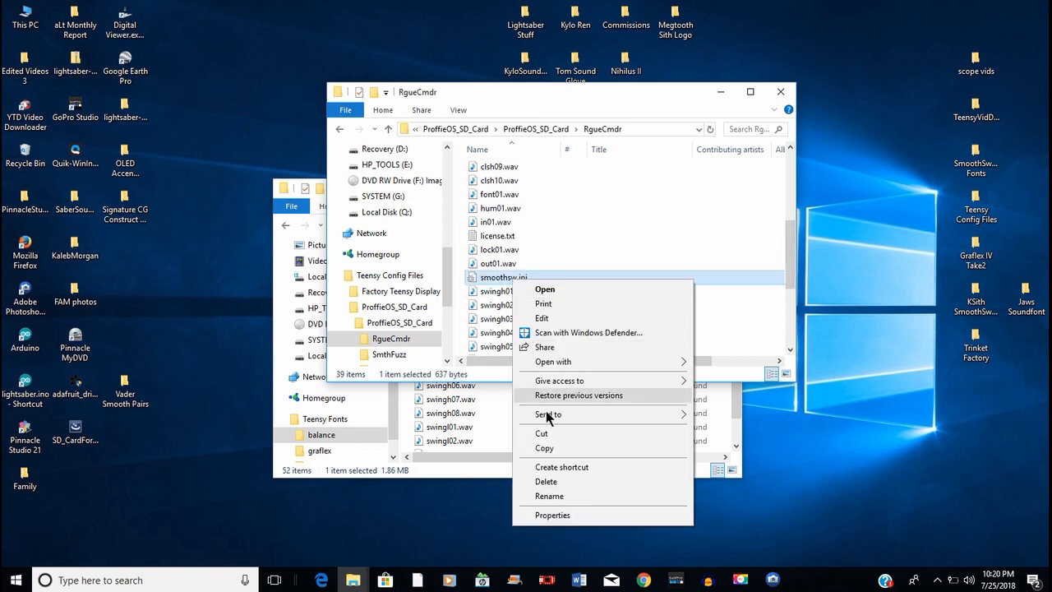
click(785, 79)
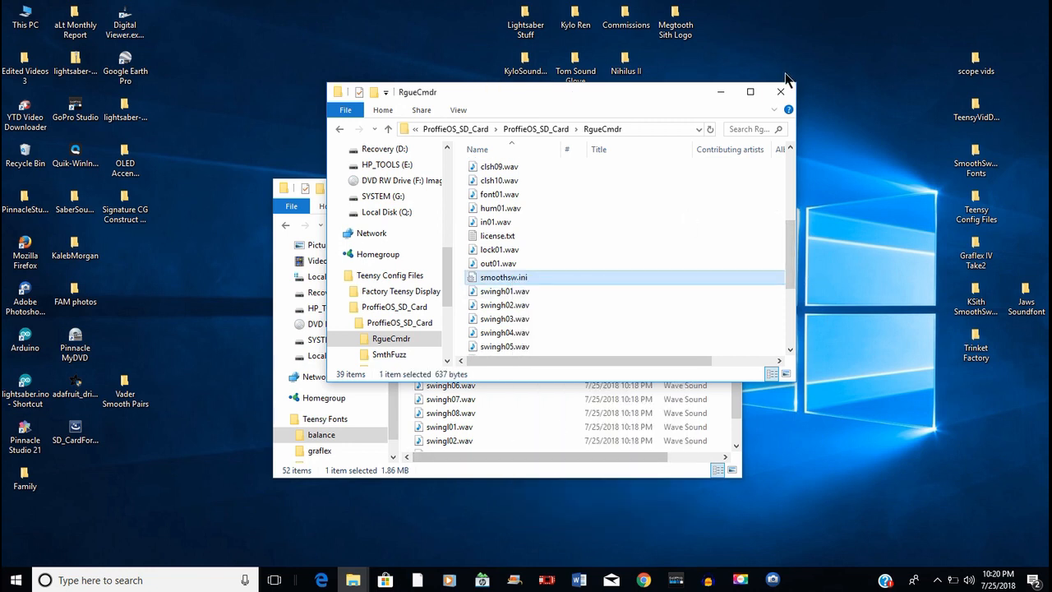
right_click(501, 359)
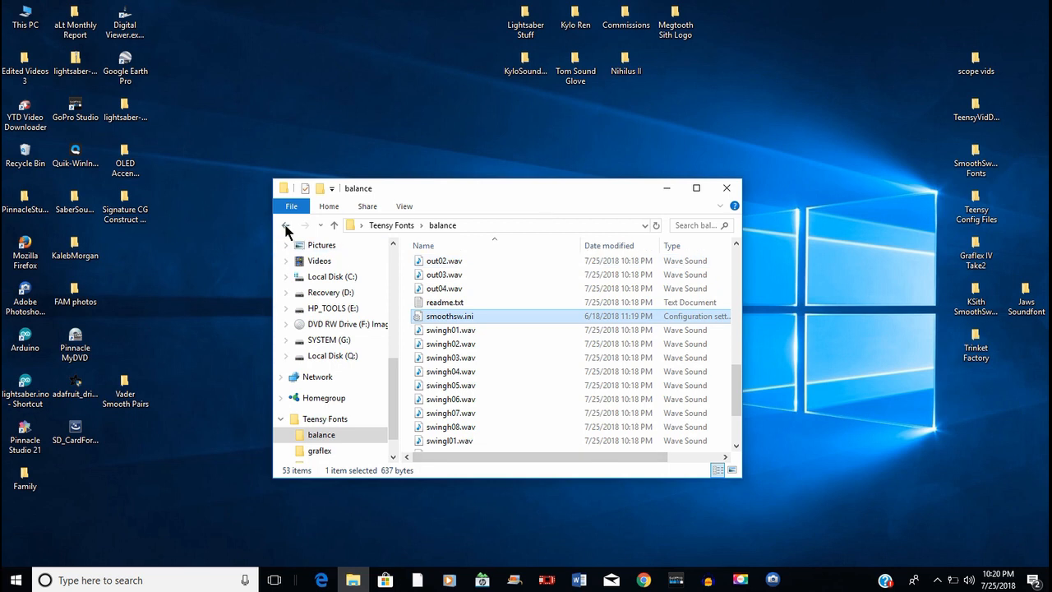
Edit tomgraflex2_config.h presets so the fonts read vader, graflex and vader
click(286, 225)
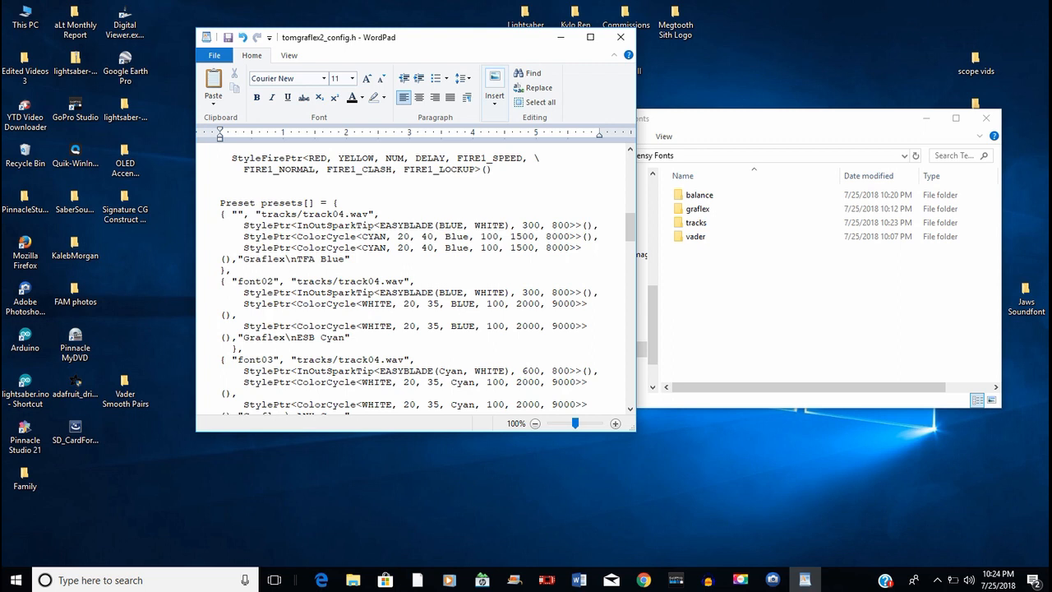
text(vader)
text(g)
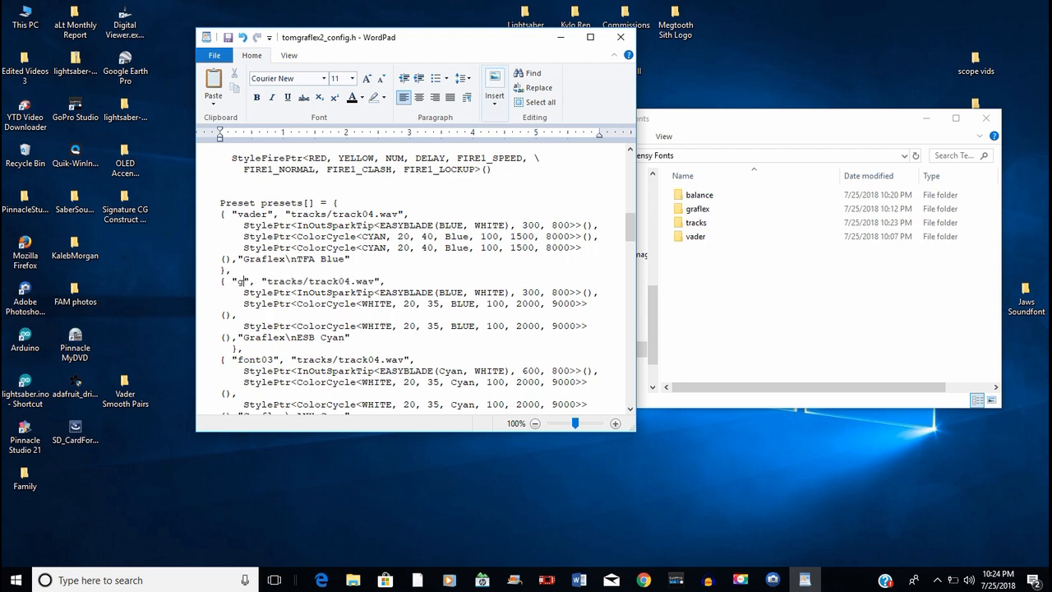
text(raflex)
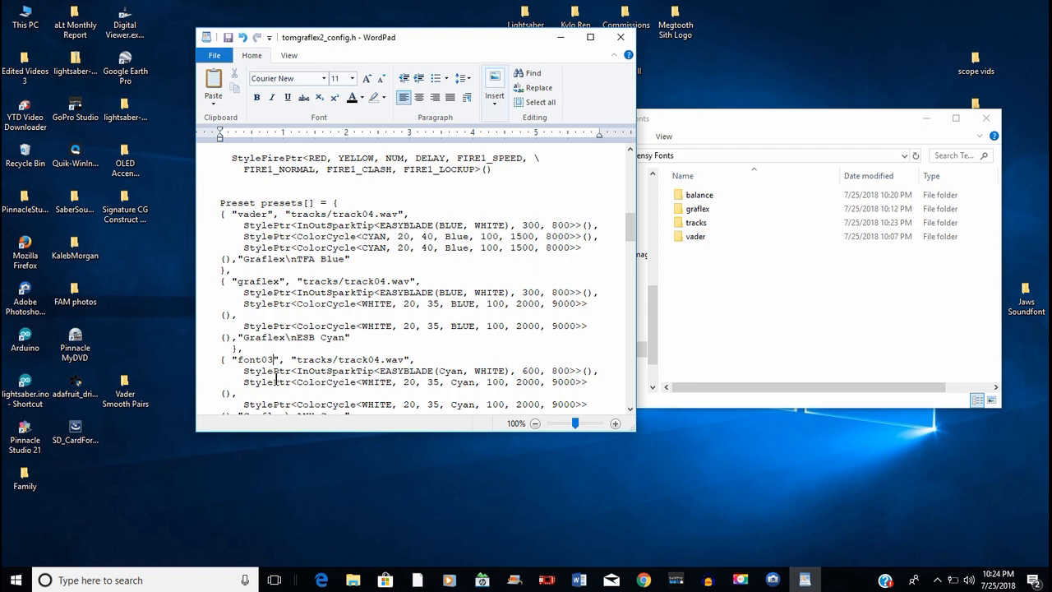
text(T)
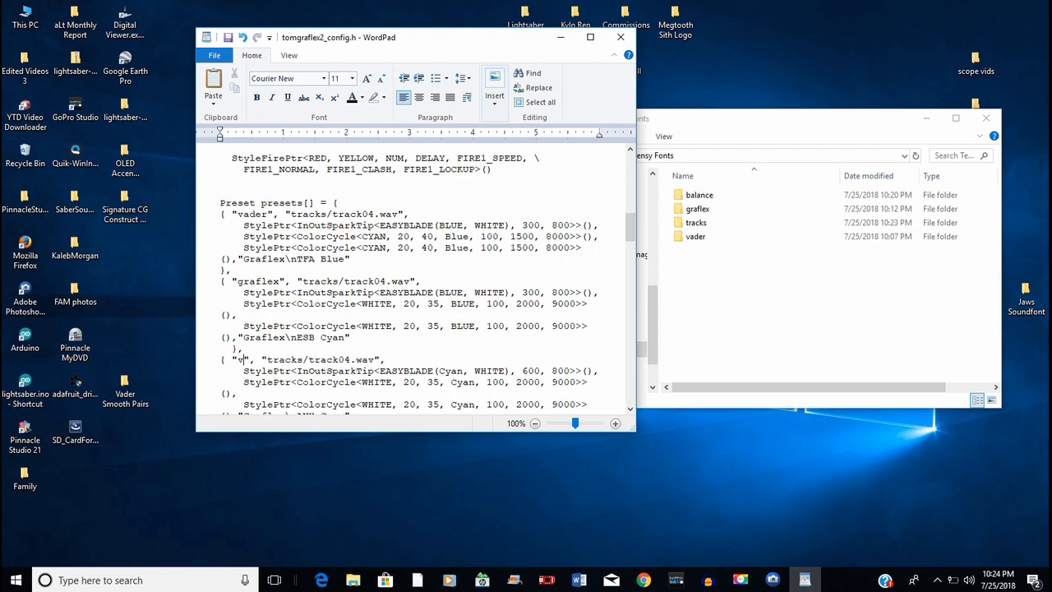
text(vader)
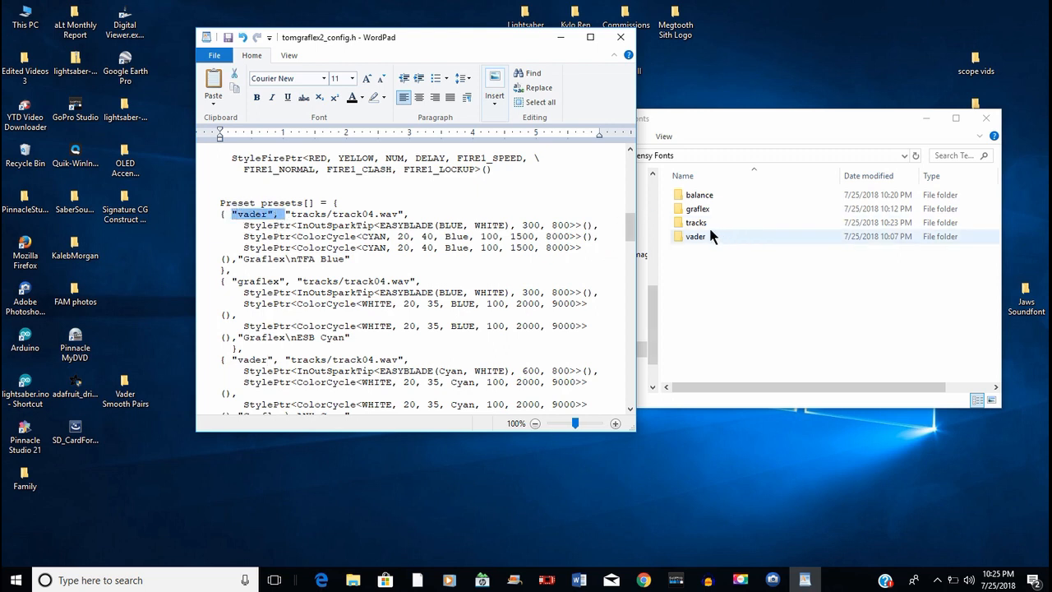
Select the balance, graflex, tracks and vader folders together in the Teensy Fonts window
click(695, 237)
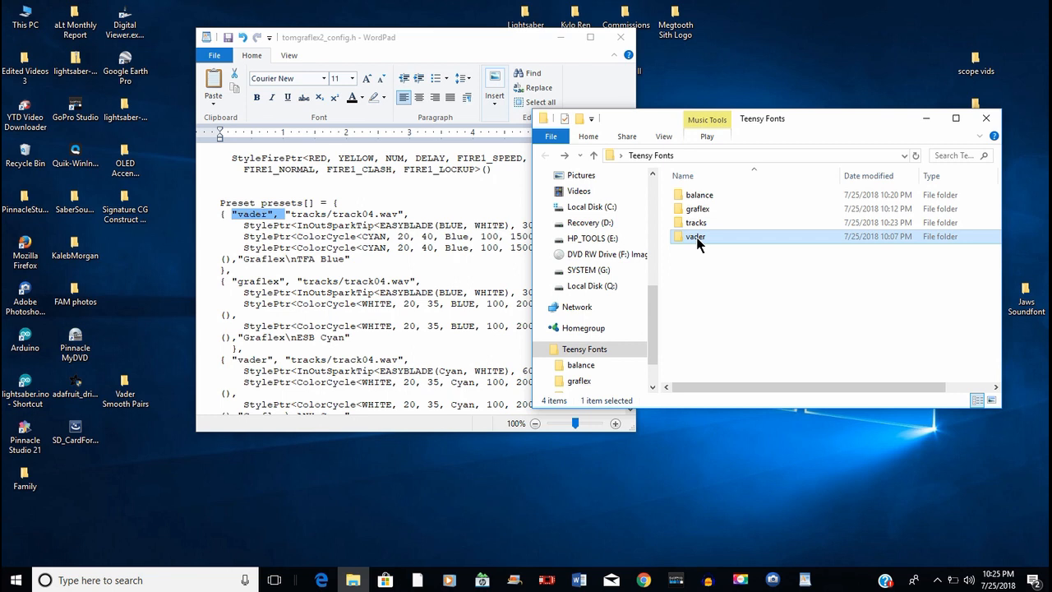
mouse_move(712, 292)
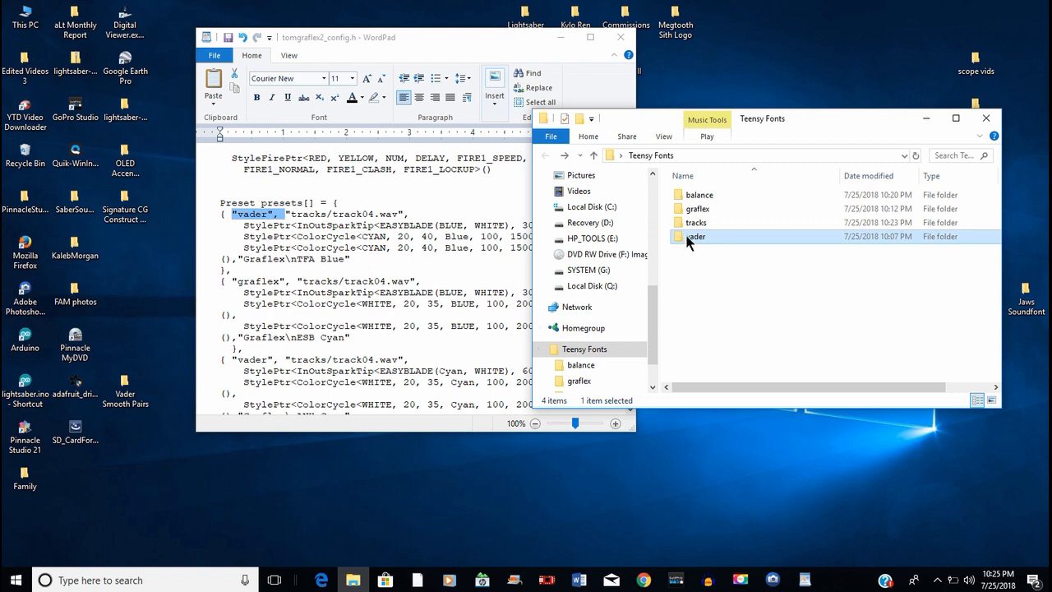
mouse_move(689, 239)
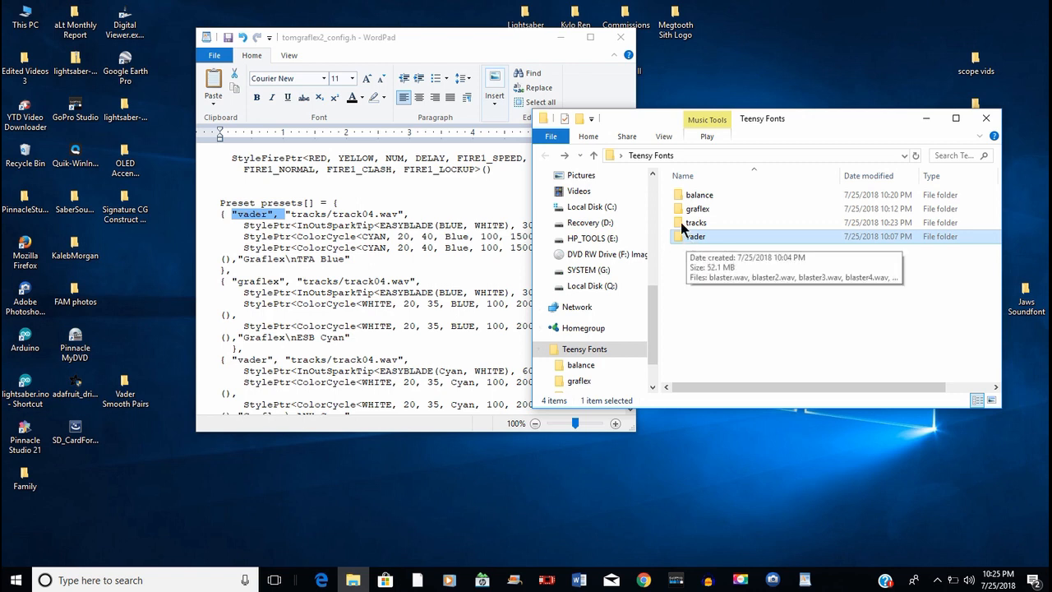
mouse_move(642, 165)
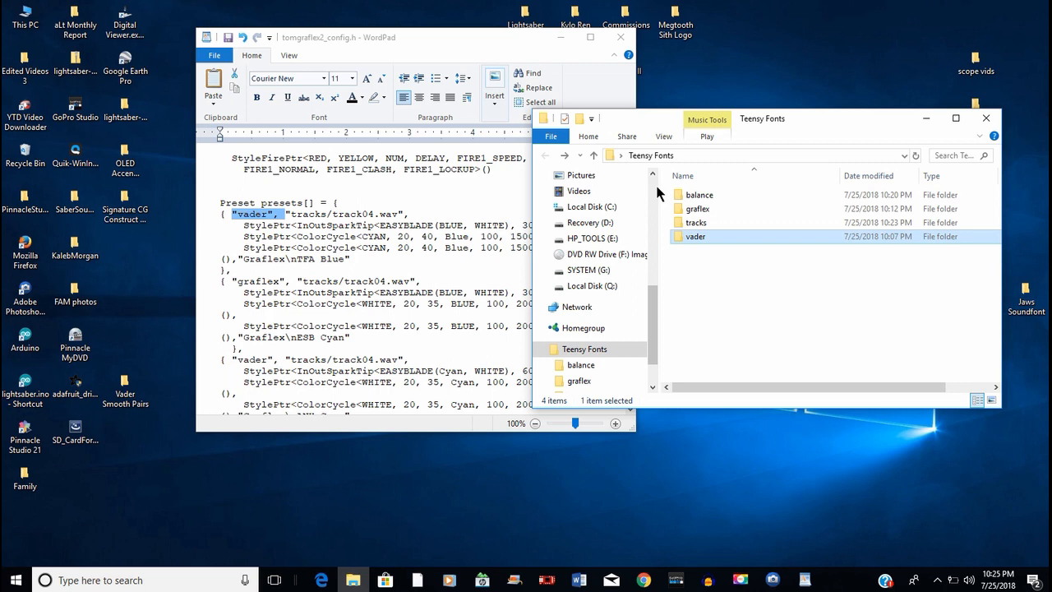
mouse_move(682, 194)
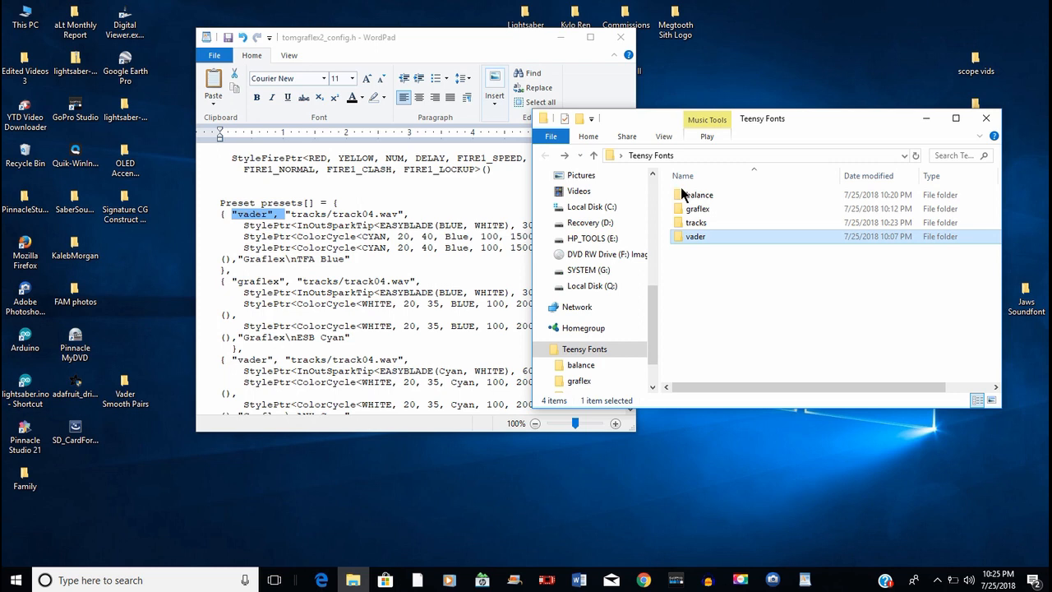
key(ctrl+a)
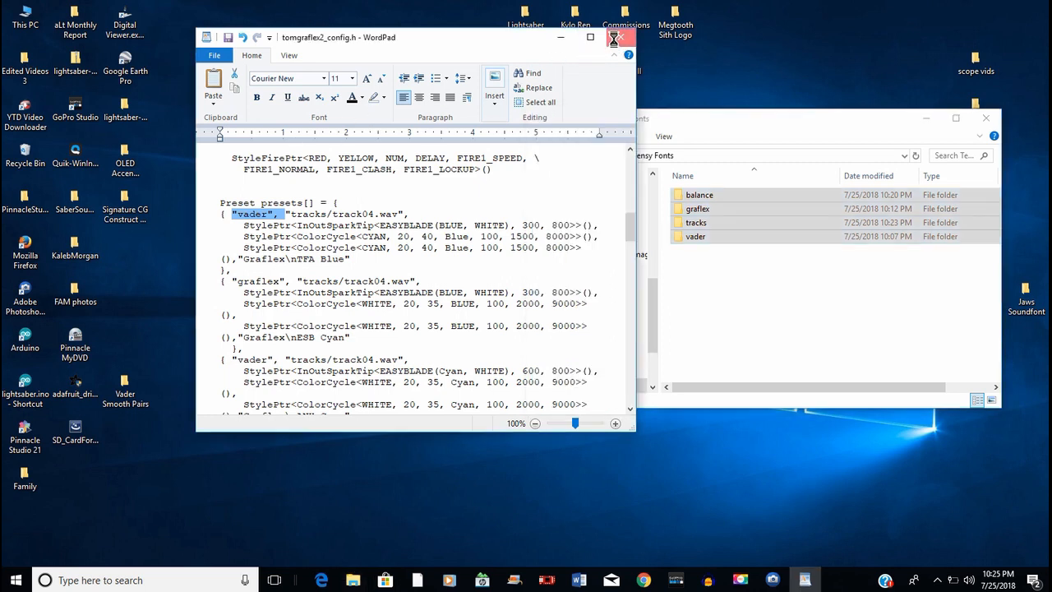
Close tomgraflex2_config.h in WordPad, discarding unsaved changes
click(615, 36)
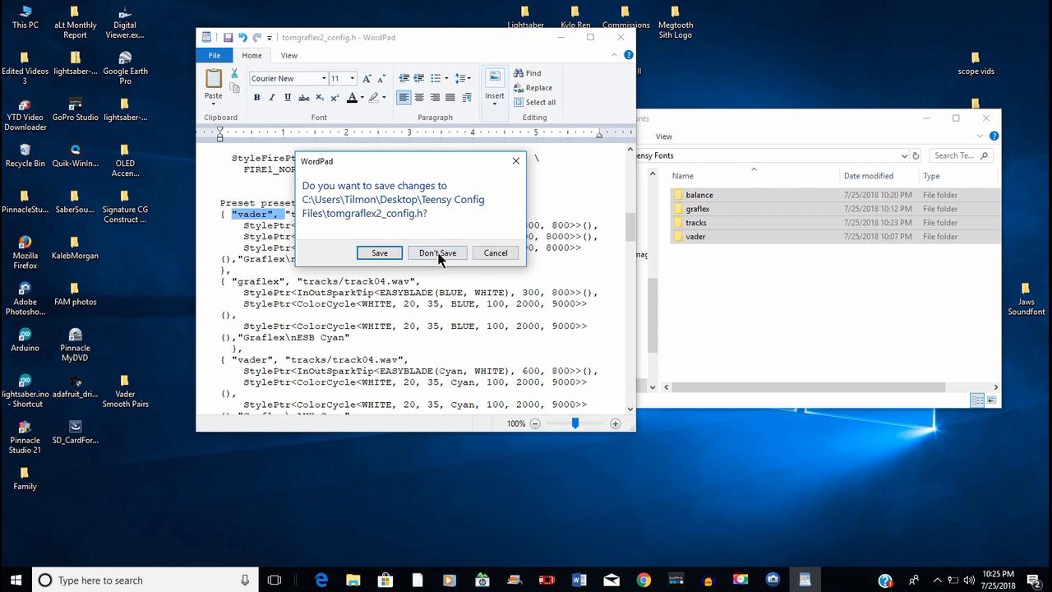
click(437, 253)
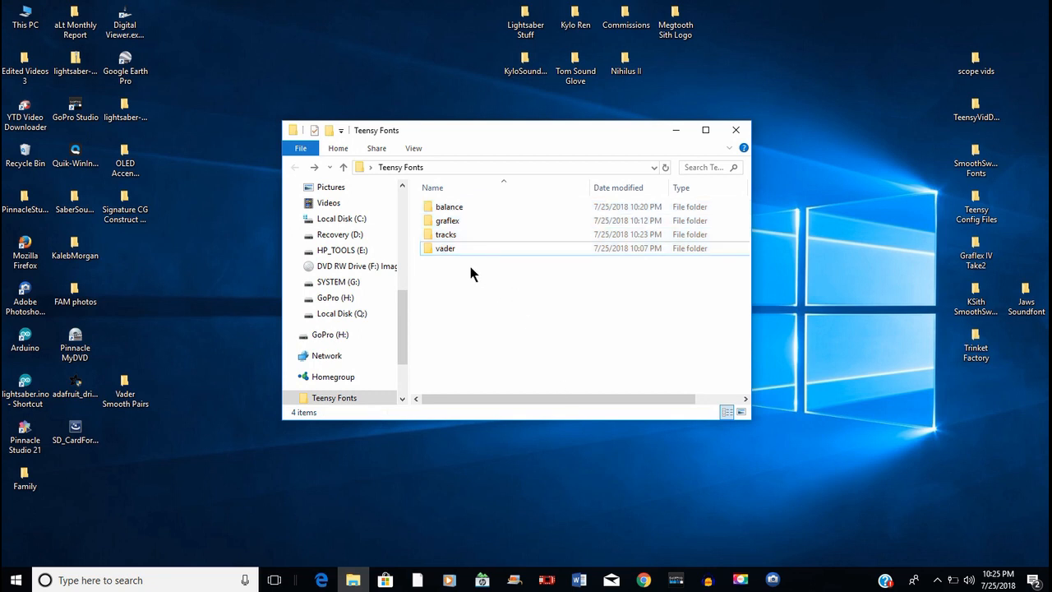
Select all four font folders and bring up their context menu for Send to > GoPro (H:)
key(ctrl+a)
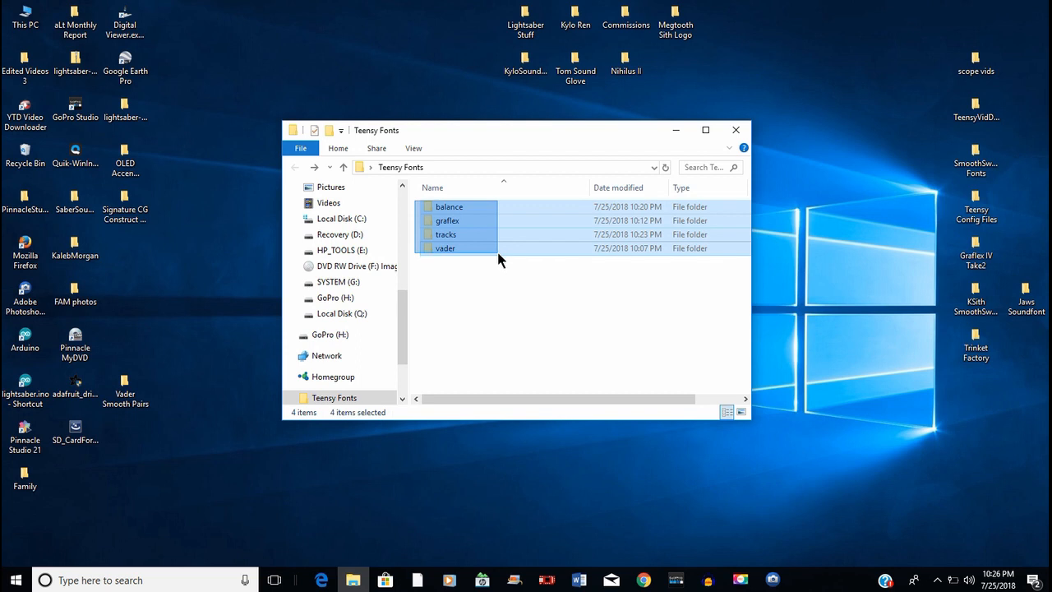
click(501, 260)
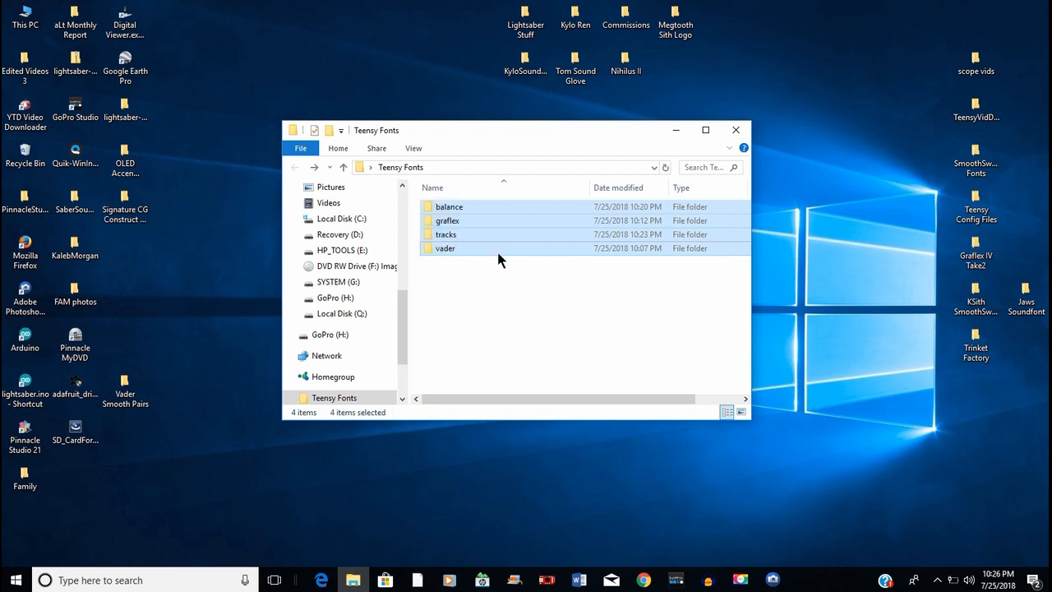
mouse_move(475, 234)
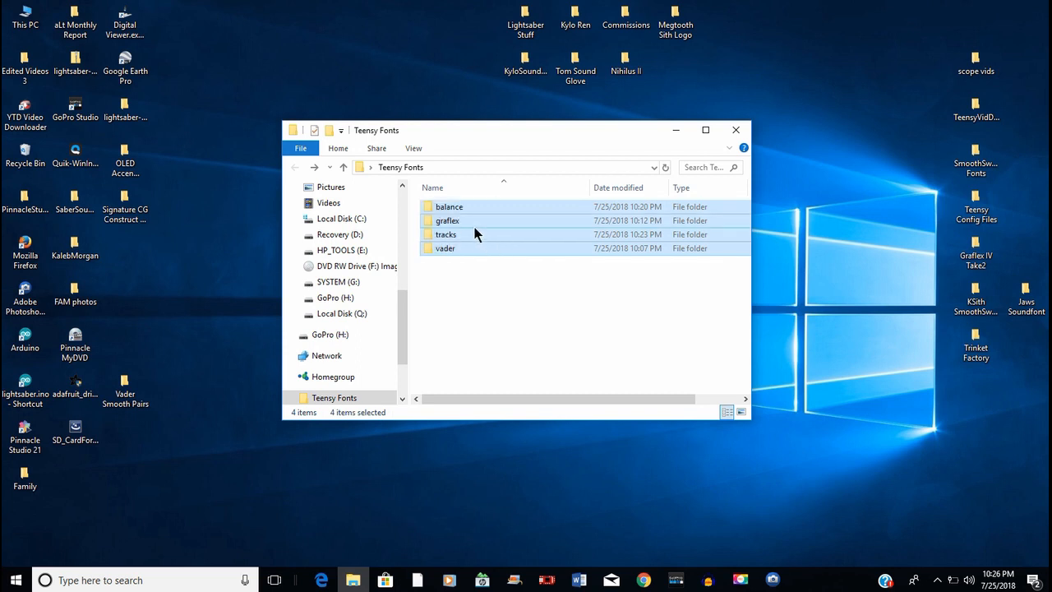
right_click(475, 234)
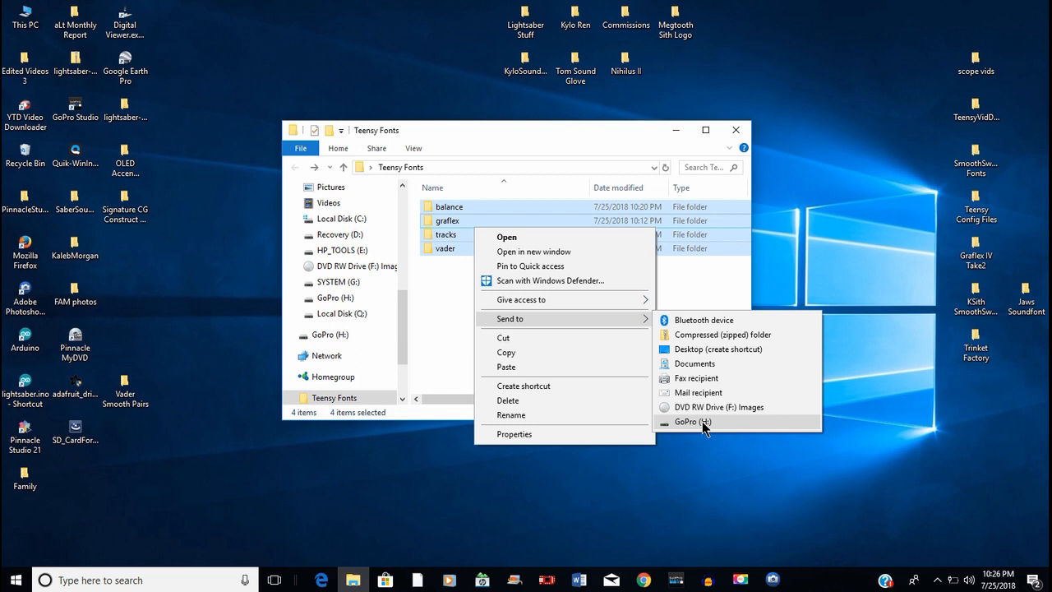
mouse_move(710, 441)
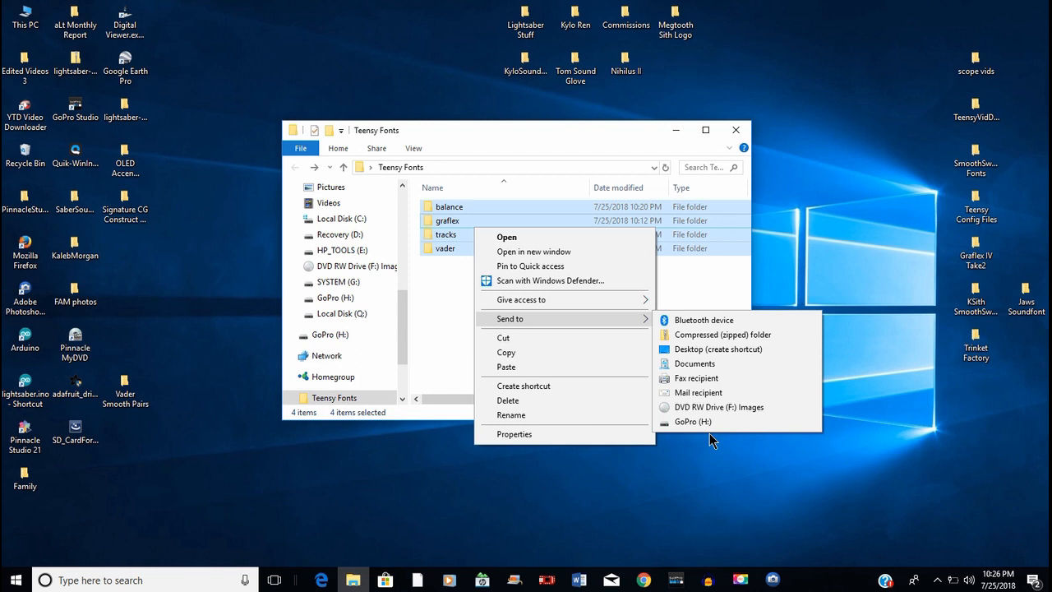
mouse_move(694, 421)
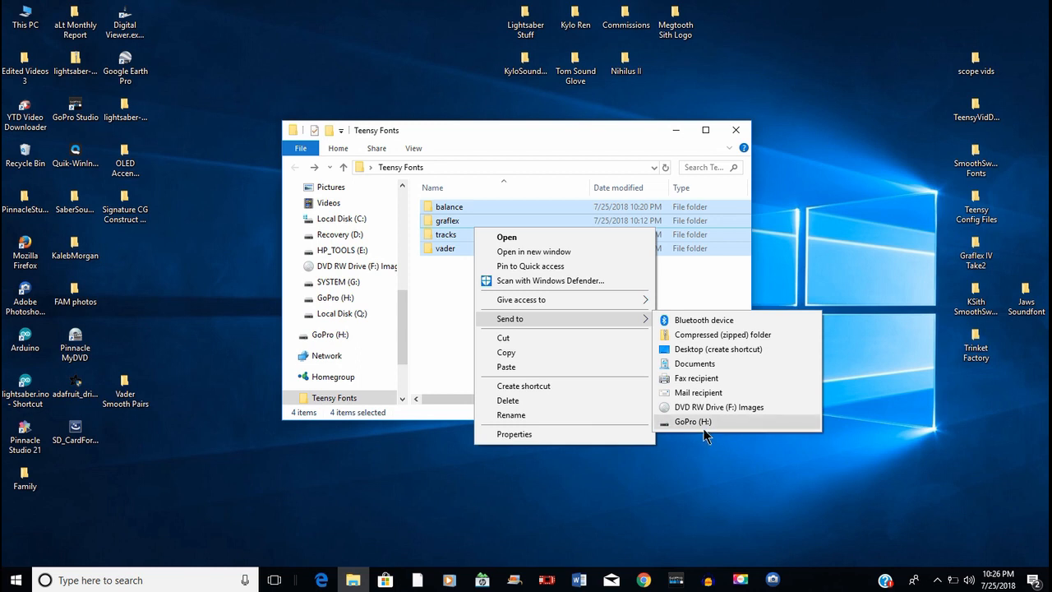
mouse_move(451, 379)
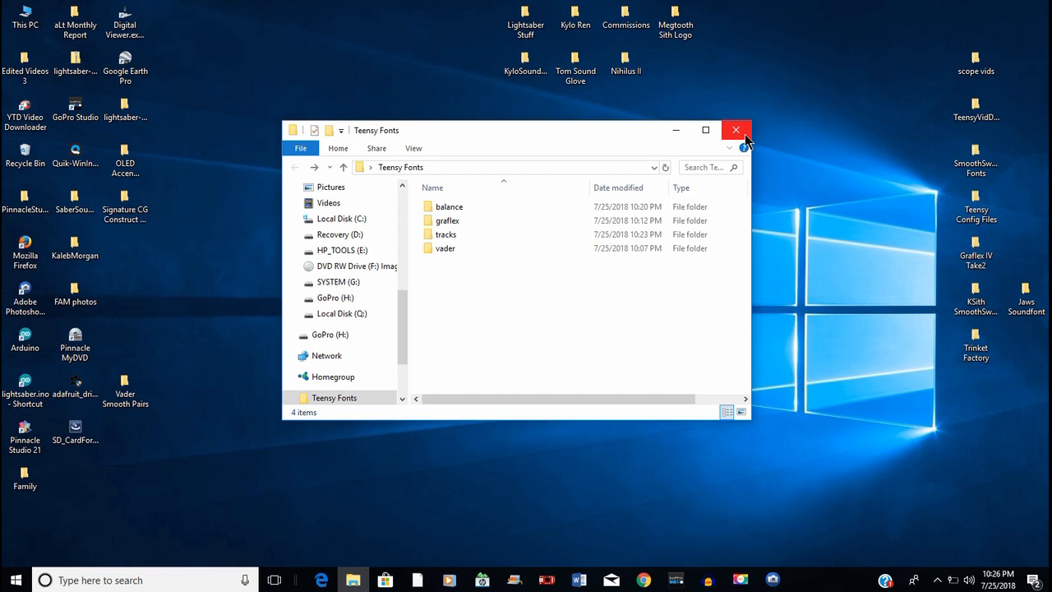
double_click(447, 221)
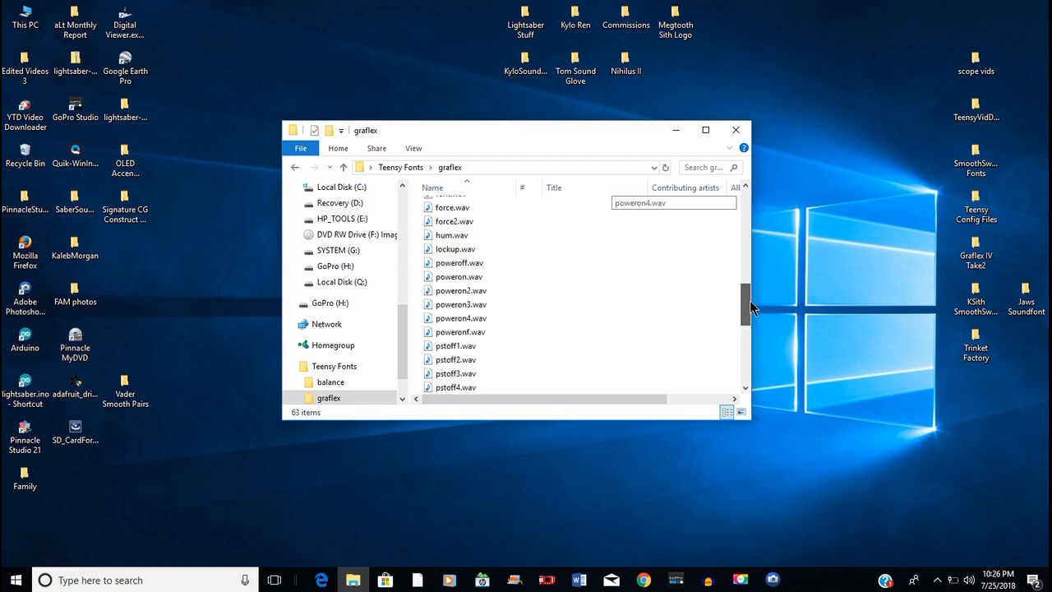
scroll(down, 3)
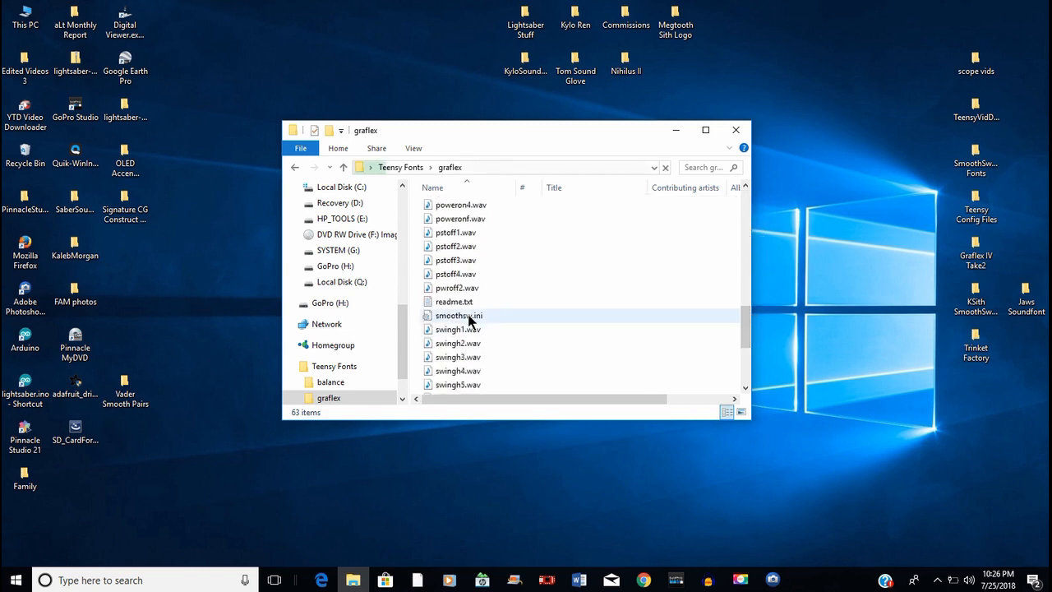
click(458, 316)
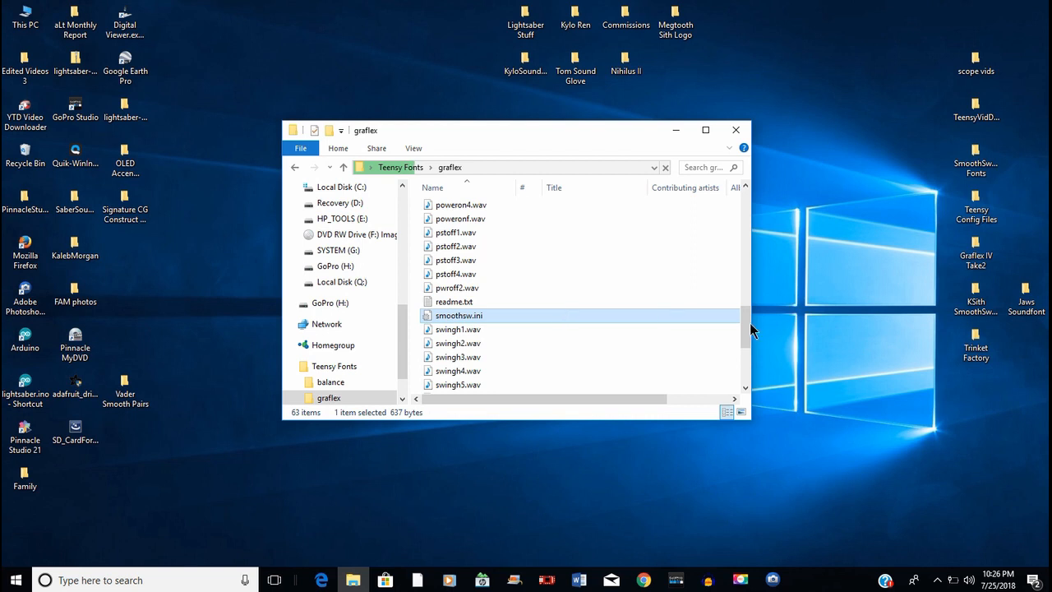
scroll(down, 3)
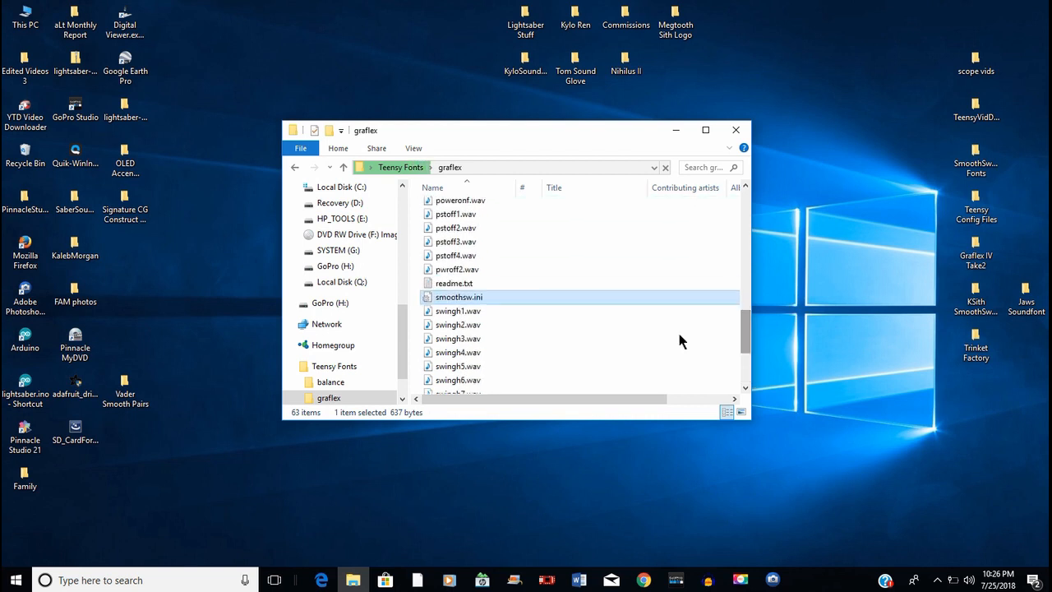
mouse_move(474, 296)
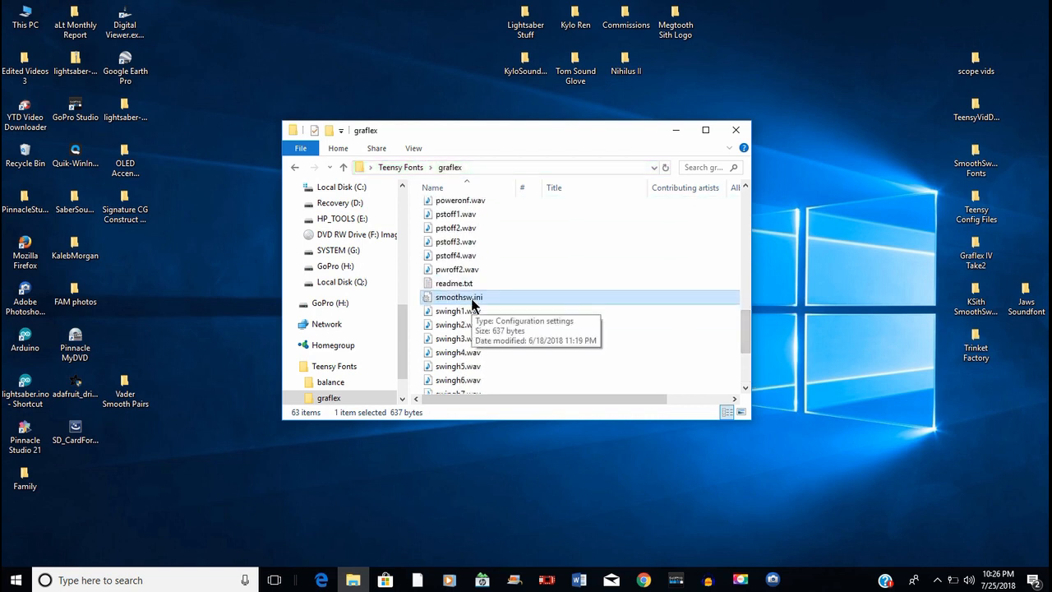
mouse_move(474, 306)
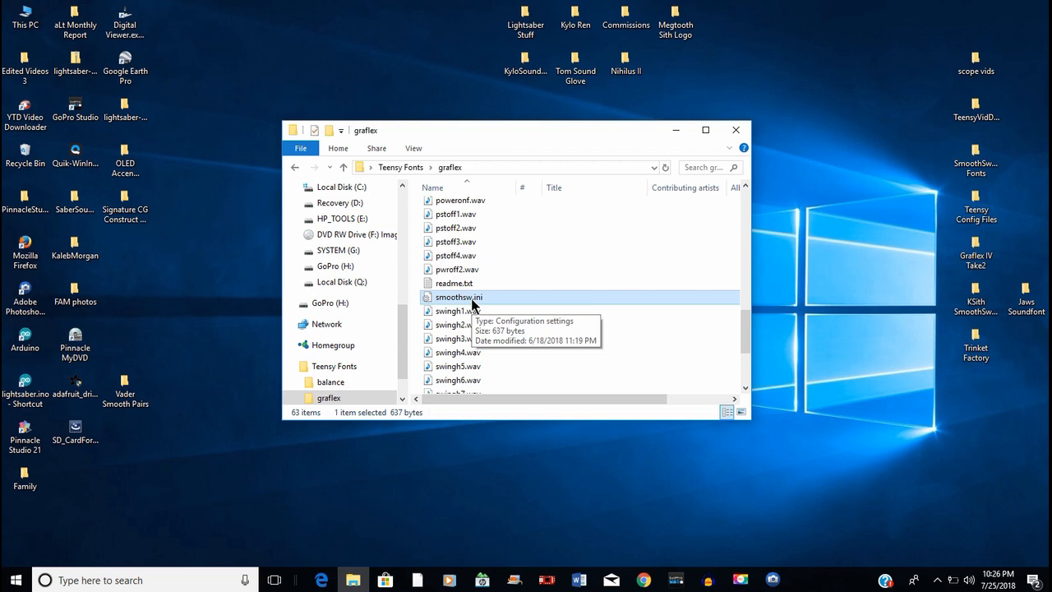
mouse_move(500, 312)
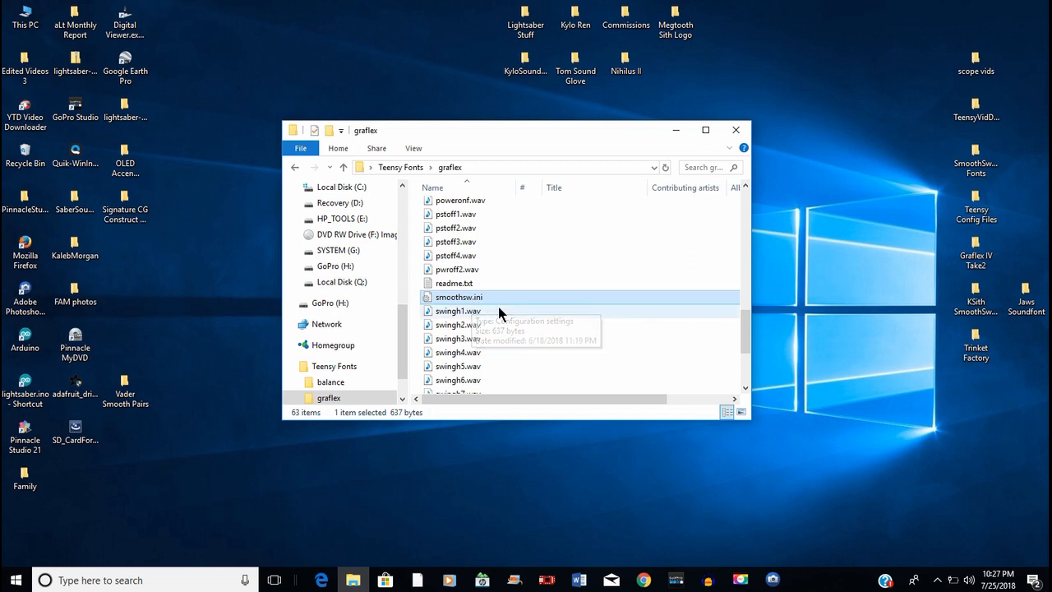
mouse_move(484, 306)
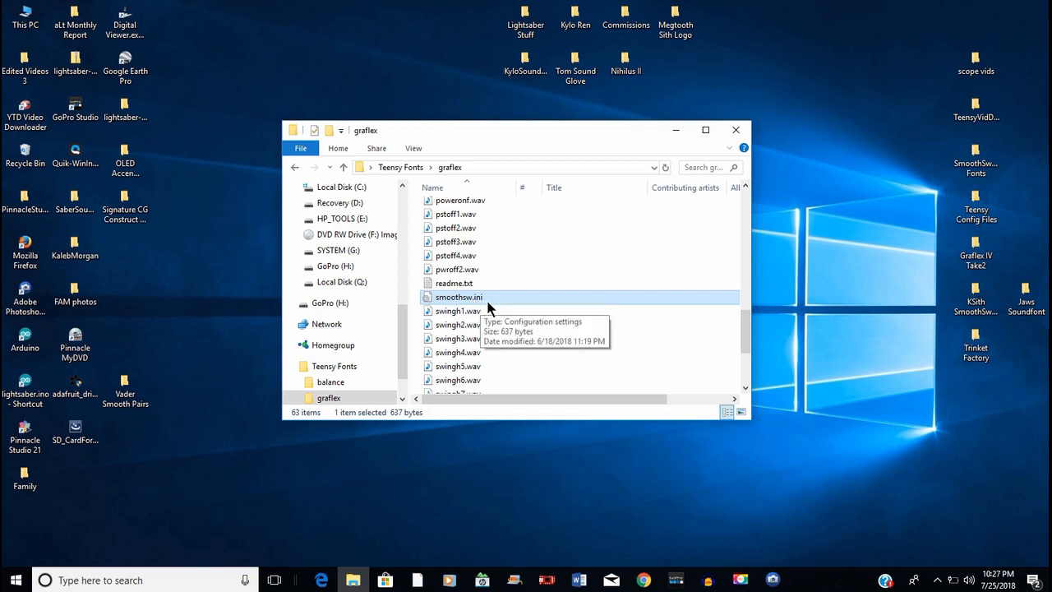
mouse_move(469, 303)
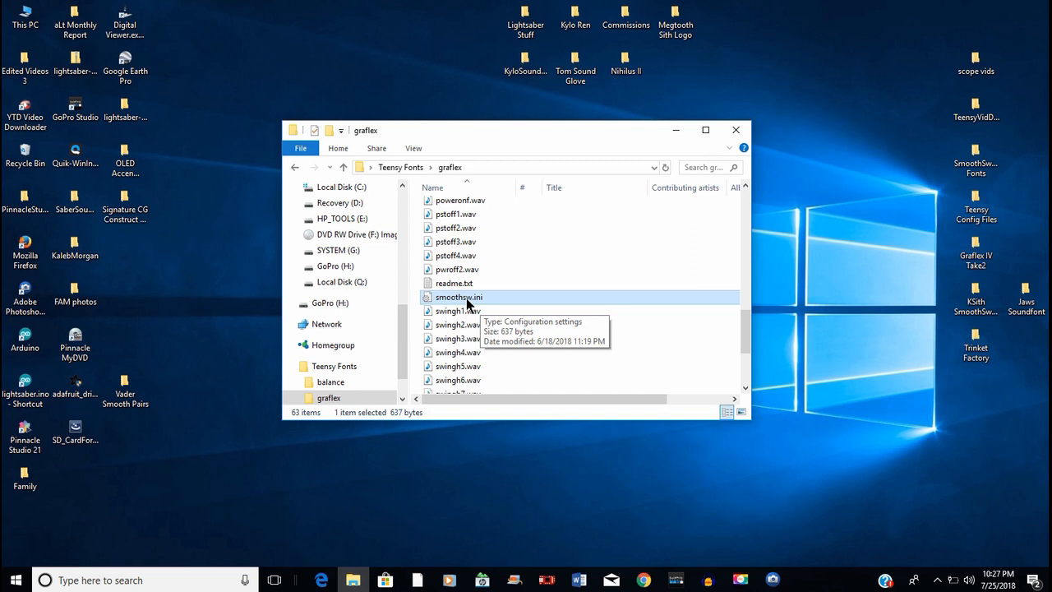
mouse_move(500, 316)
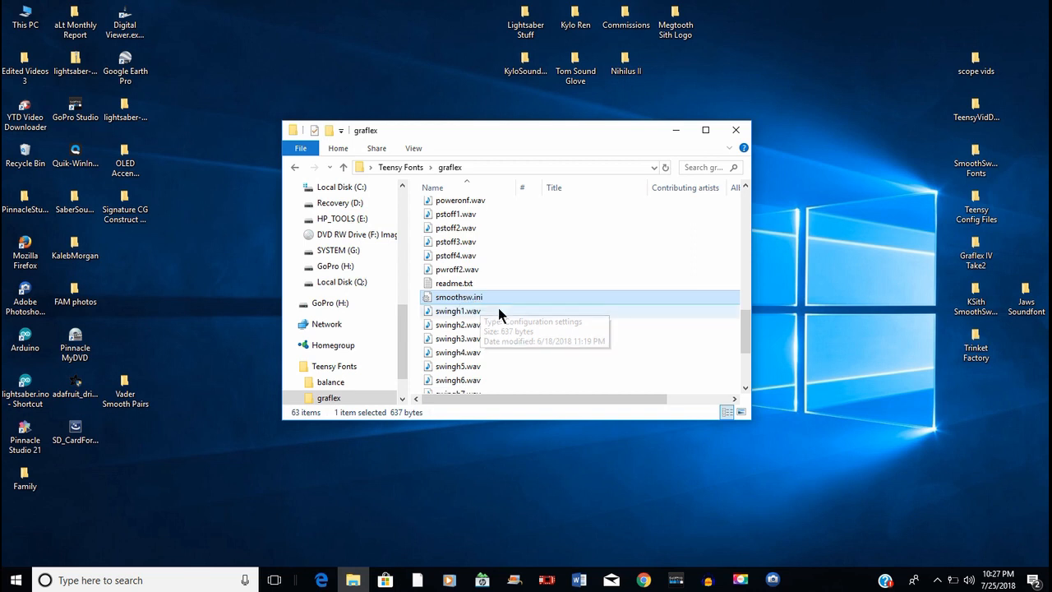
scroll(down, 3)
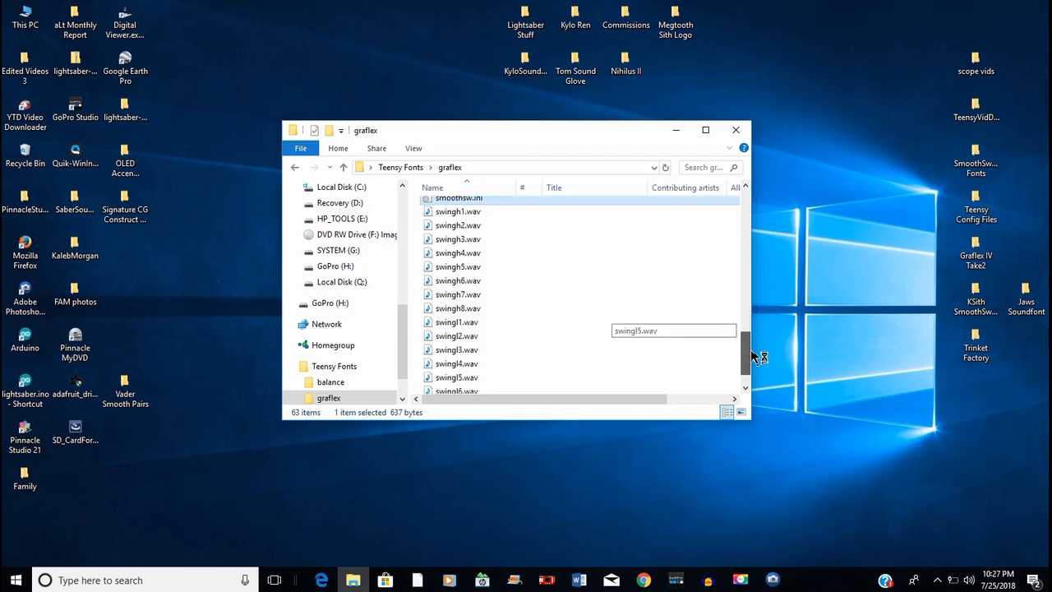
scroll(up, 3)
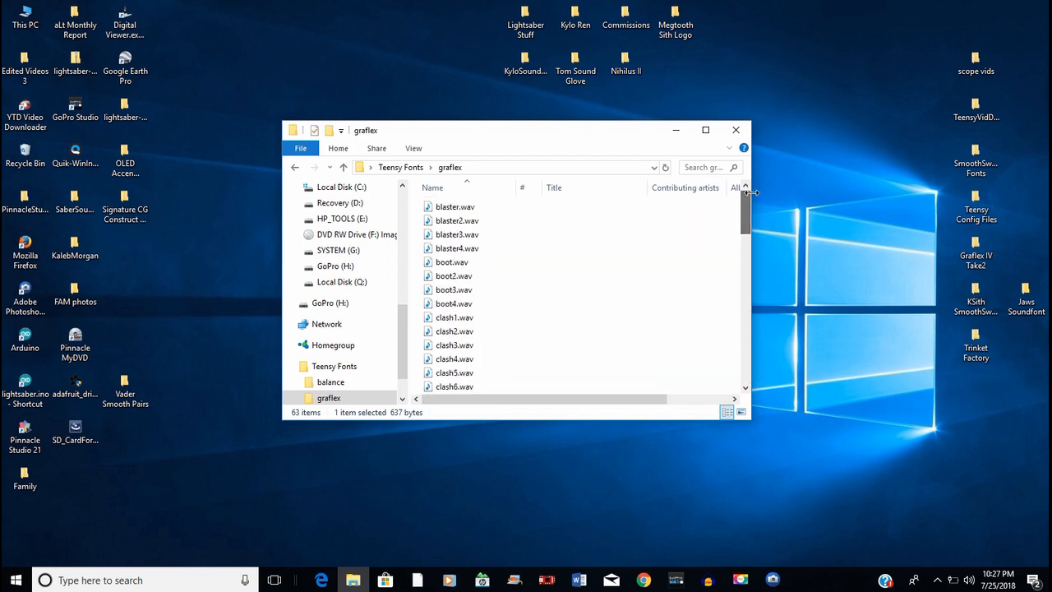
click(342, 168)
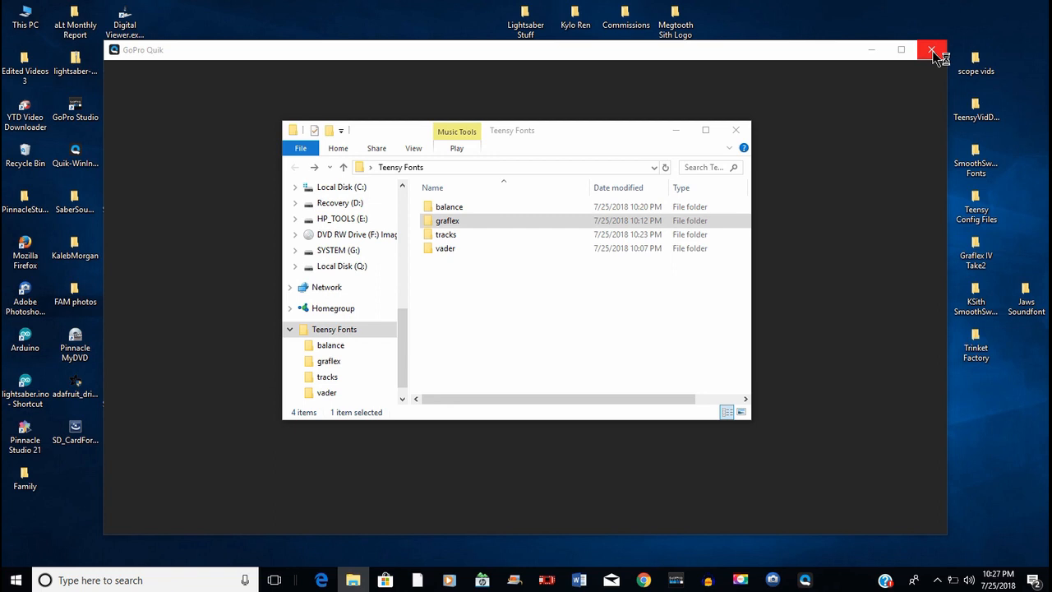
Close the unresponsive GoPro Quik window so the Teensy Fonts folder shows again
click(931, 49)
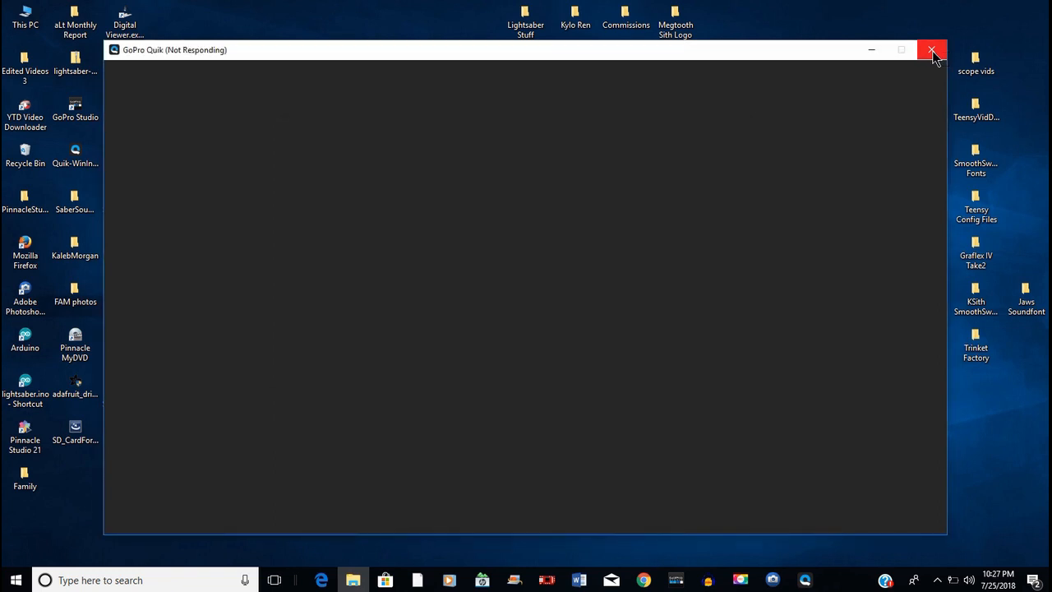
click(932, 49)
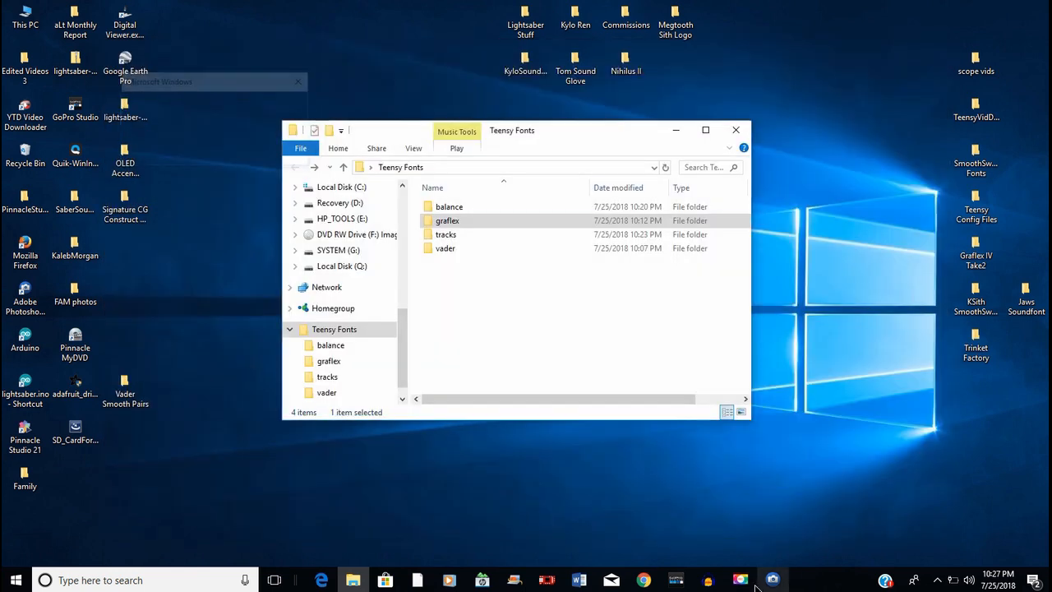
click(773, 579)
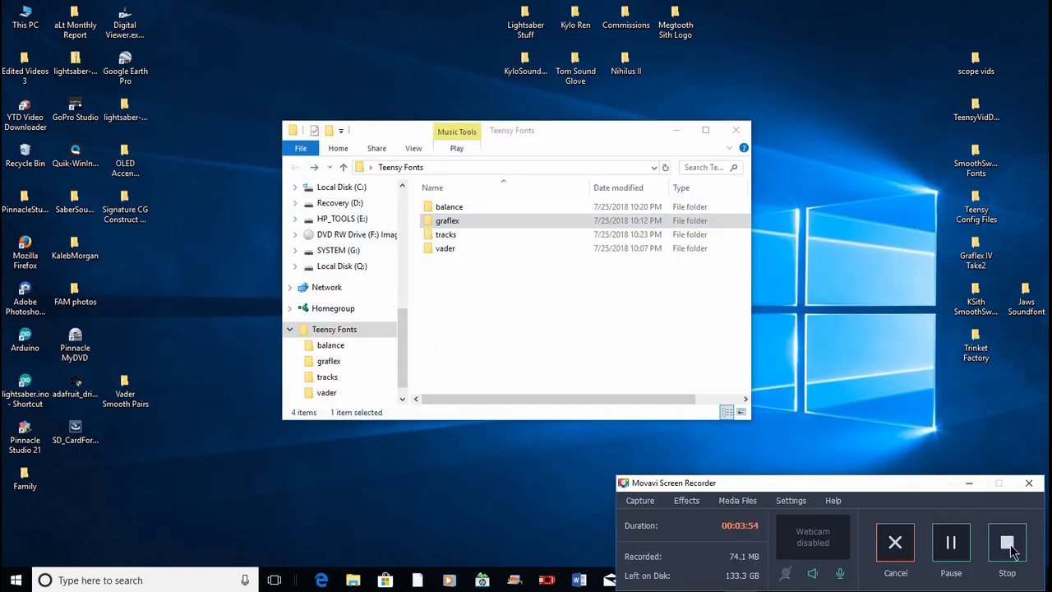